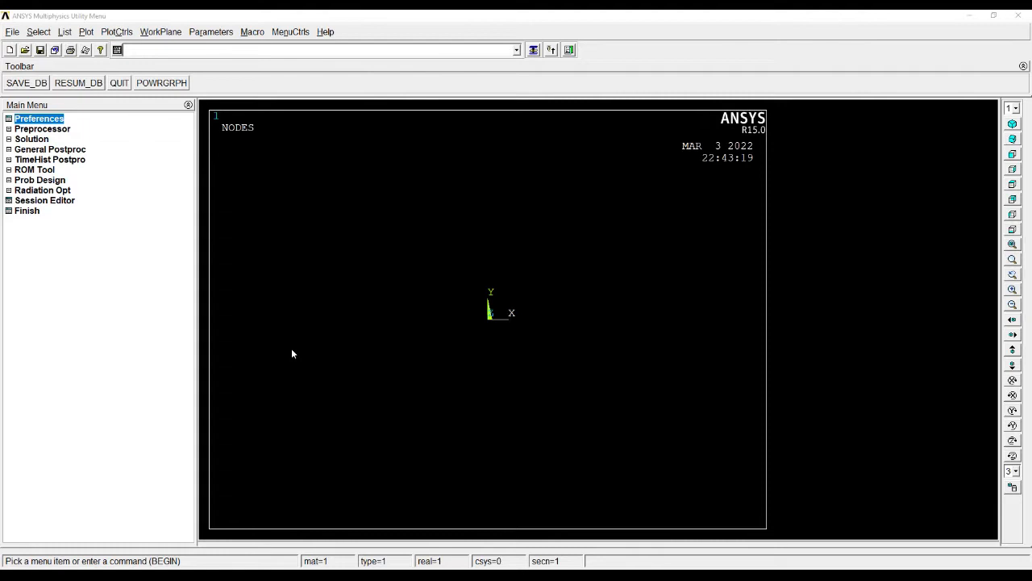
mouse_move(39, 119)
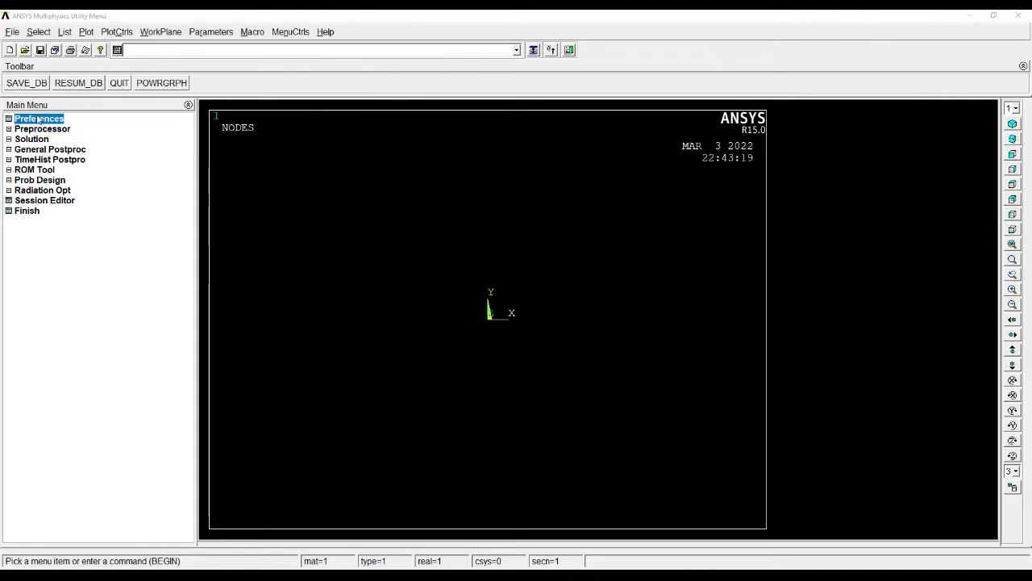
Filter the GUI to the Structural discipline in Preferences
click(39, 119)
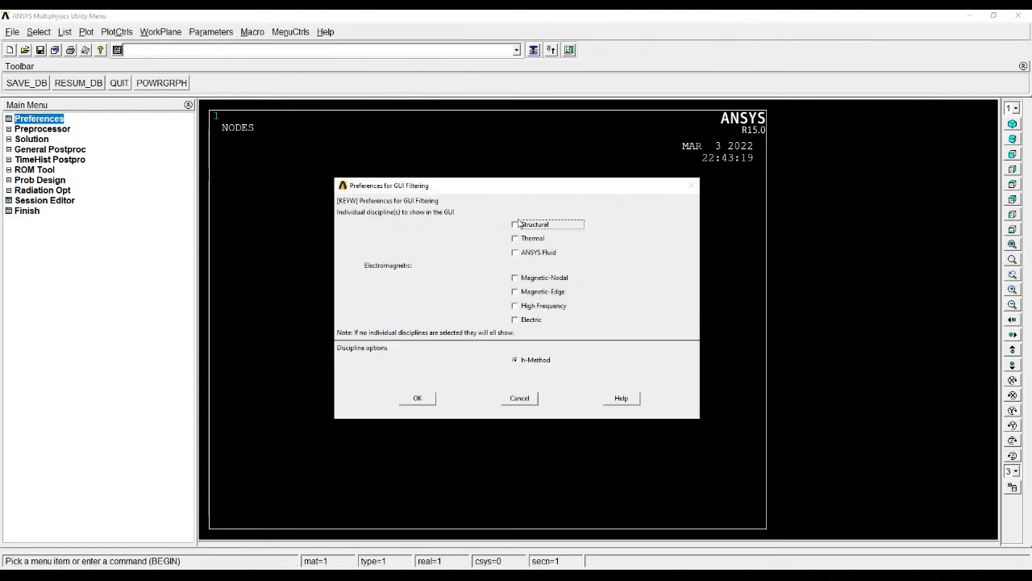
click(416, 397)
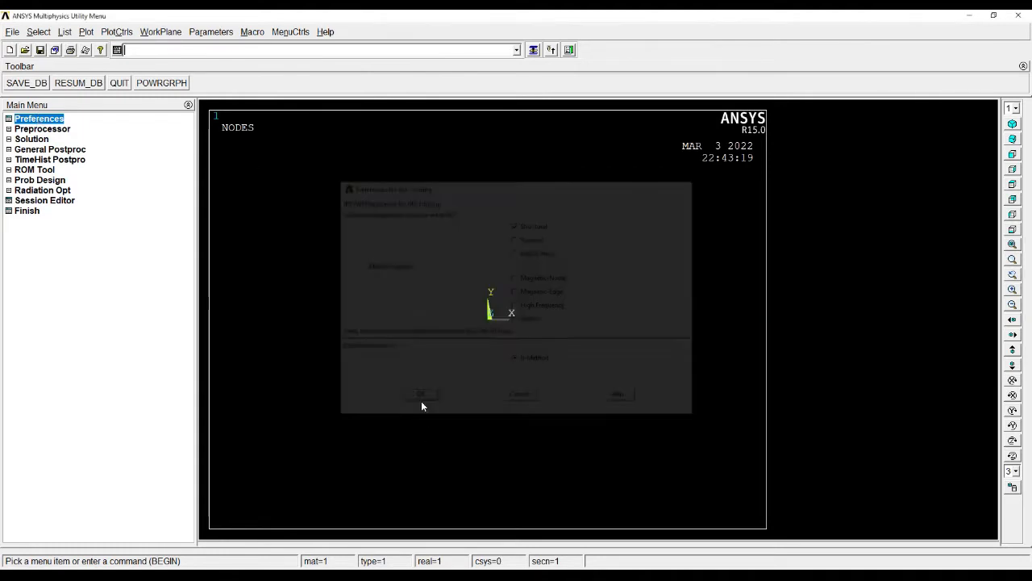
click(420, 394)
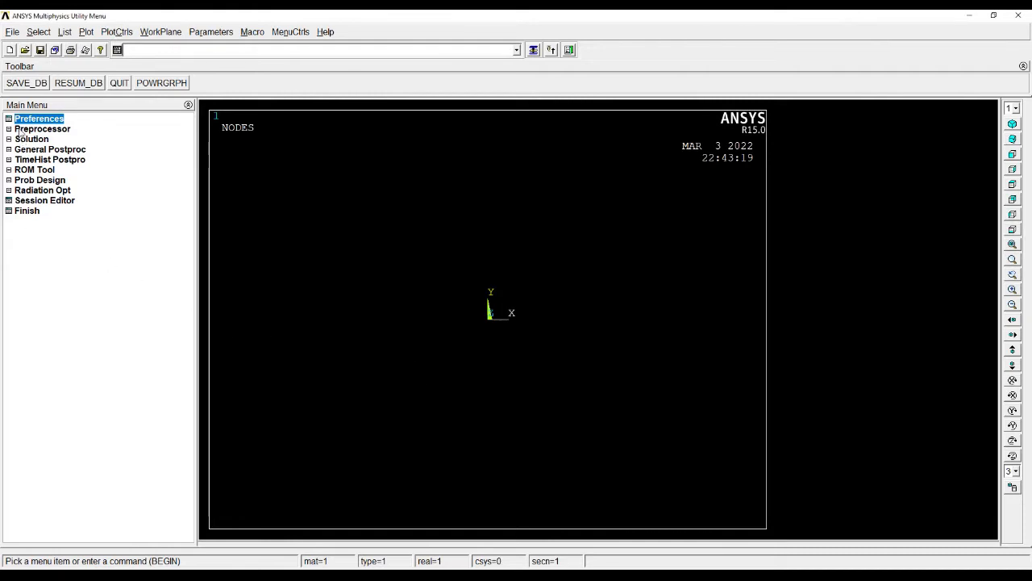
Add element type 1 as Beam 2 node 188 (BEAM188)
click(42, 129)
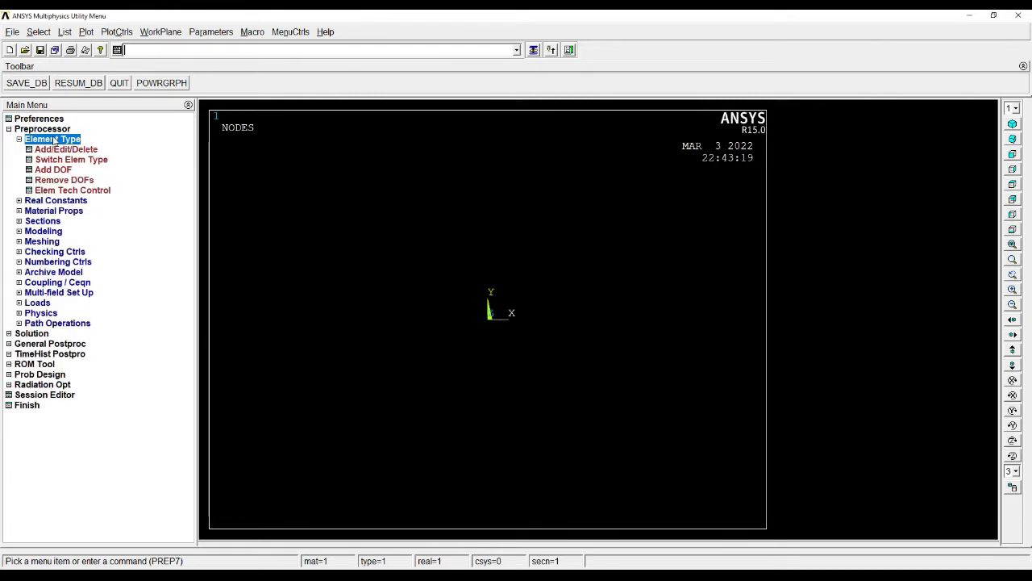
click(64, 149)
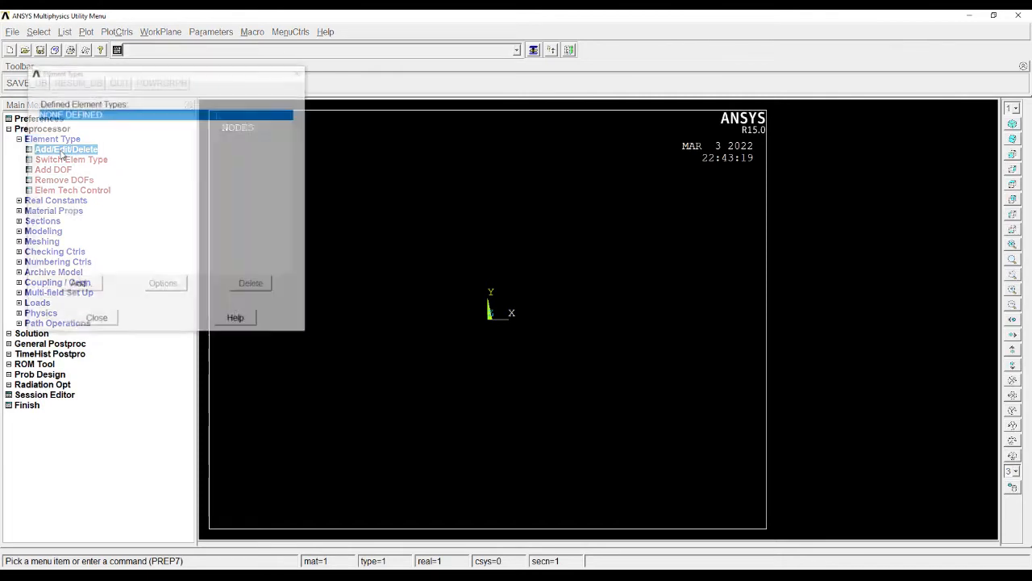
click(79, 284)
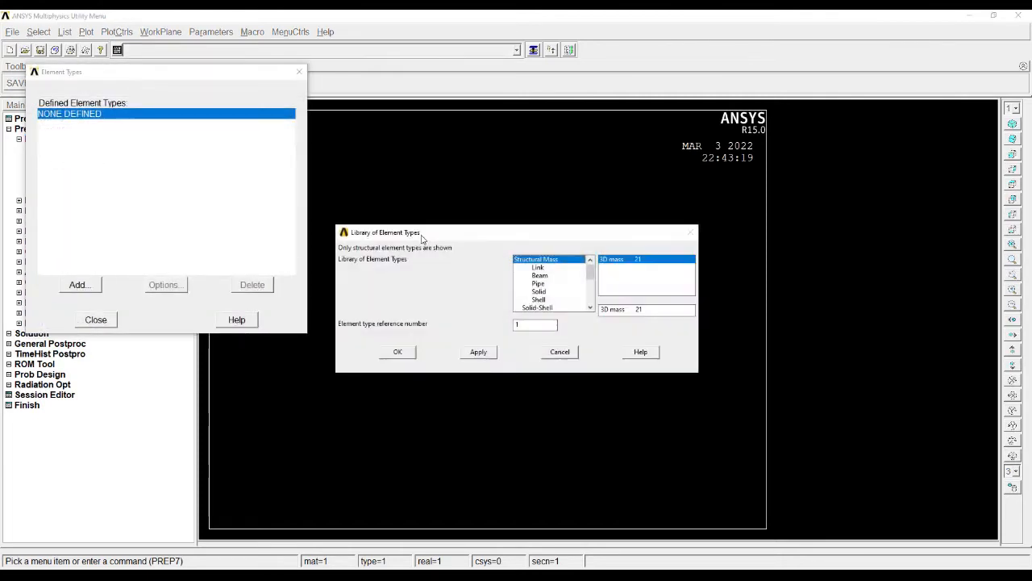
click(538, 275)
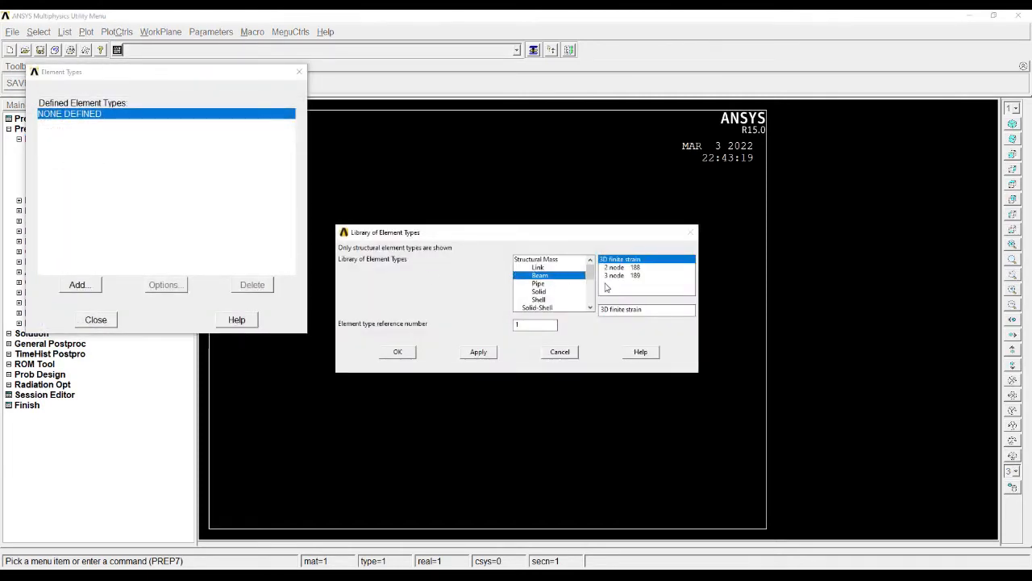
click(626, 268)
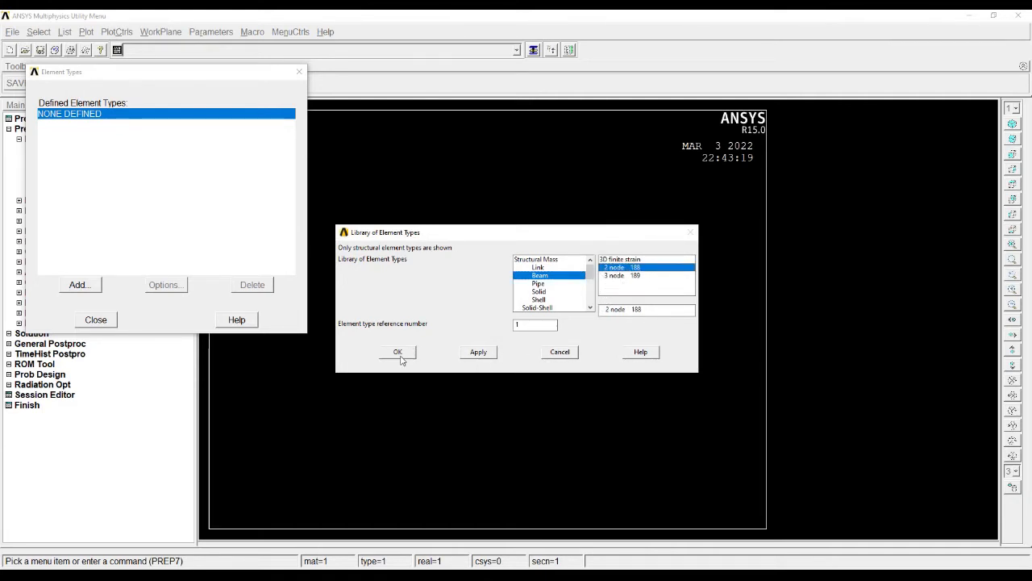
click(397, 351)
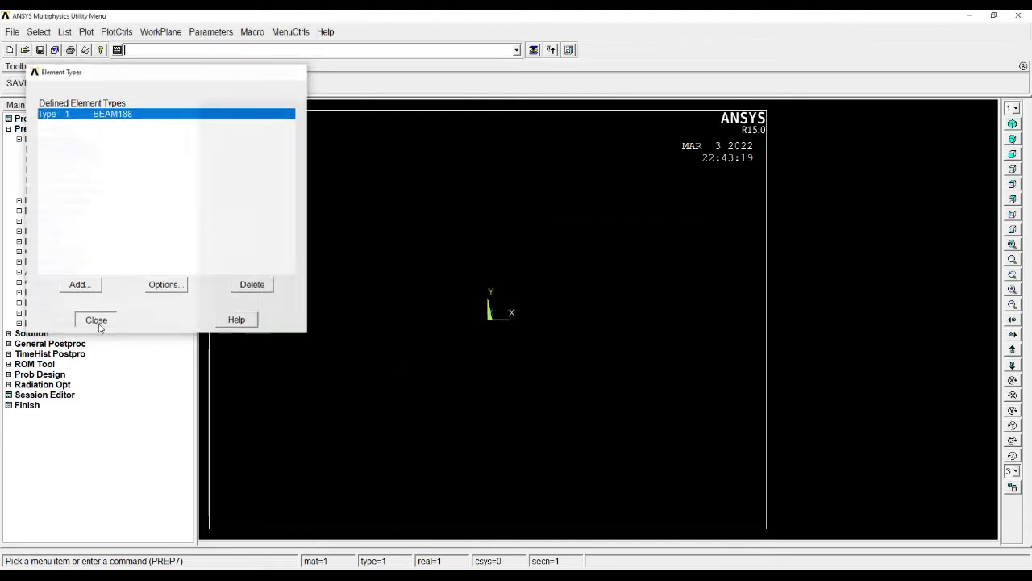
click(97, 319)
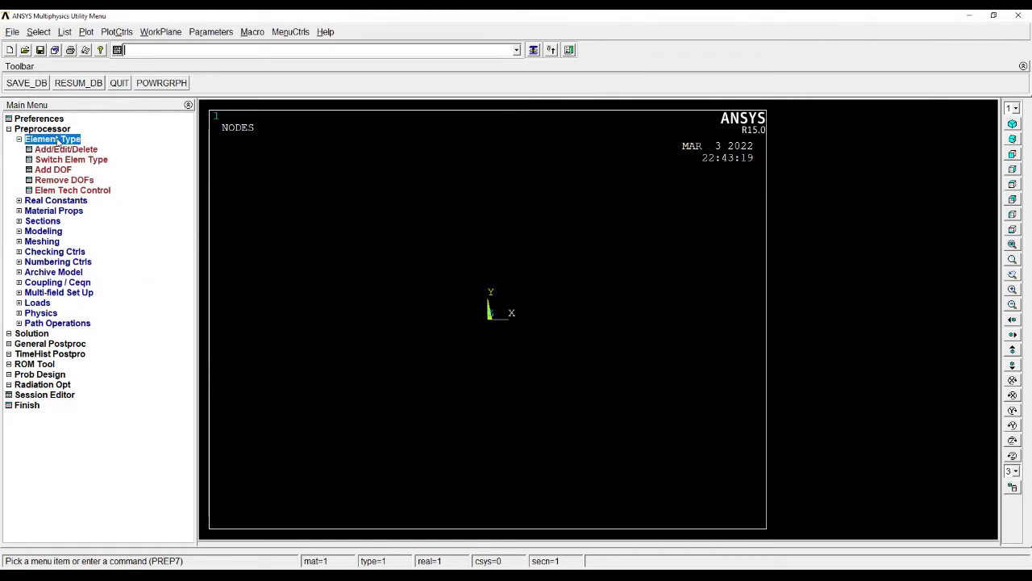
Reach the Structural Linear Elastic Isotropic entry in Material Models for material 1
click(52, 159)
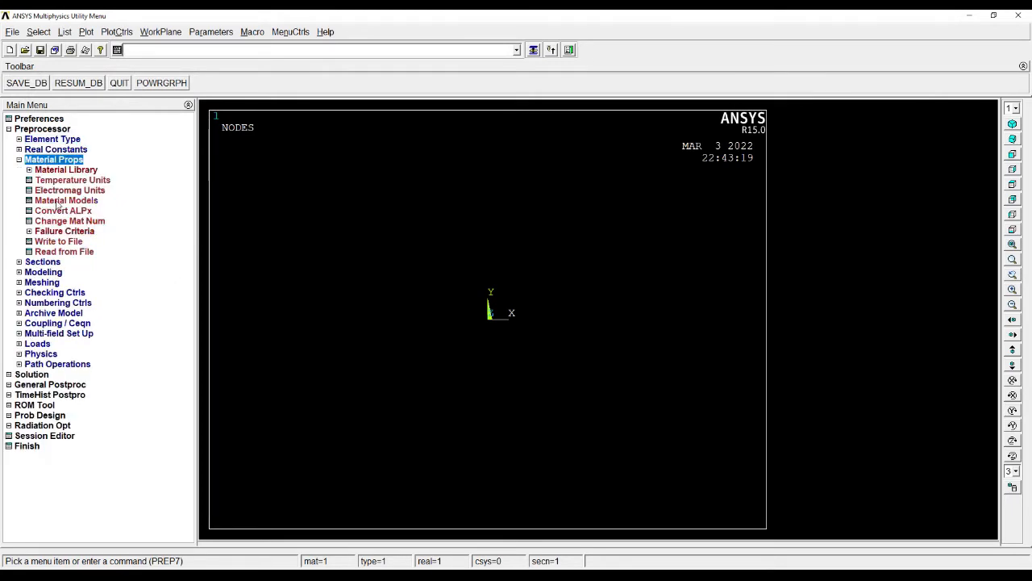
click(66, 200)
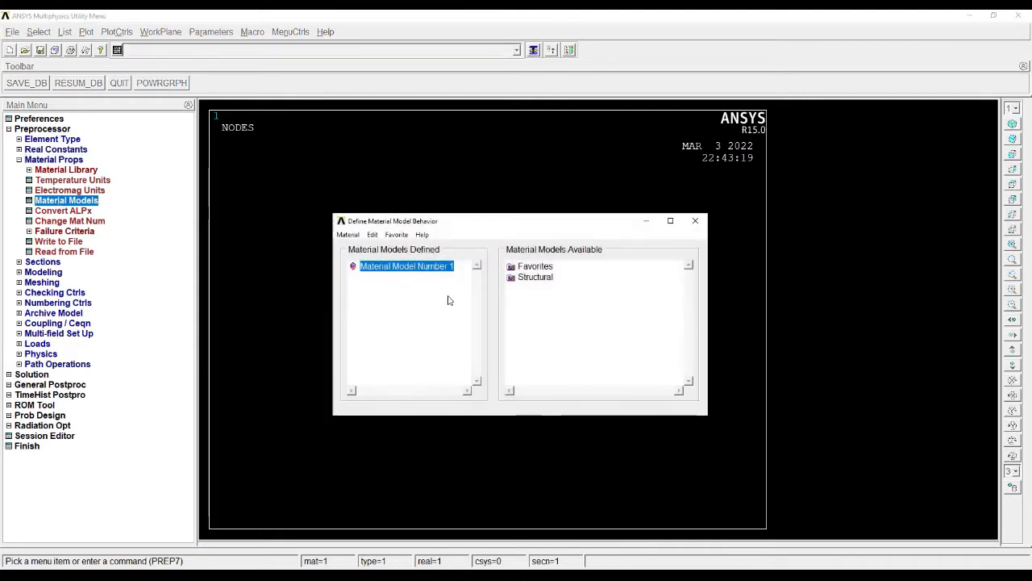
click(535, 278)
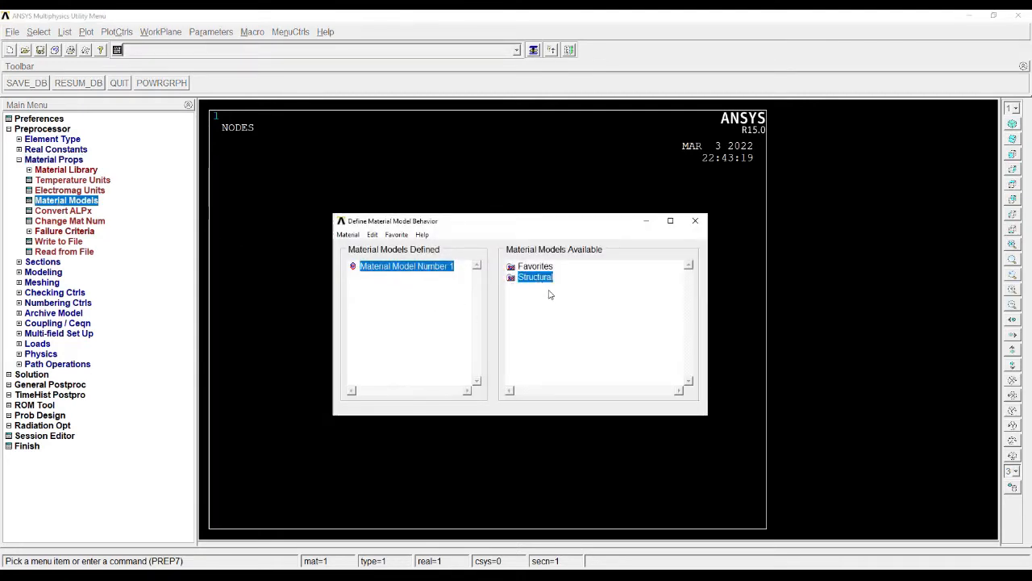
double_click(535, 278)
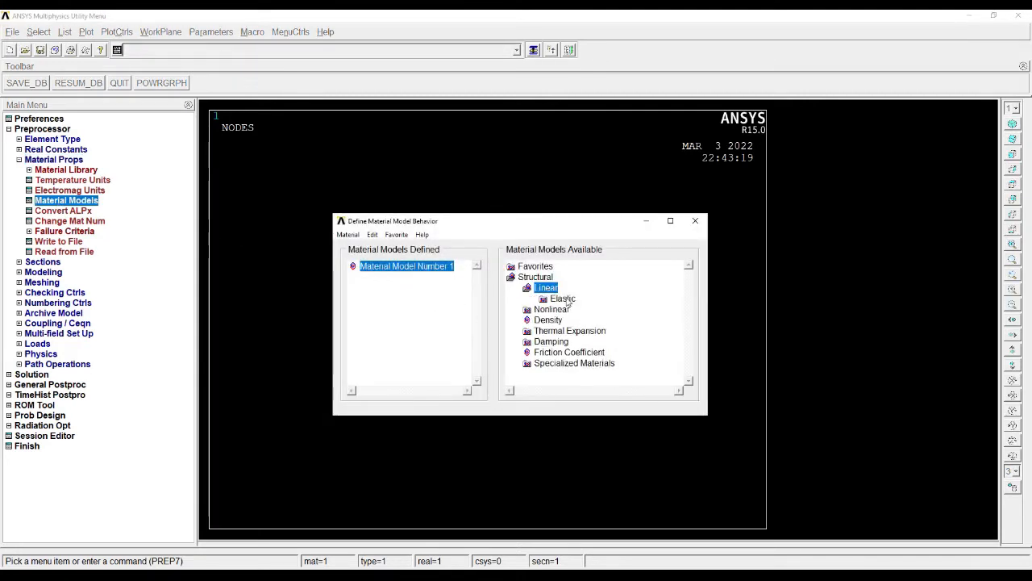
double_click(563, 298)
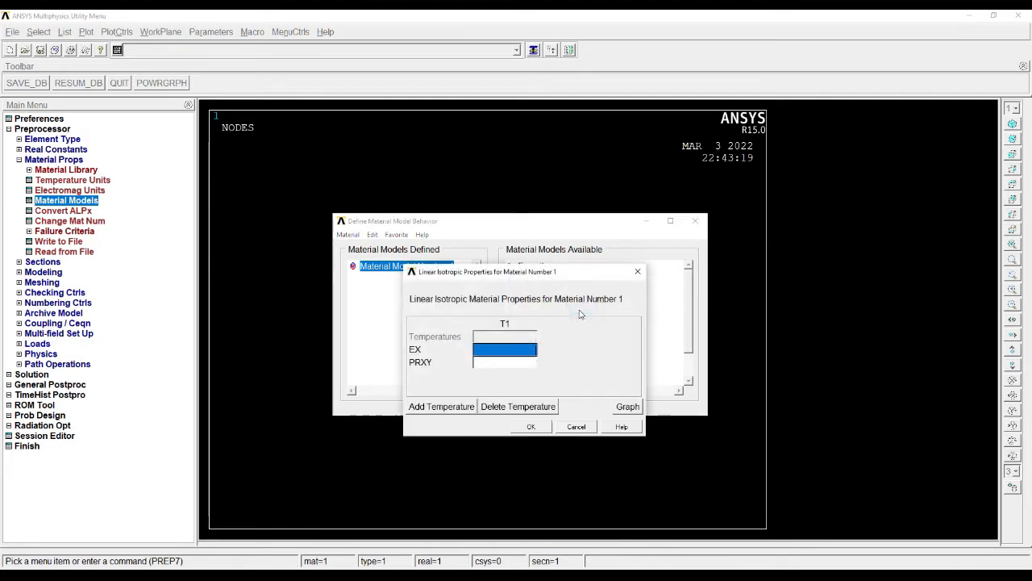
mouse_move(417, 358)
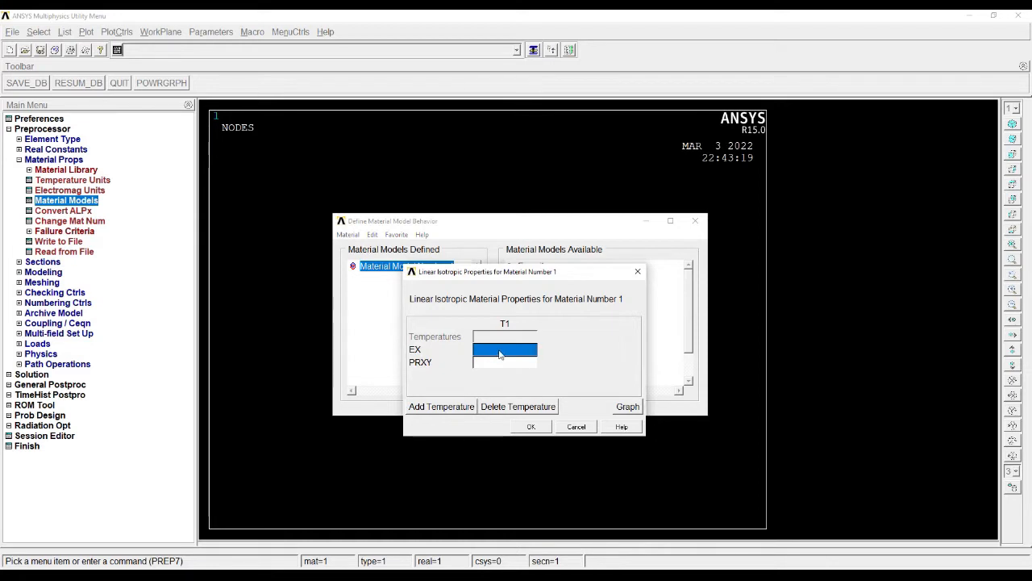
Enter EX 2e5 and PRXY 0.3 for material 1 and confirm
text(2)
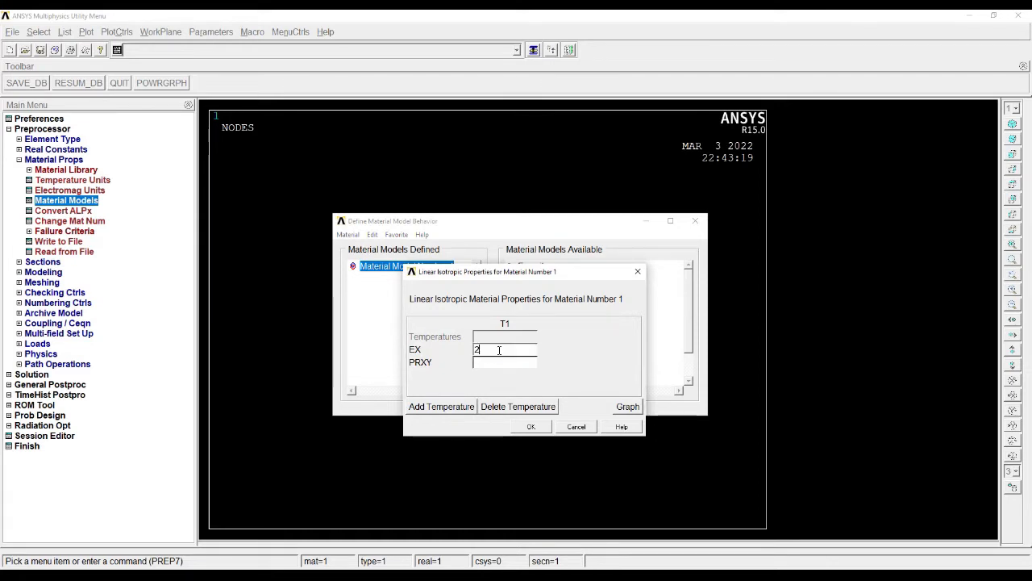
text(e5)
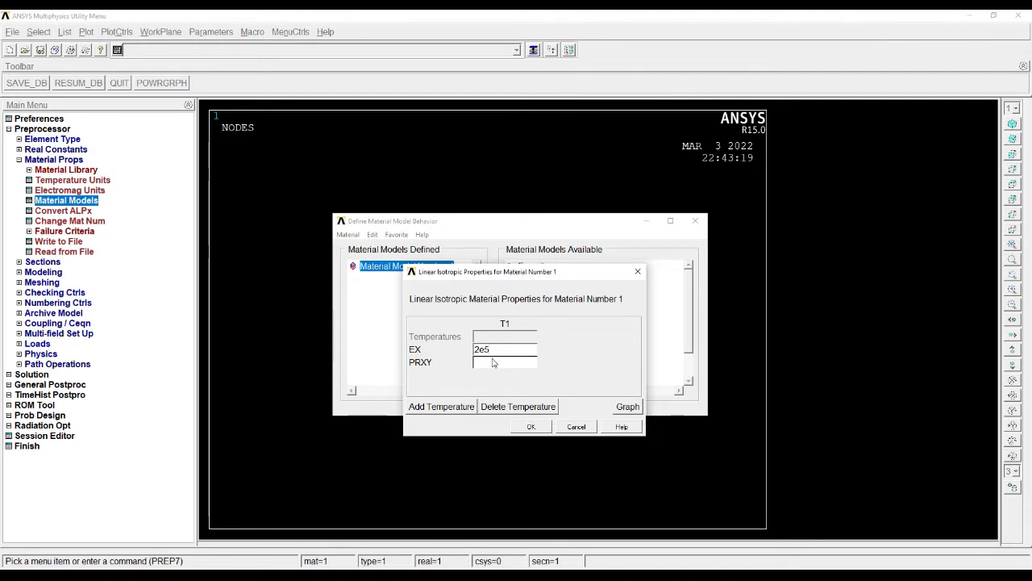
click(505, 361)
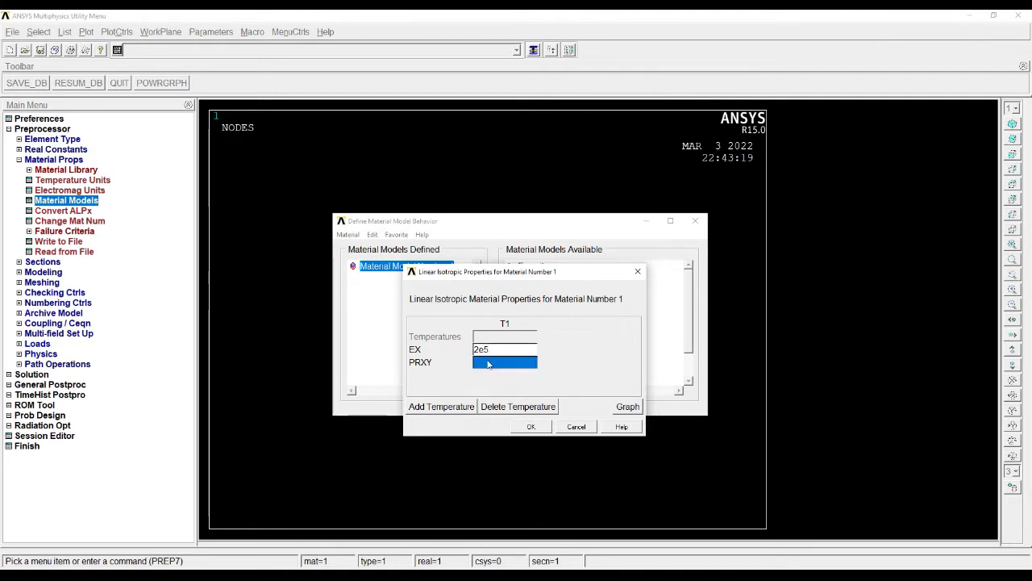
text(0)
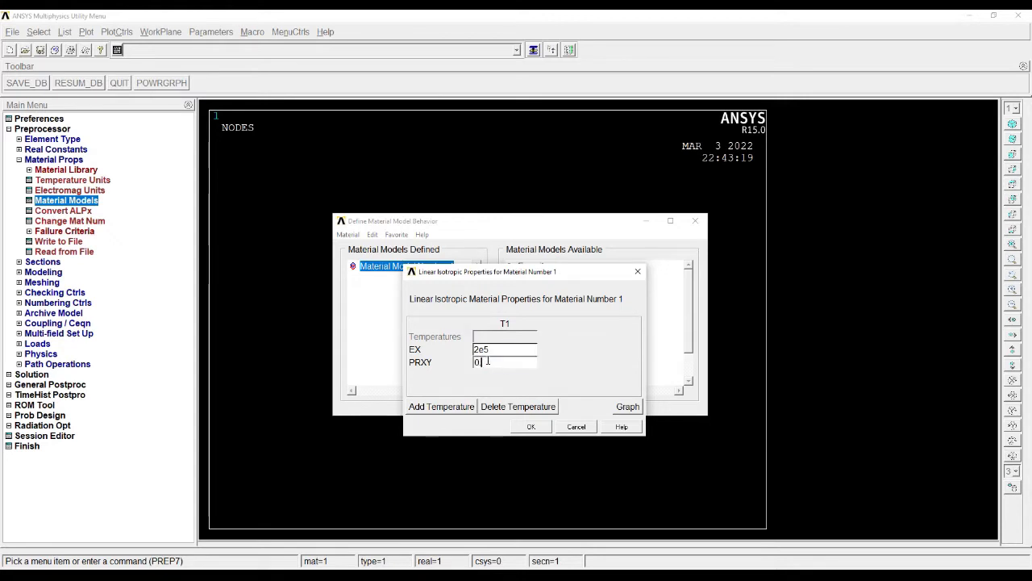
text(.3)
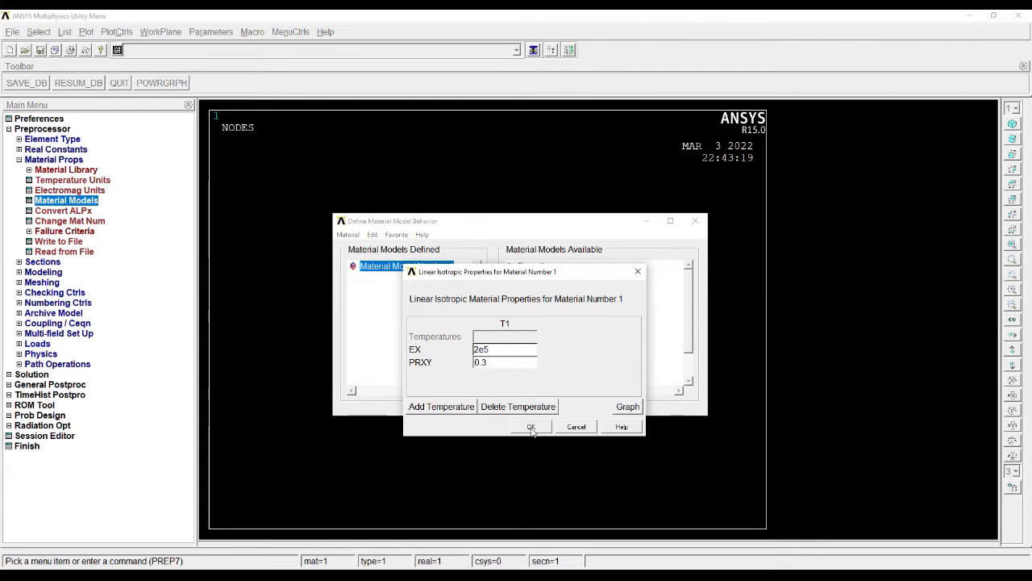
click(531, 425)
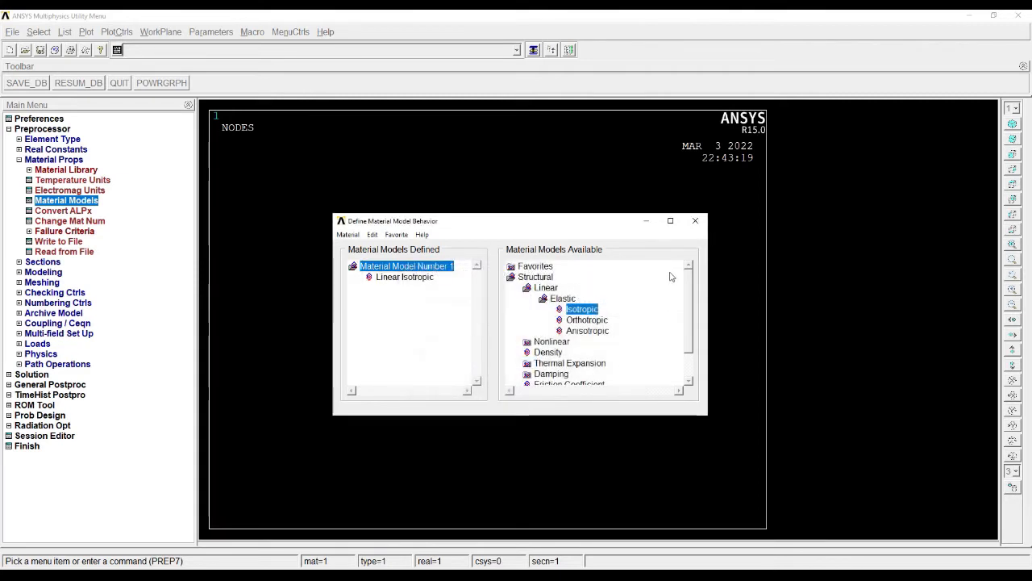
click(694, 219)
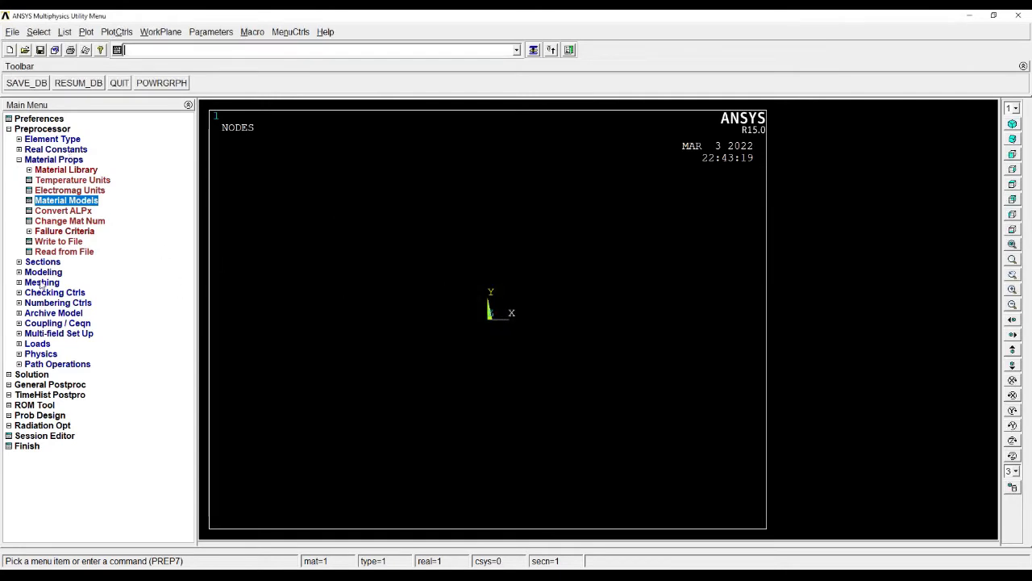
Define beam common section 1 as a 10 by 10 rectangle and preview its area of 100
click(20, 160)
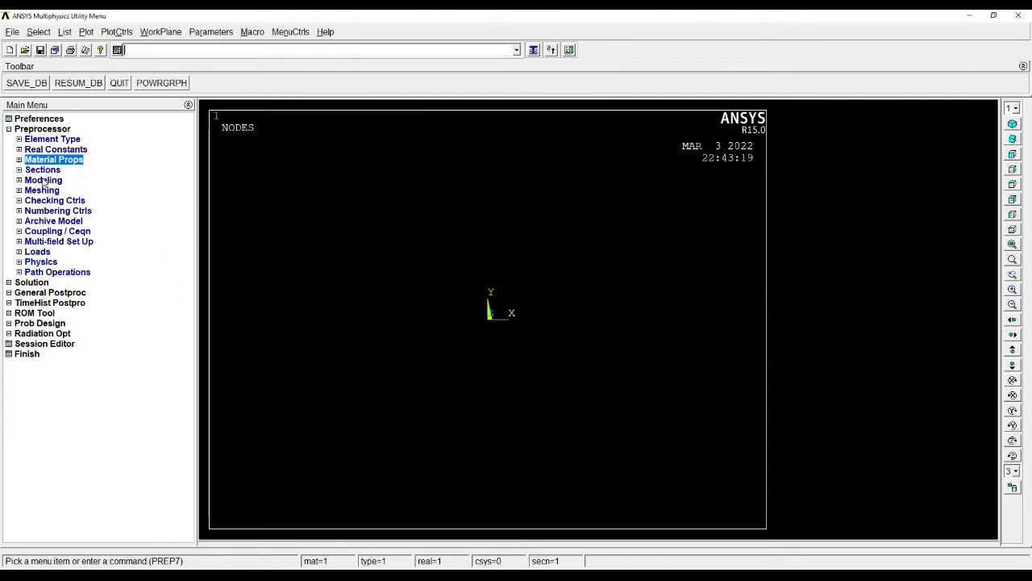
click(42, 169)
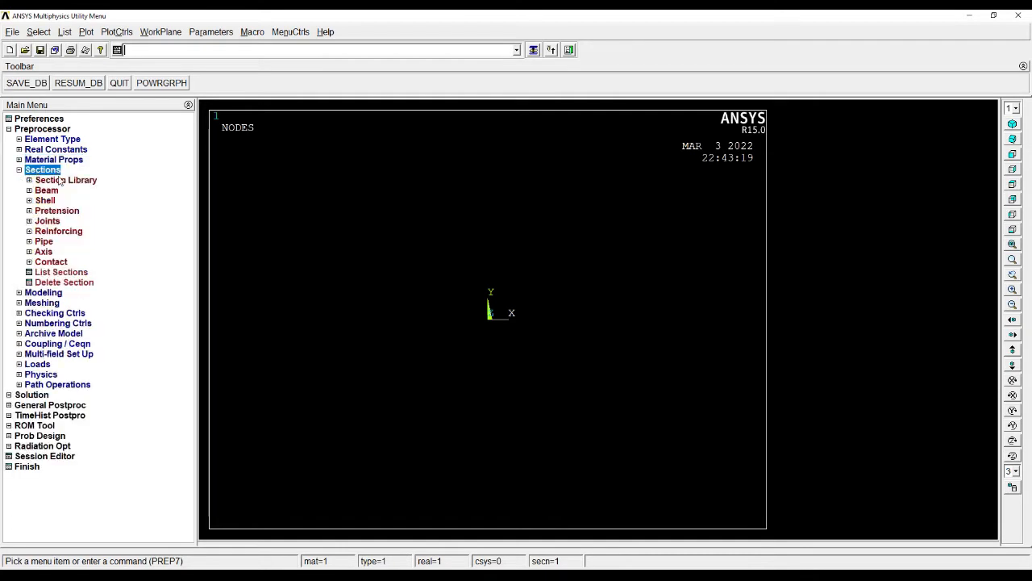
click(45, 190)
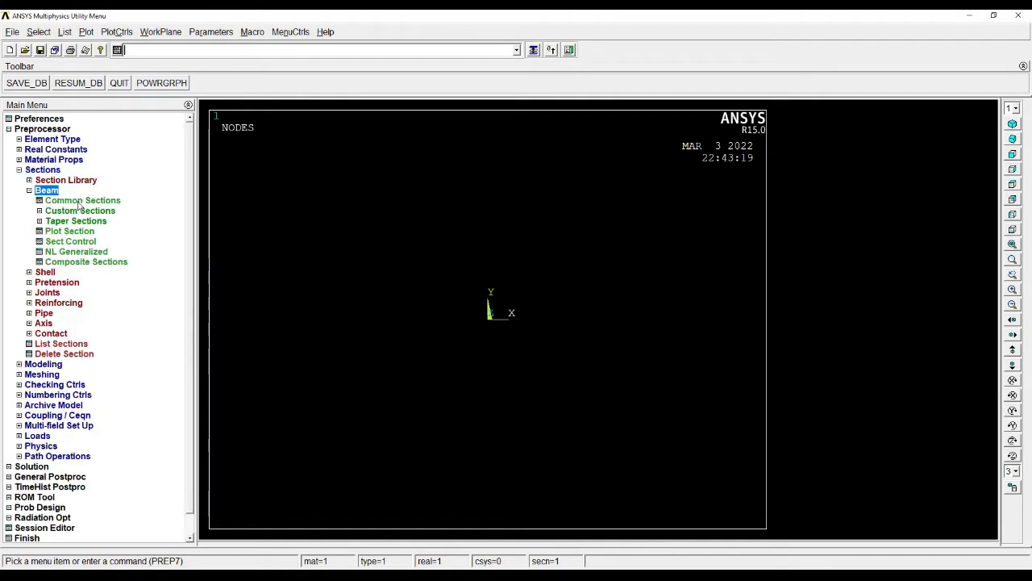
click(82, 200)
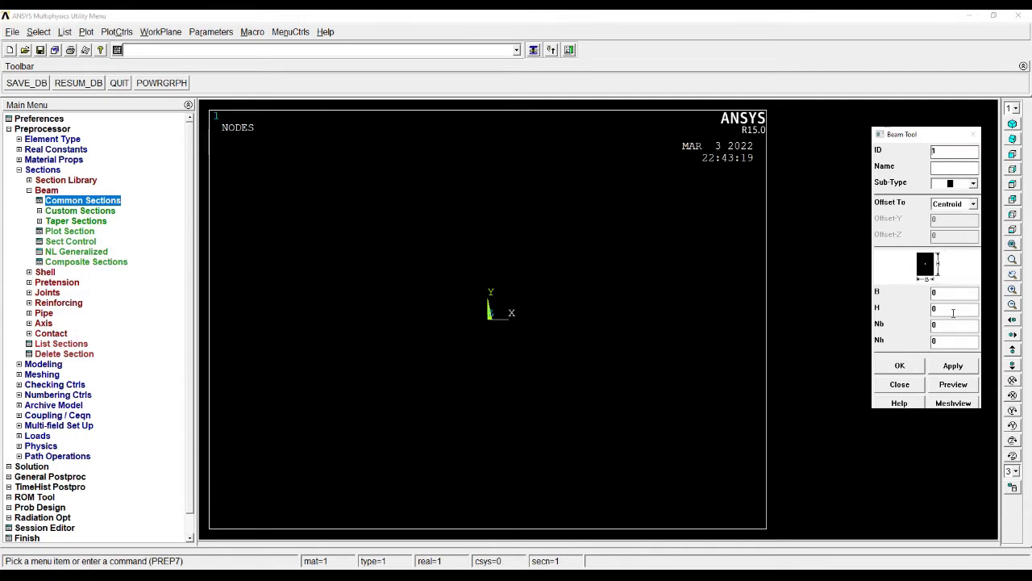
click(955, 292)
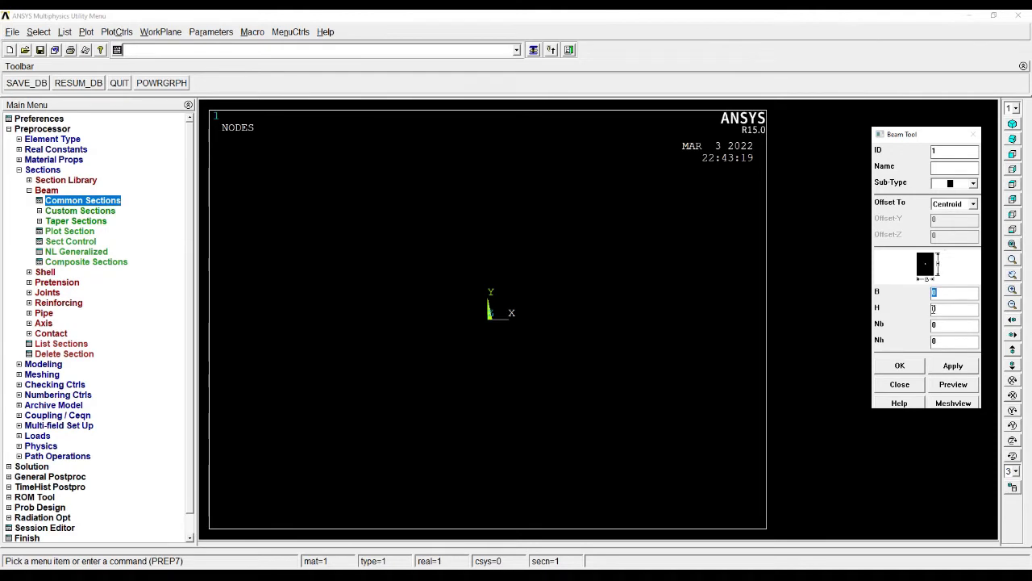
text(10)
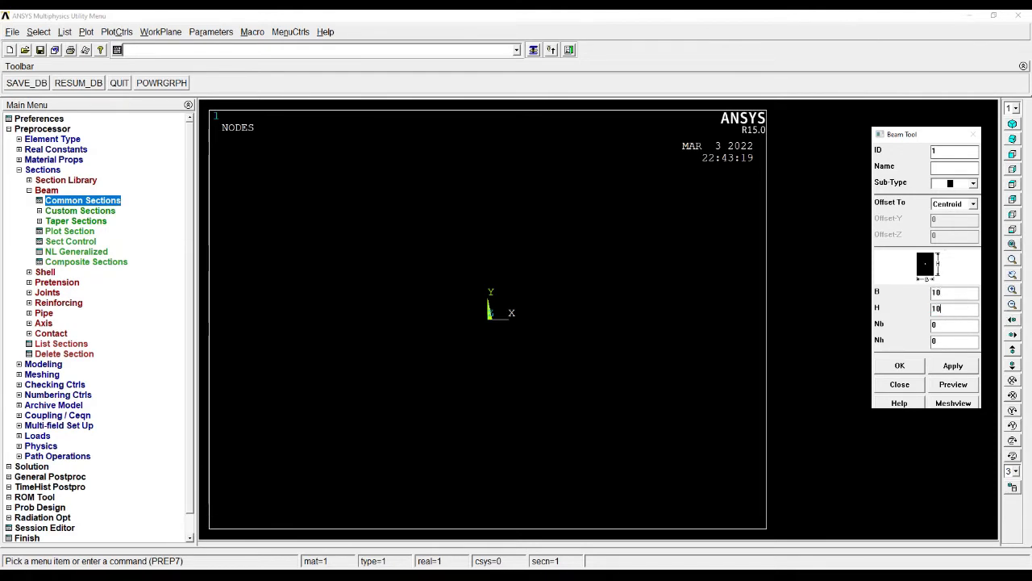
click(951, 384)
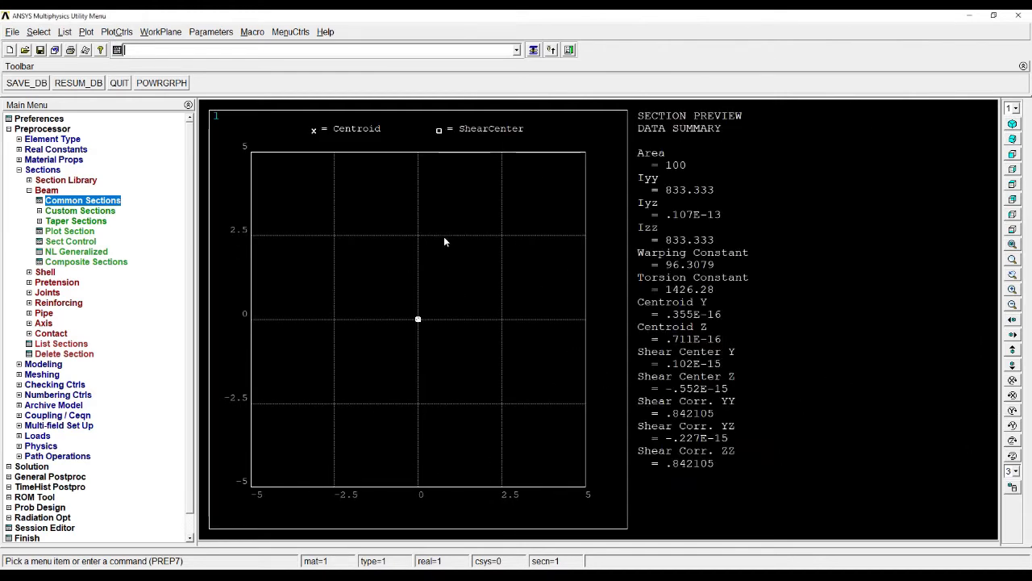
mouse_move(230, 107)
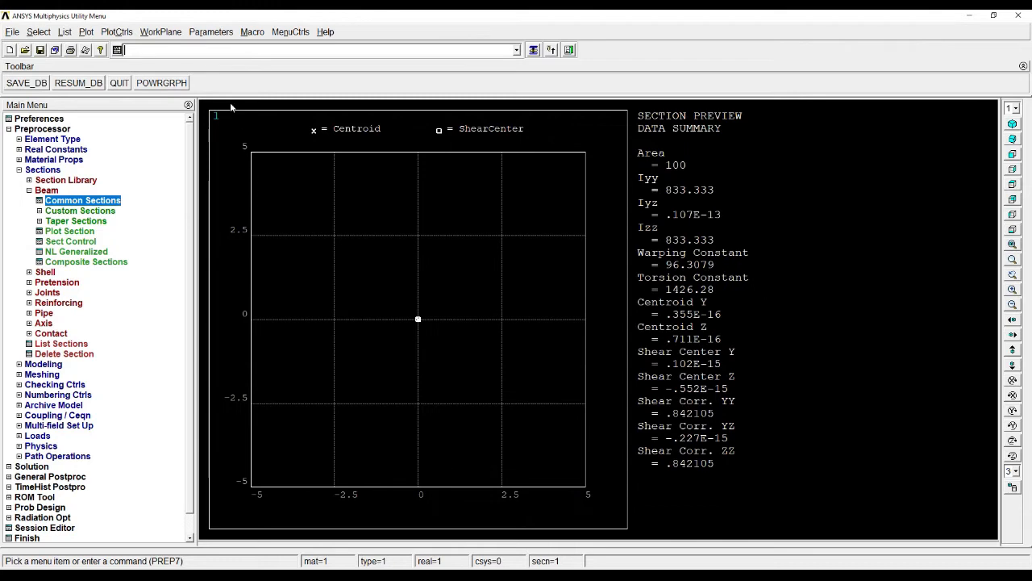
mouse_move(116, 35)
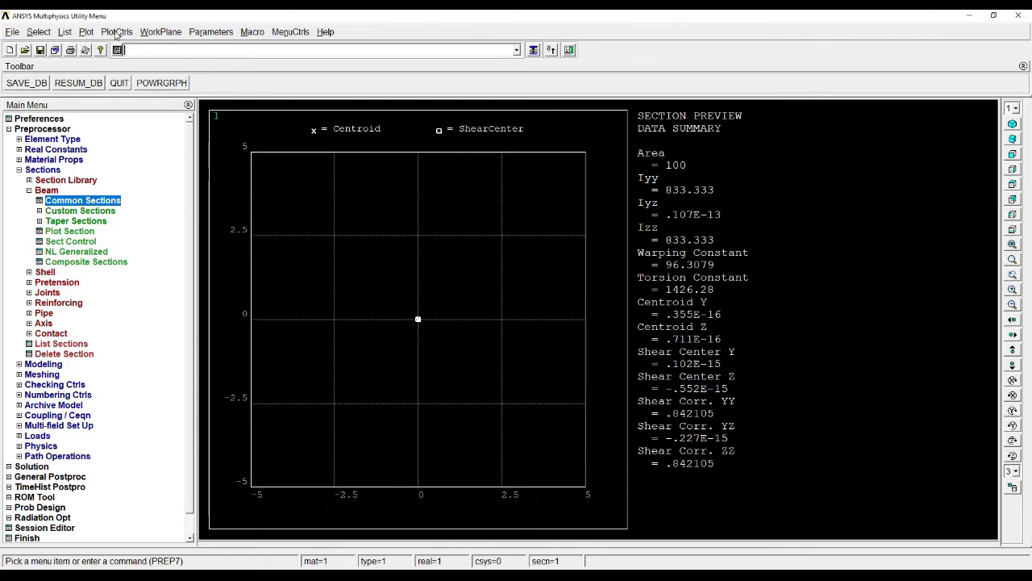
Replot the graphics window and put away the section menus
click(85, 32)
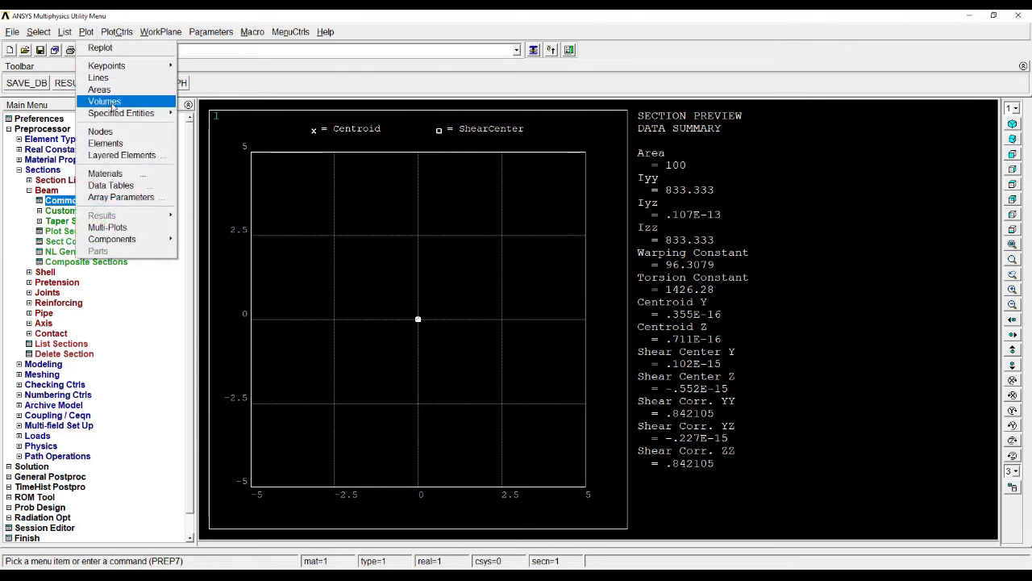
click(100, 132)
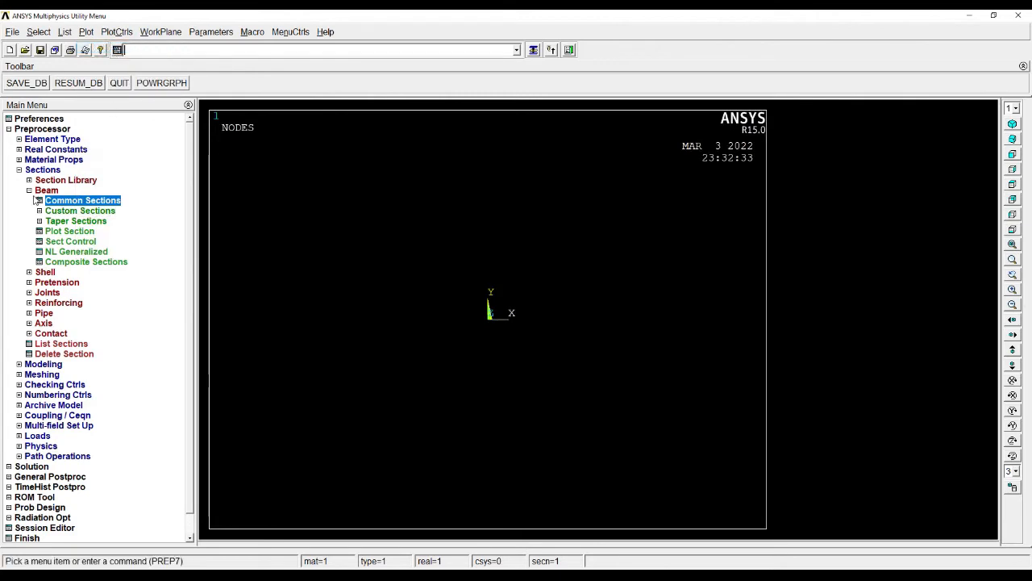
click(29, 191)
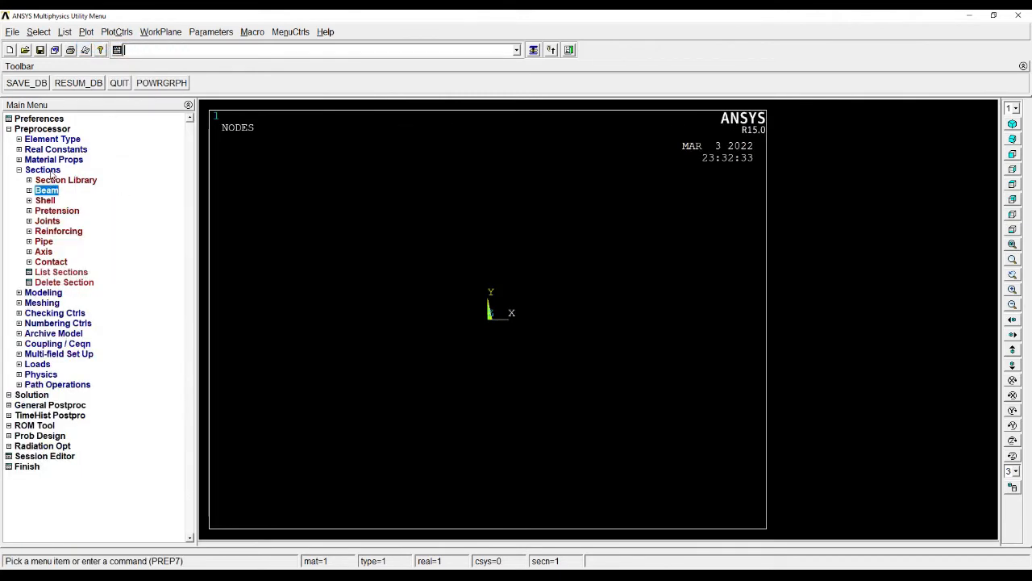
click(42, 170)
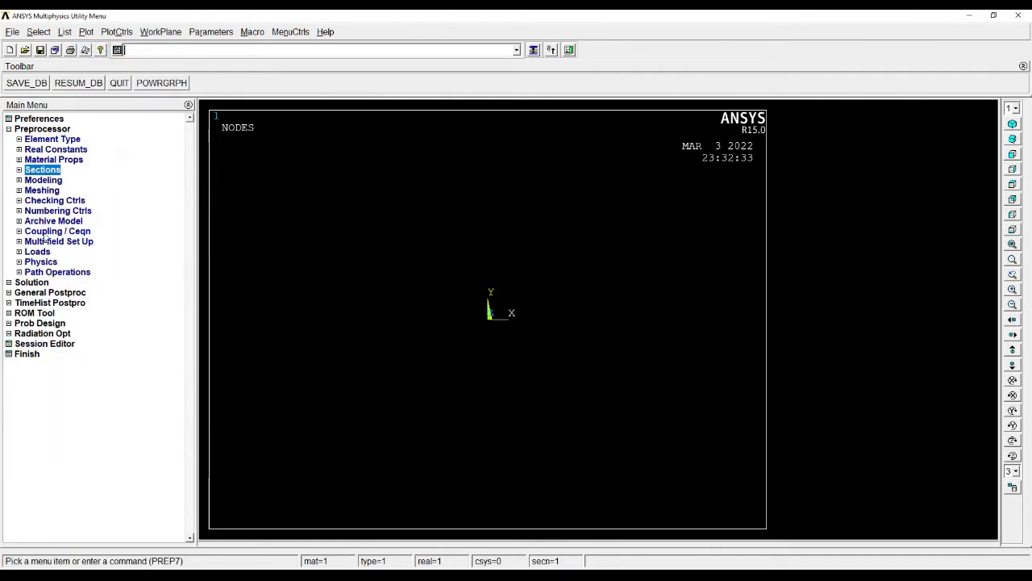
Create keypoint 2 at X = 500 in the active coordinate system
click(42, 179)
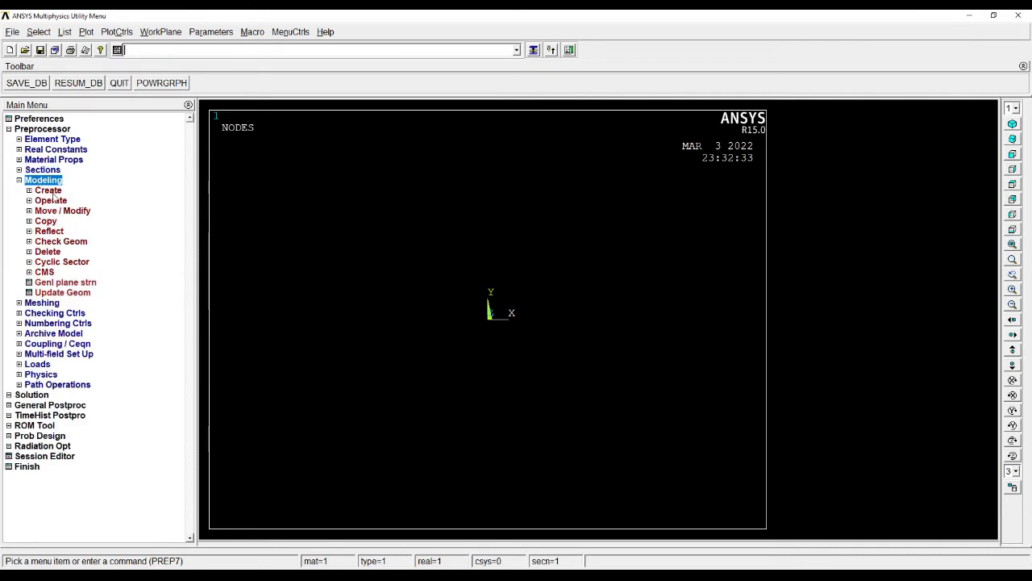
click(49, 190)
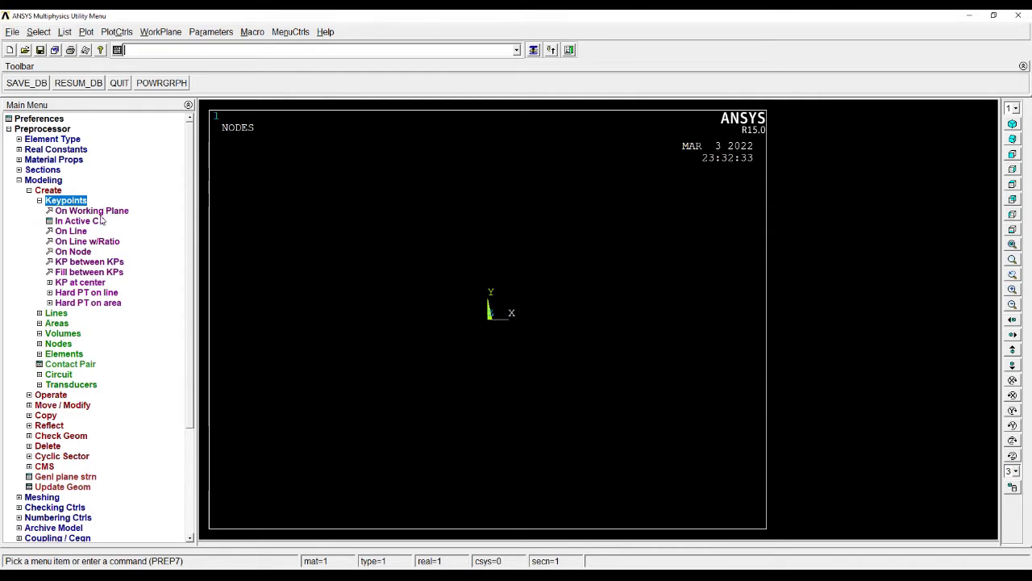
click(77, 219)
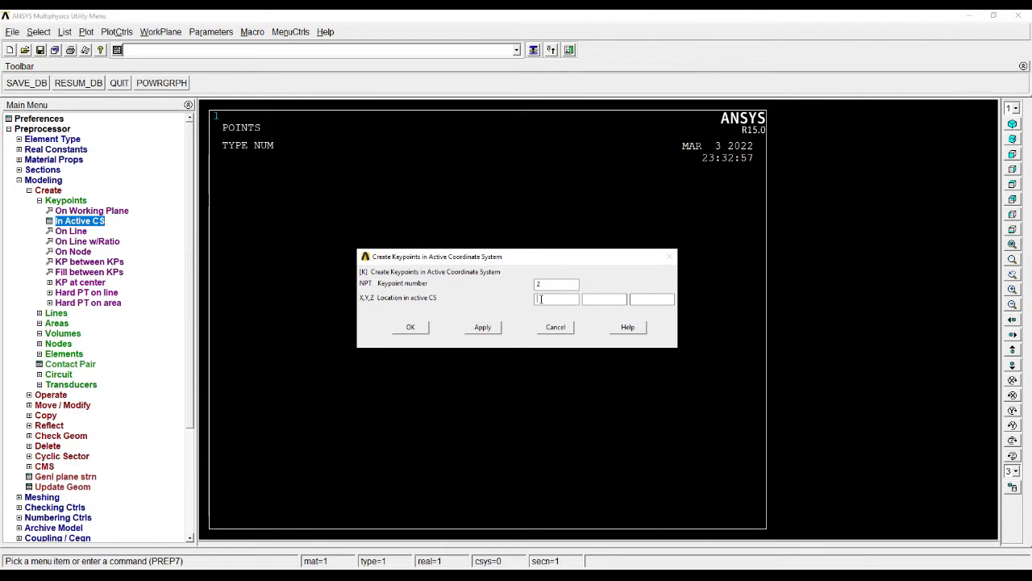
text(500)
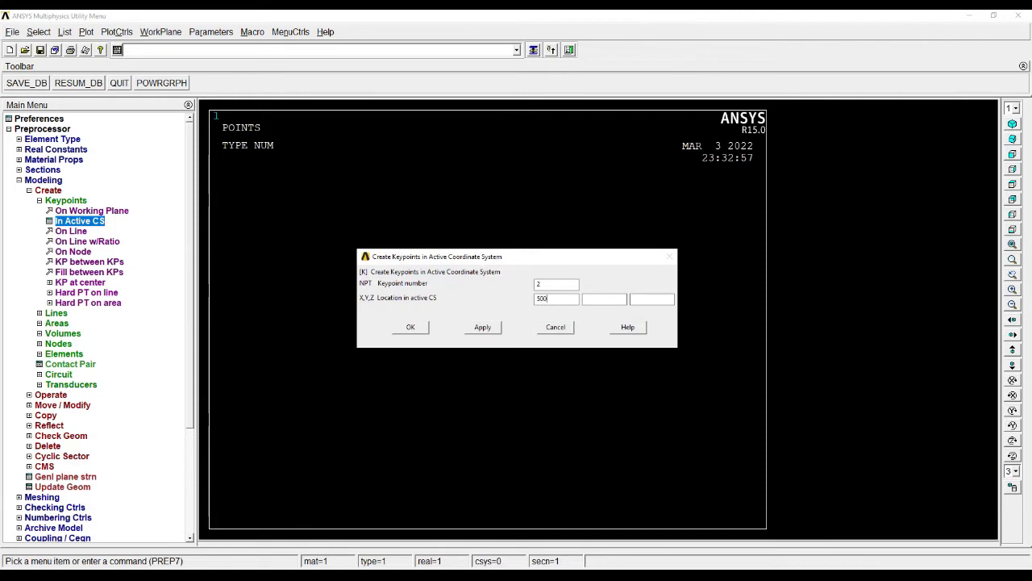
click(409, 326)
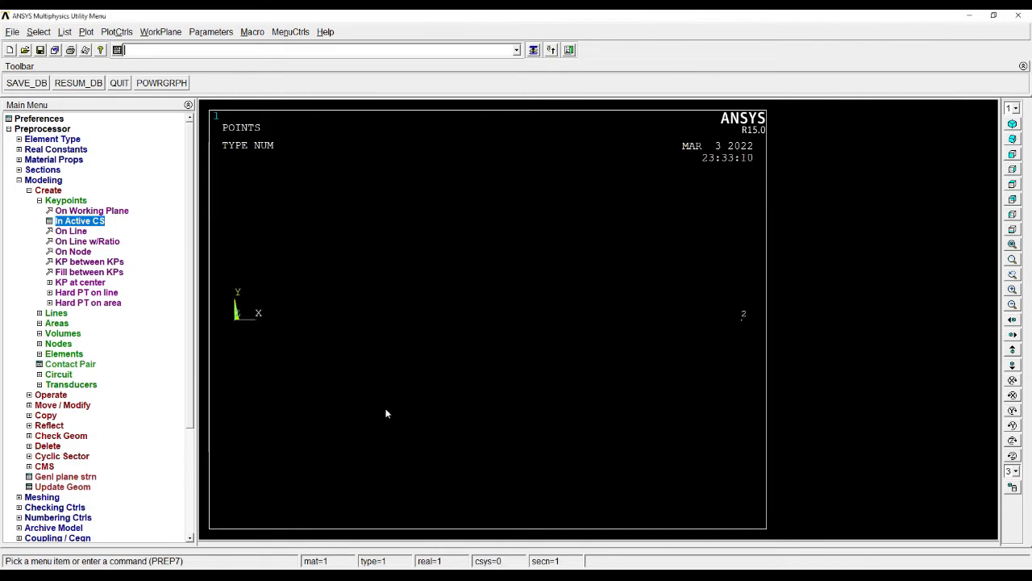
mouse_move(295, 350)
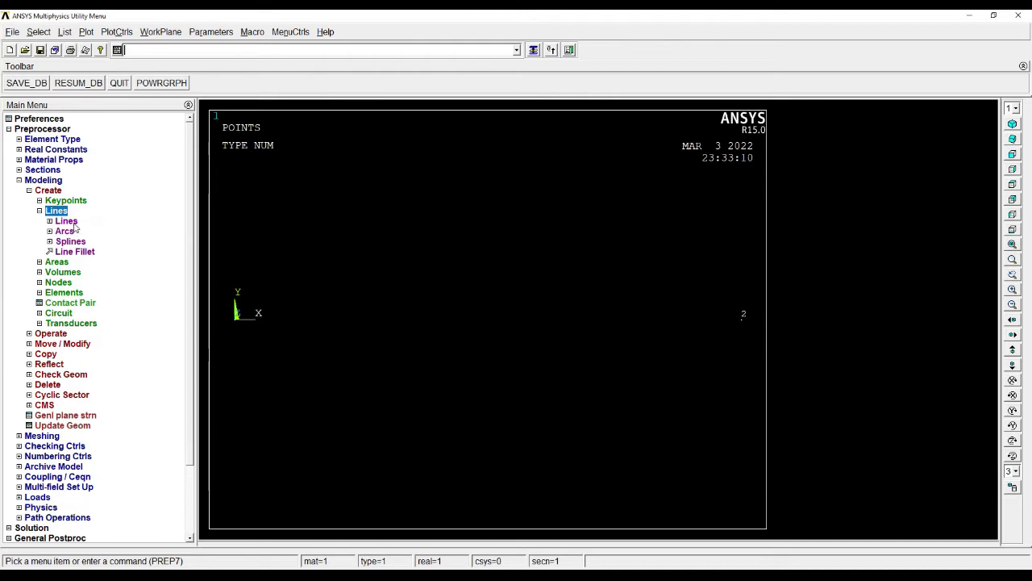
Create a straight line joining keypoints 1 and 2 as the beam axis
click(66, 219)
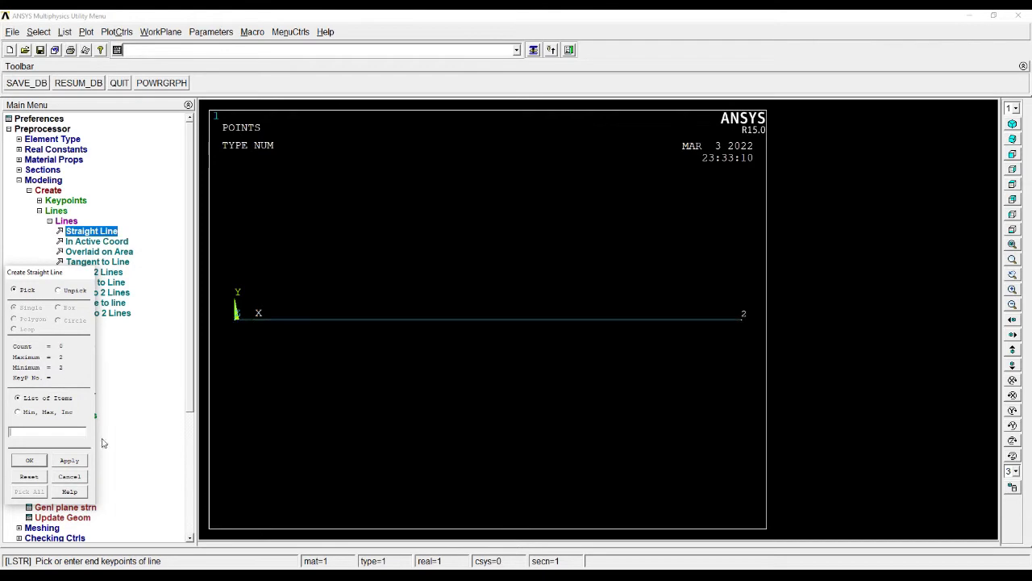
click(68, 476)
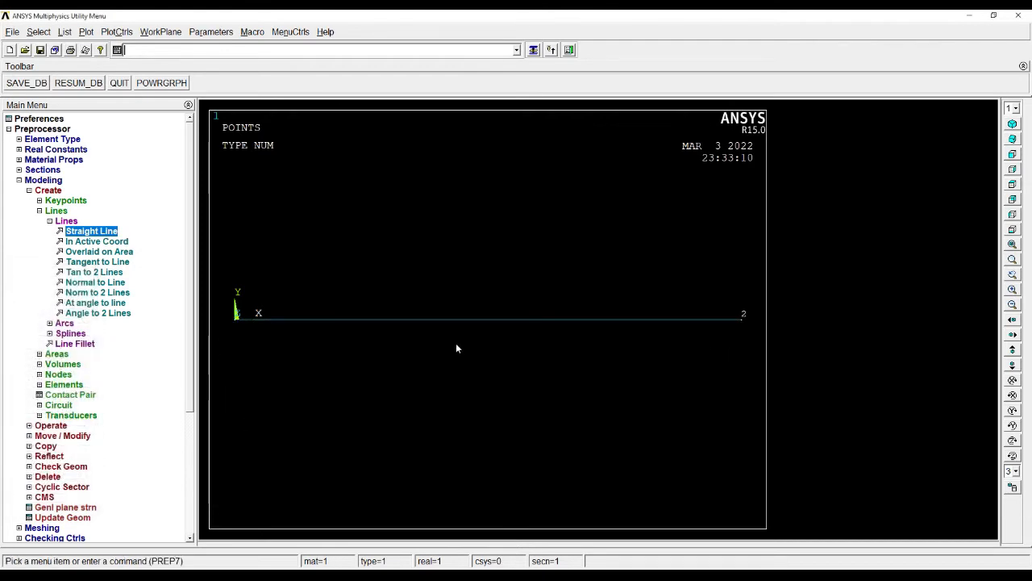
mouse_move(397, 379)
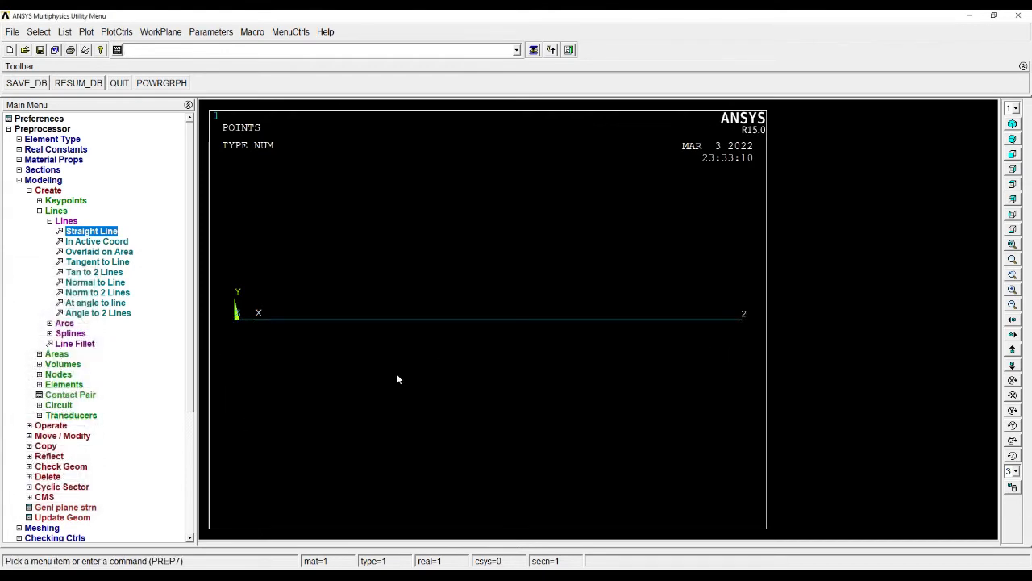
Set manual size on all lines to NDIV 4 element divisions
click(43, 179)
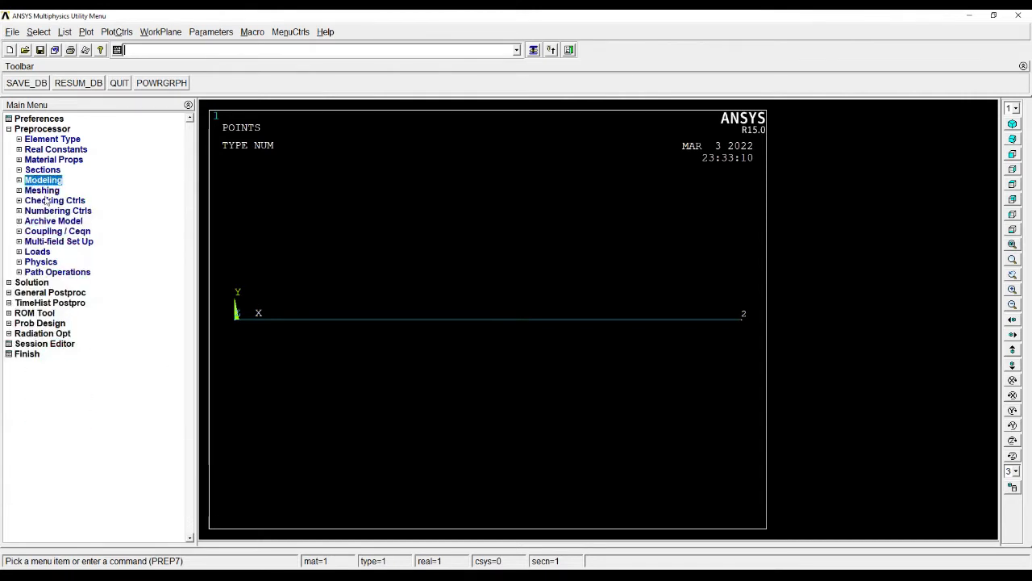
click(20, 190)
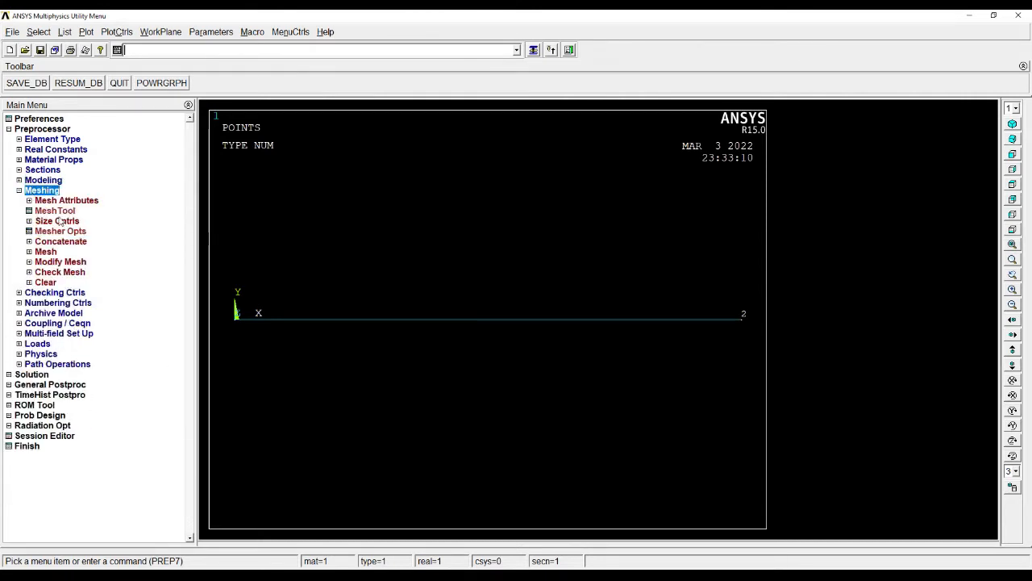
click(56, 220)
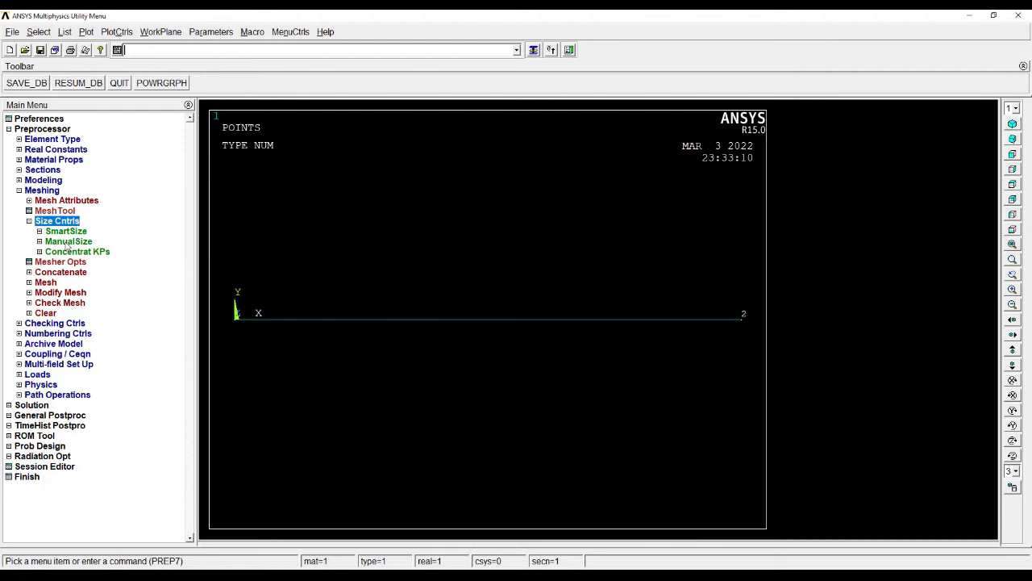
click(68, 242)
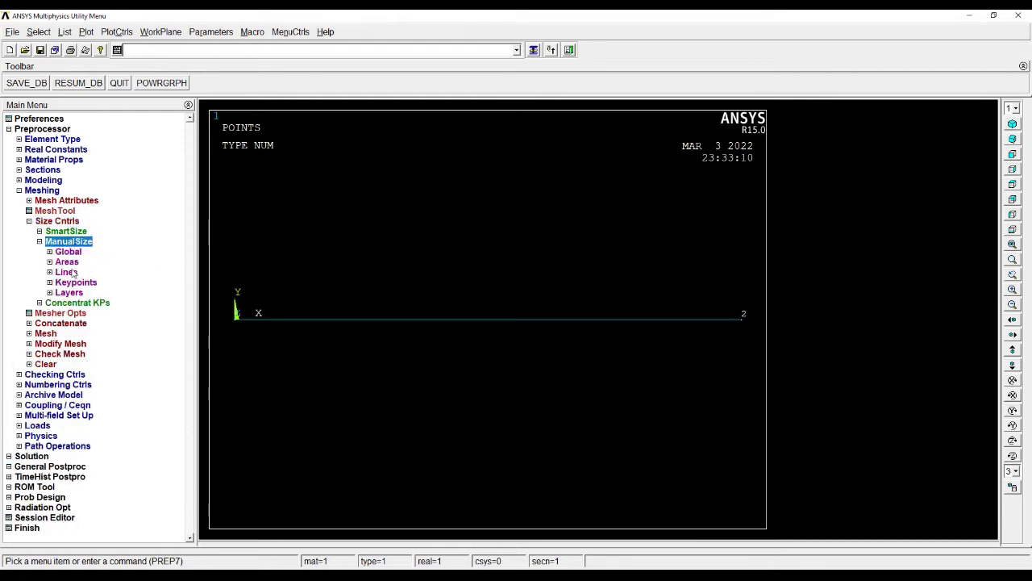
click(68, 271)
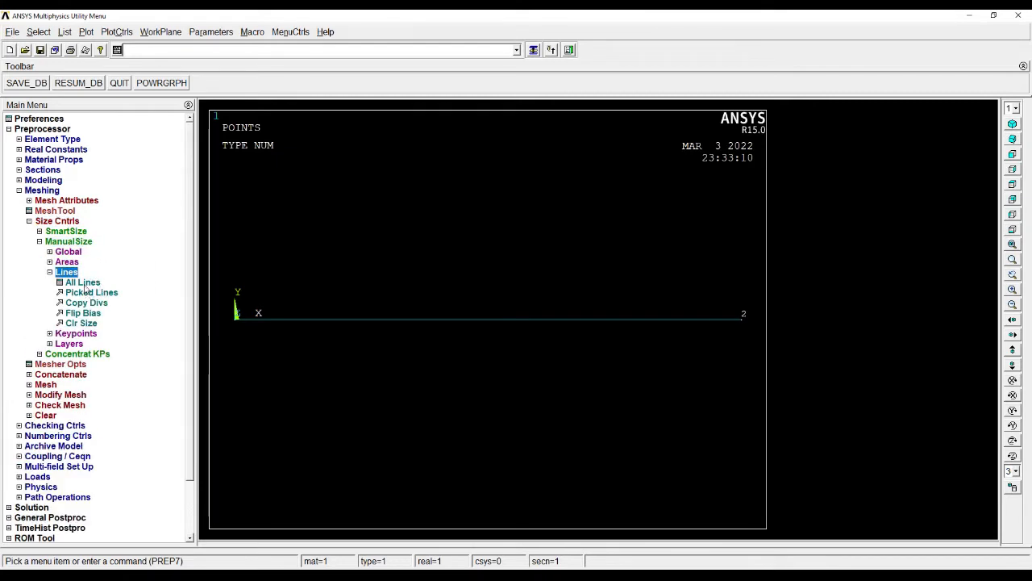
click(81, 281)
text(4)
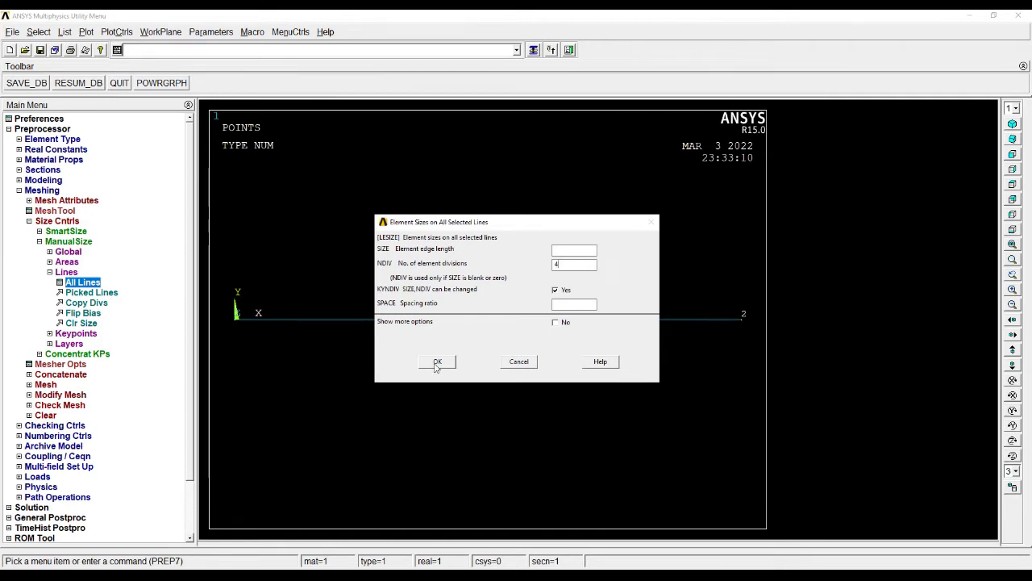
click(437, 361)
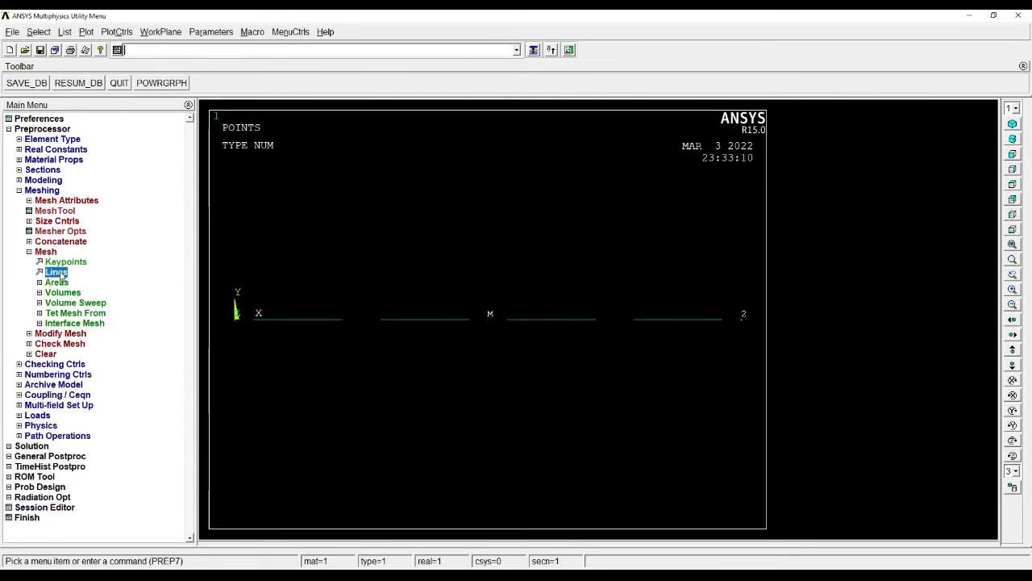
Mesh the beam line by box-selecting it
click(56, 271)
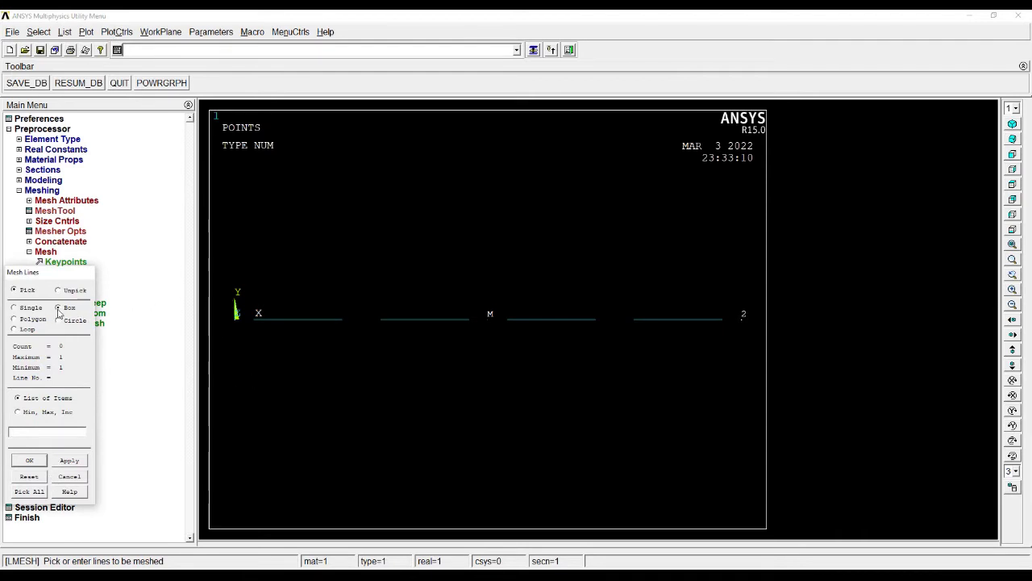
drag(229, 287, 700, 348)
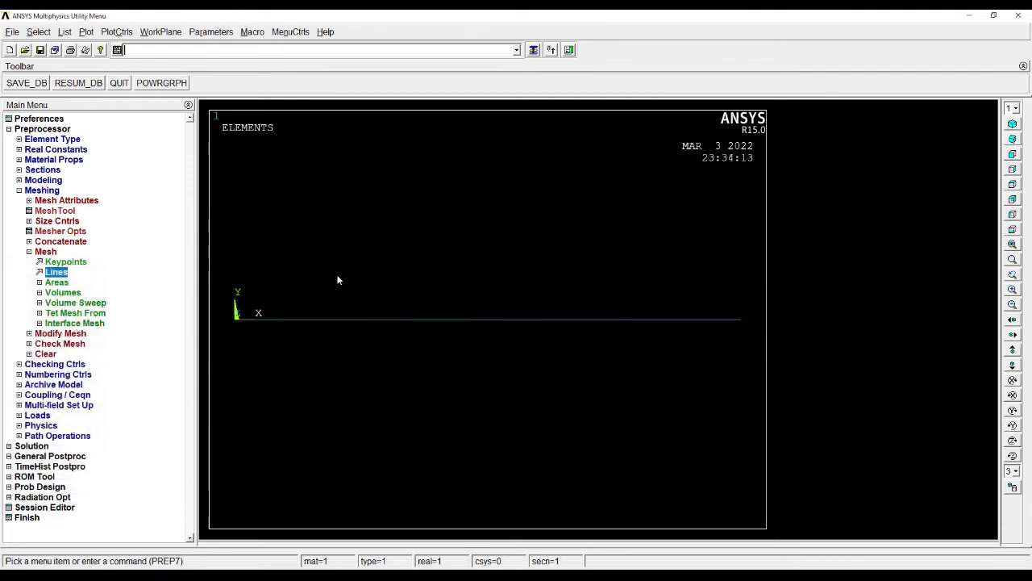
mouse_move(509, 412)
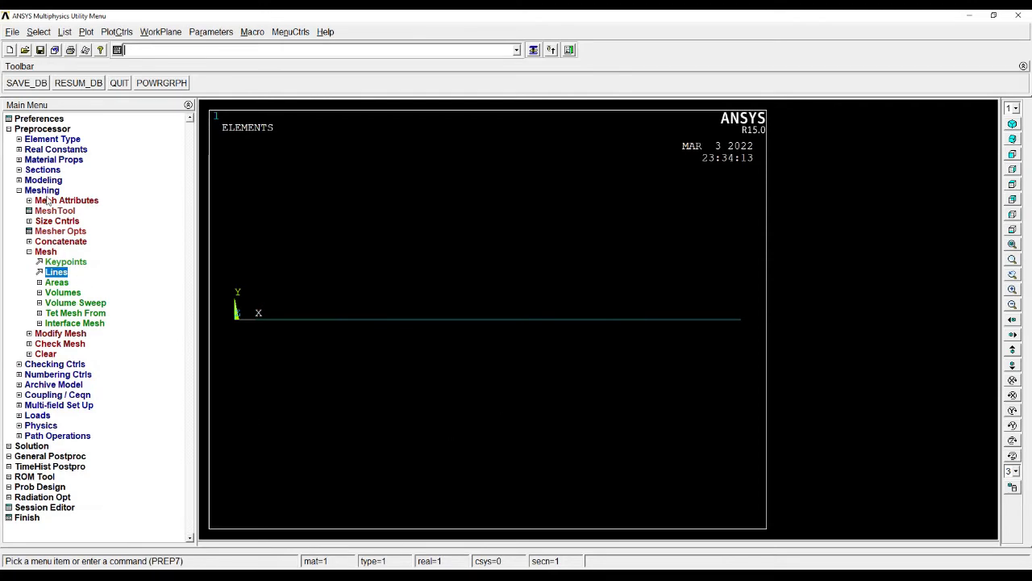
Collapse Meshing and expand the Loads menu in the Preprocessor
click(42, 191)
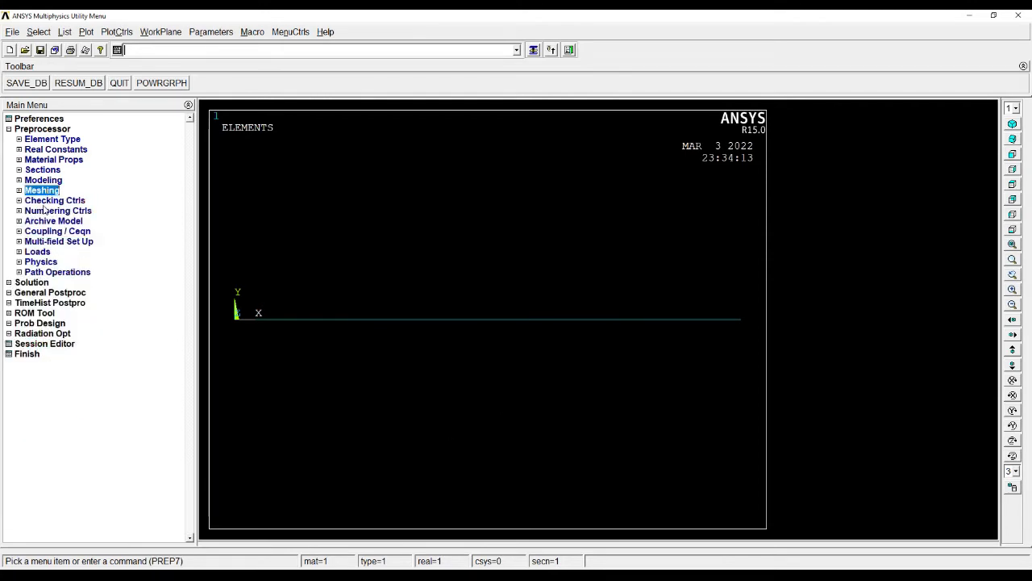
click(37, 252)
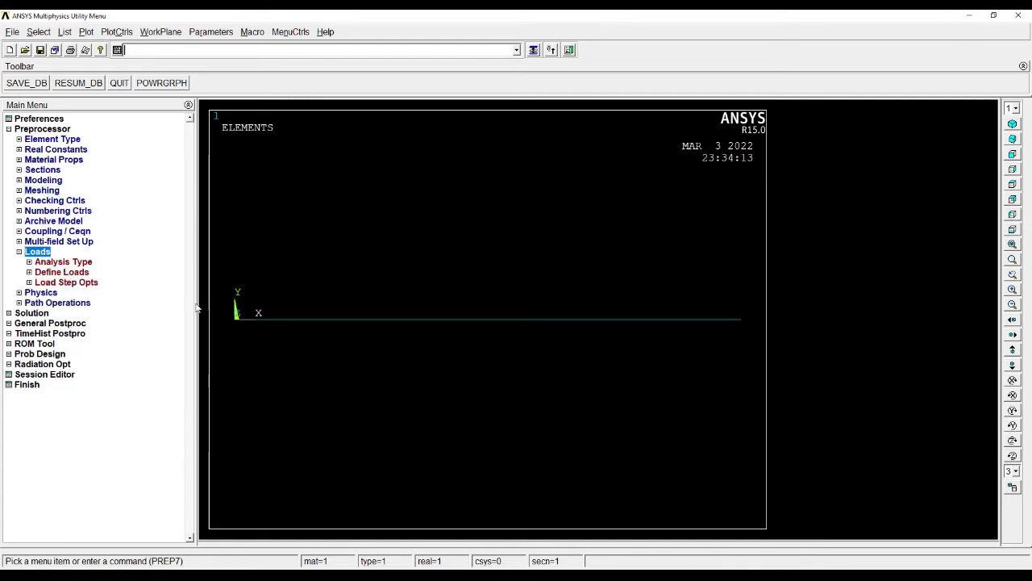
mouse_move(245, 334)
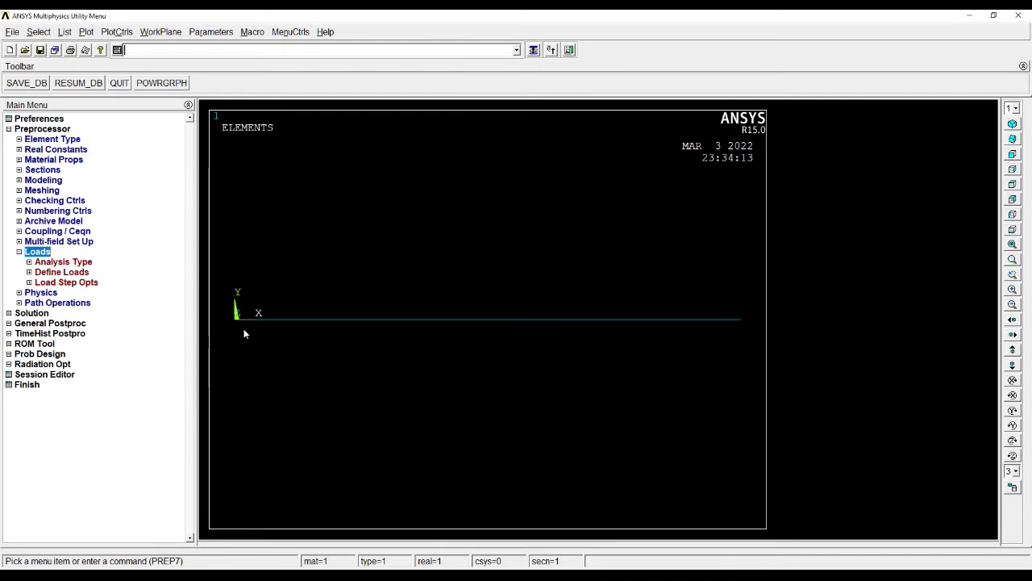
mouse_move(731, 281)
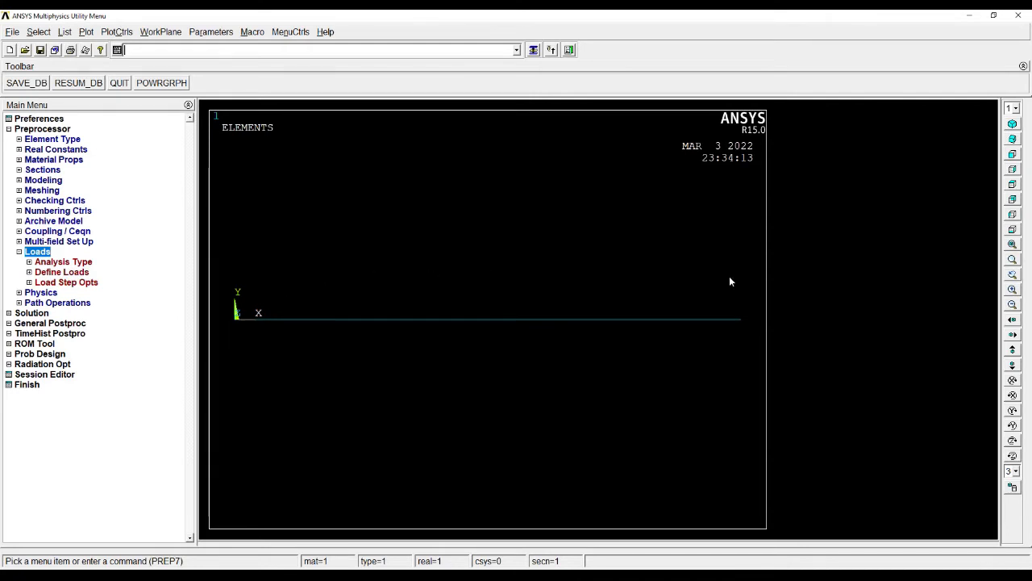
mouse_move(740, 314)
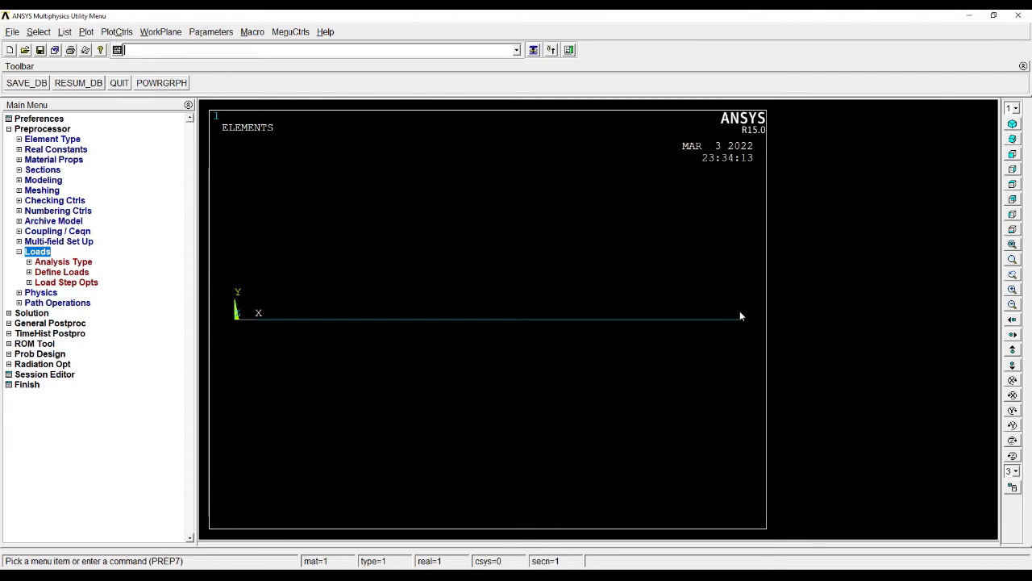
mouse_move(705, 279)
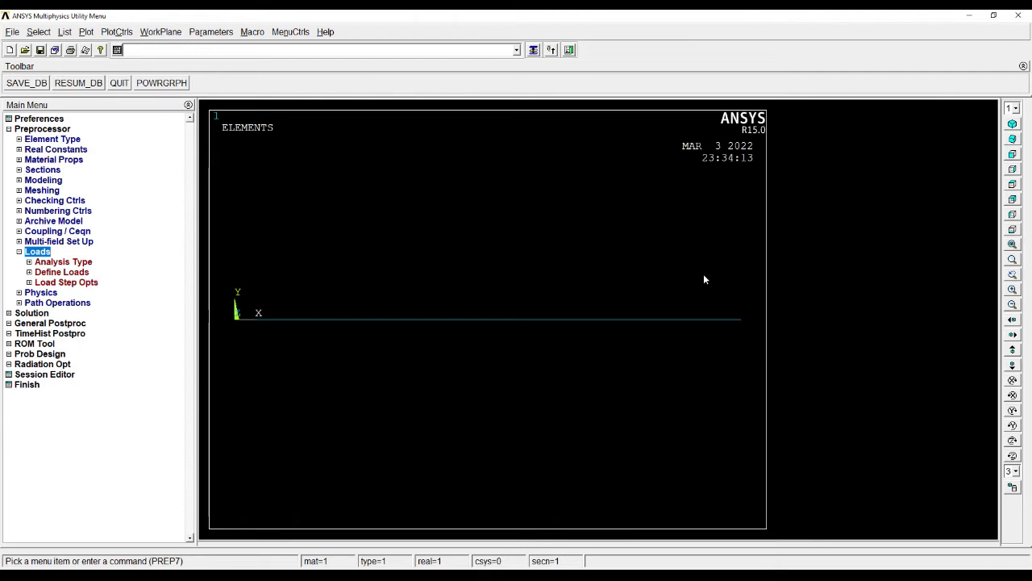
mouse_move(52, 287)
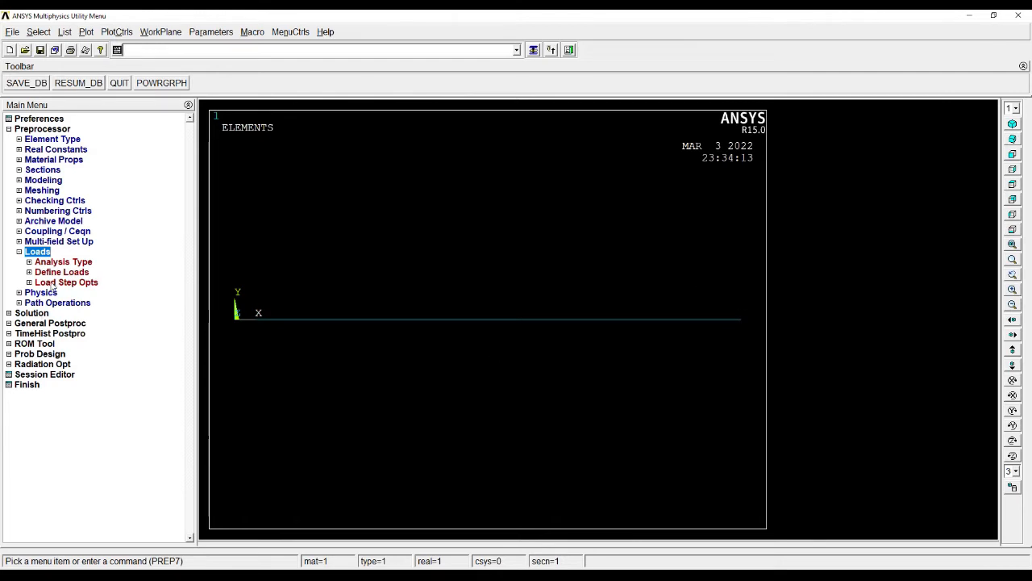
Start a structural displacement constraint on keypoints and pick keypoint 1 at the left end
click(61, 271)
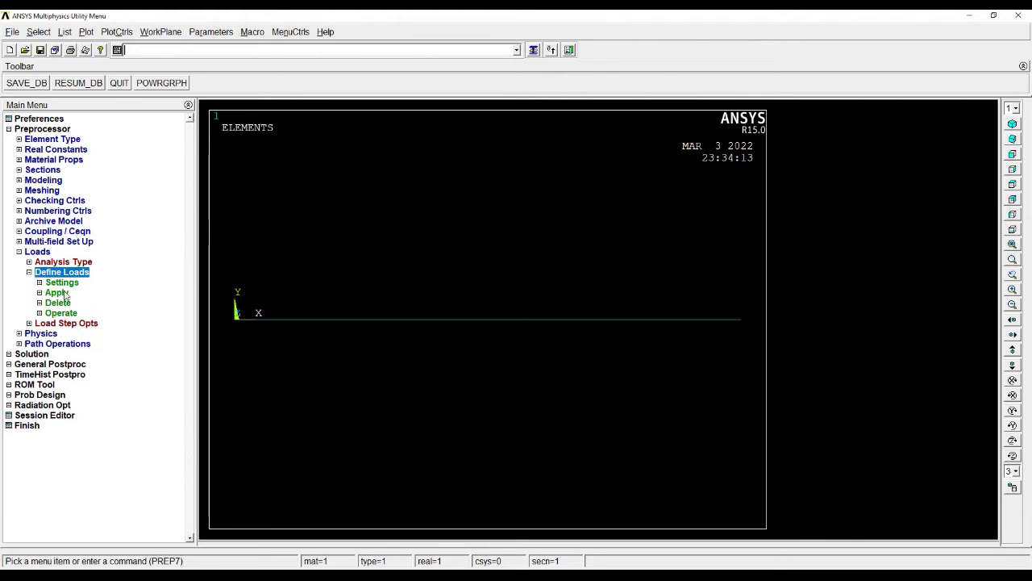
click(57, 292)
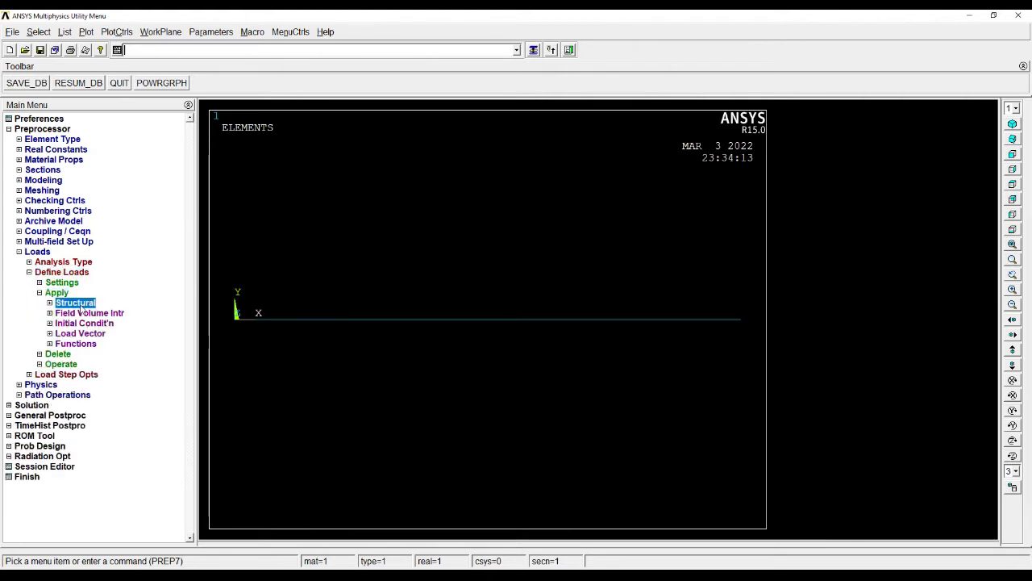
click(75, 302)
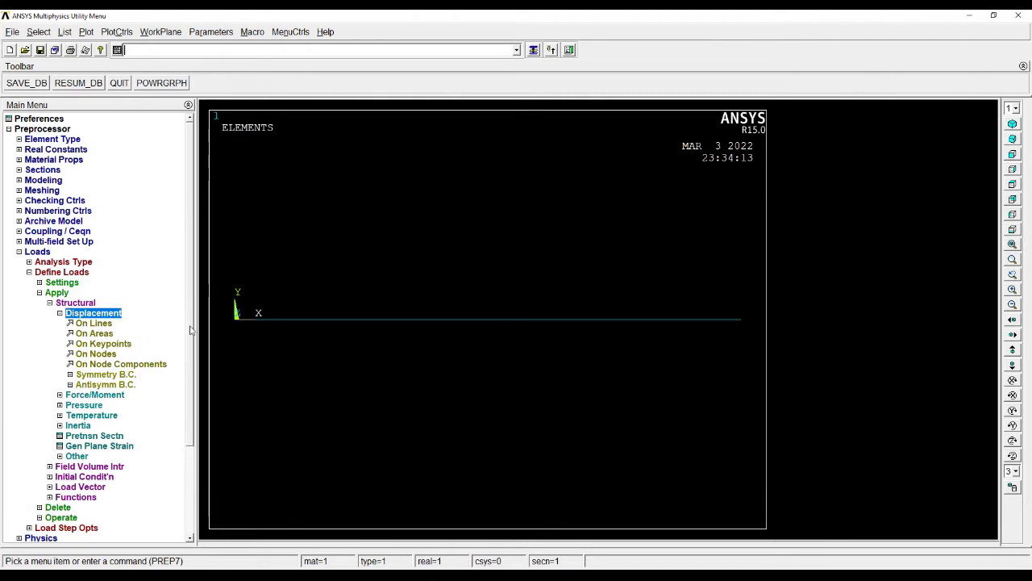
mouse_move(119, 342)
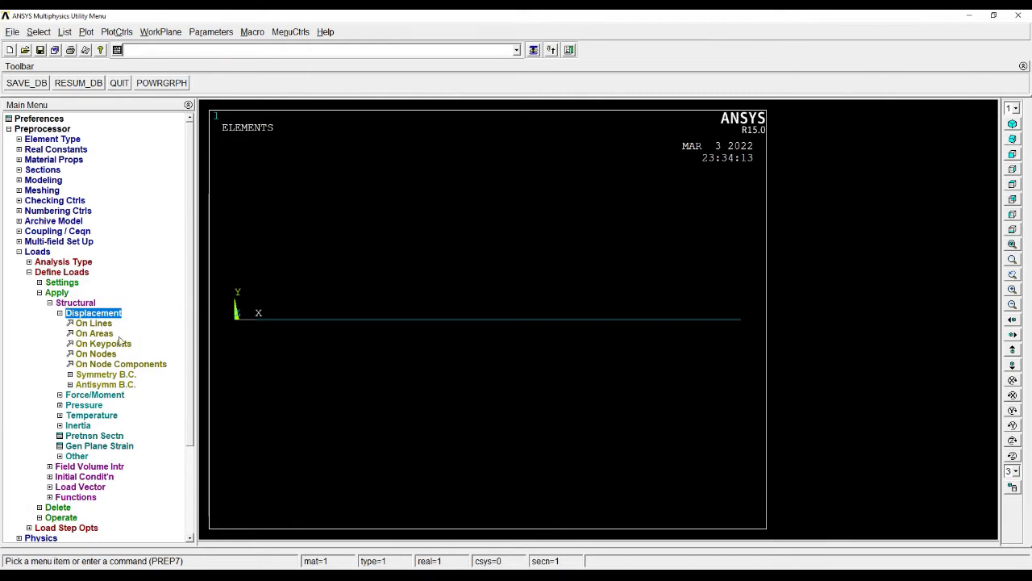
click(104, 342)
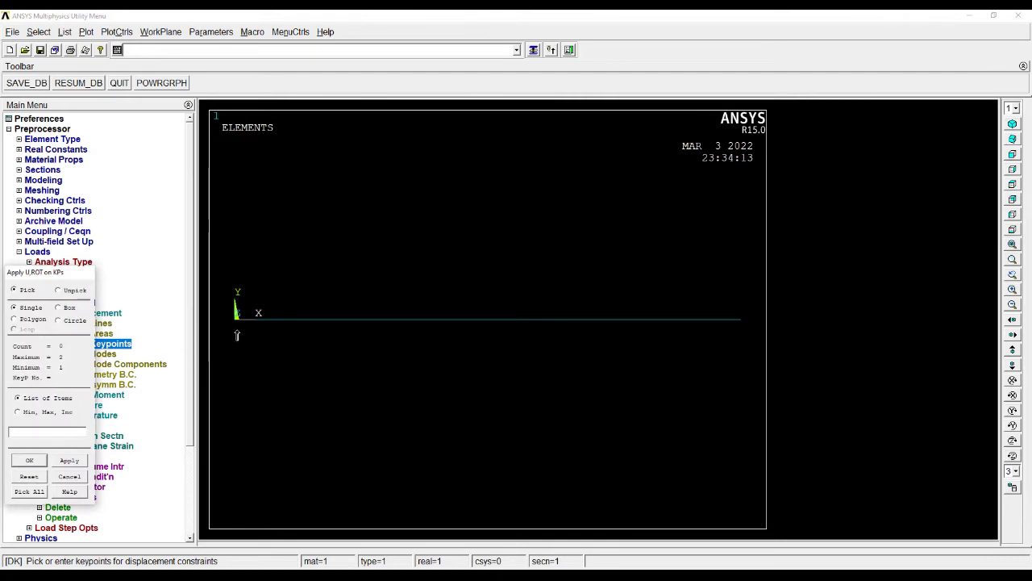
click(236, 320)
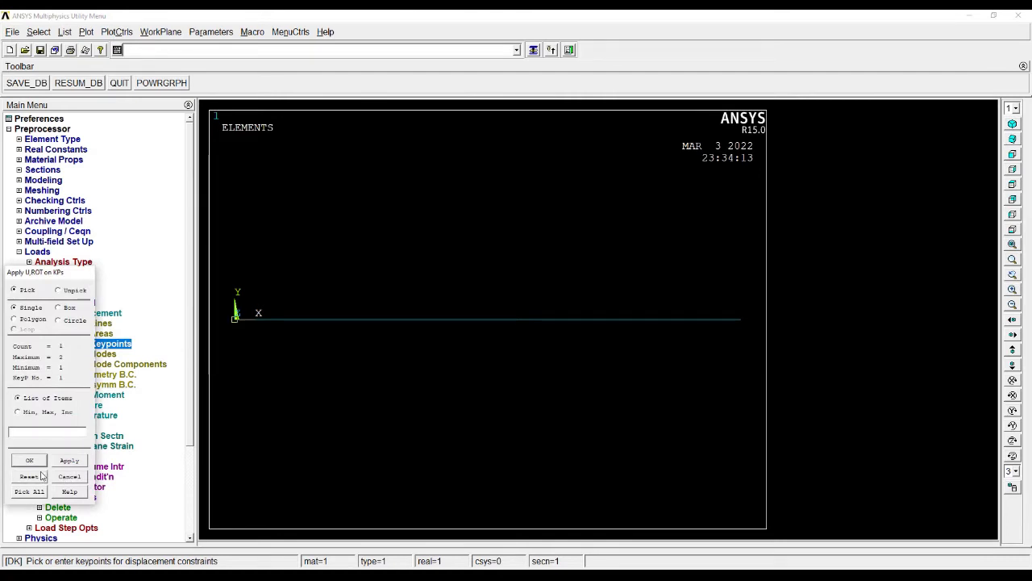
click(29, 460)
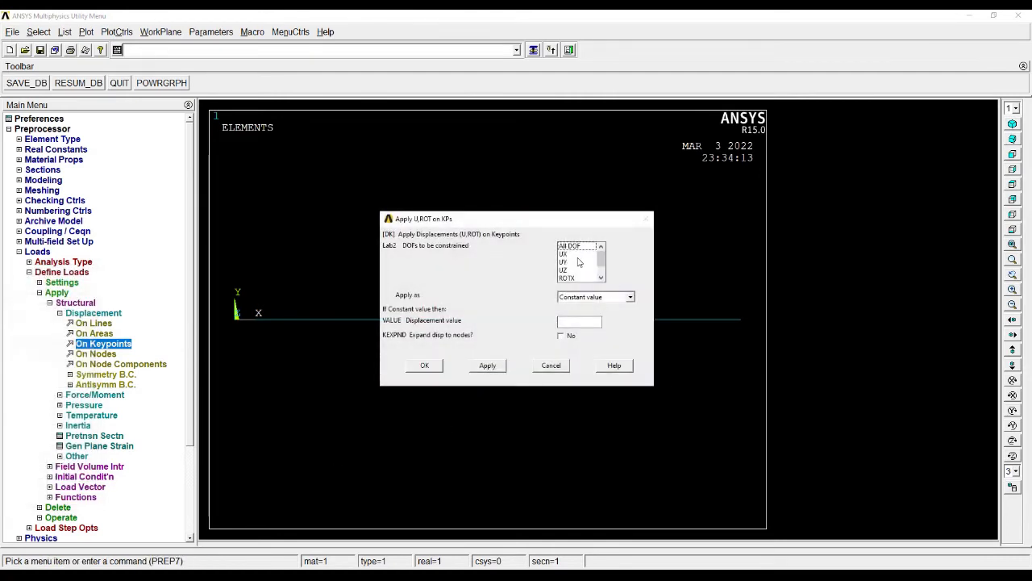
Constrain All DOF of keypoint 1 to value 0, fixing the left end
click(571, 245)
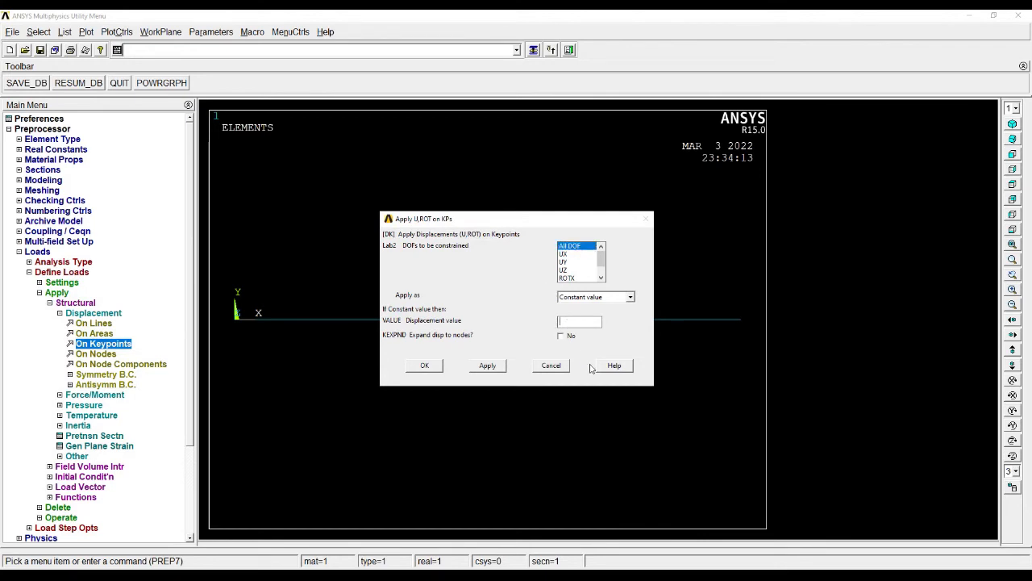
text(0)
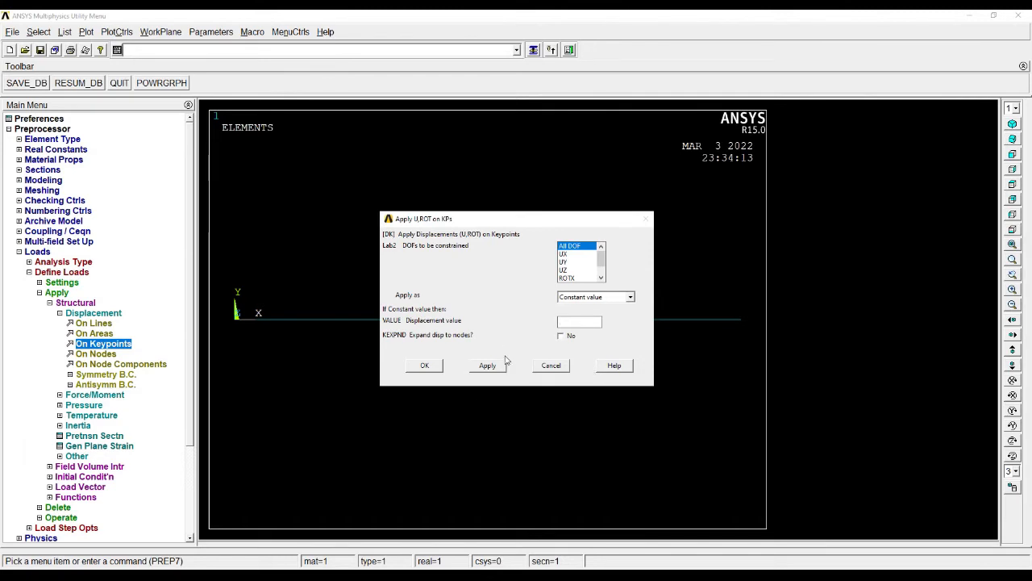
click(424, 364)
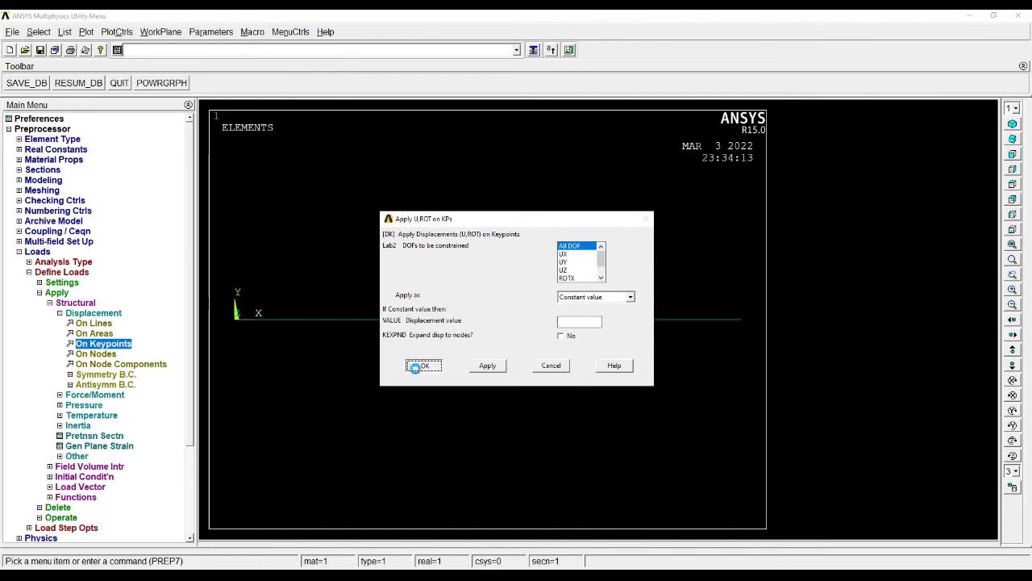
click(423, 365)
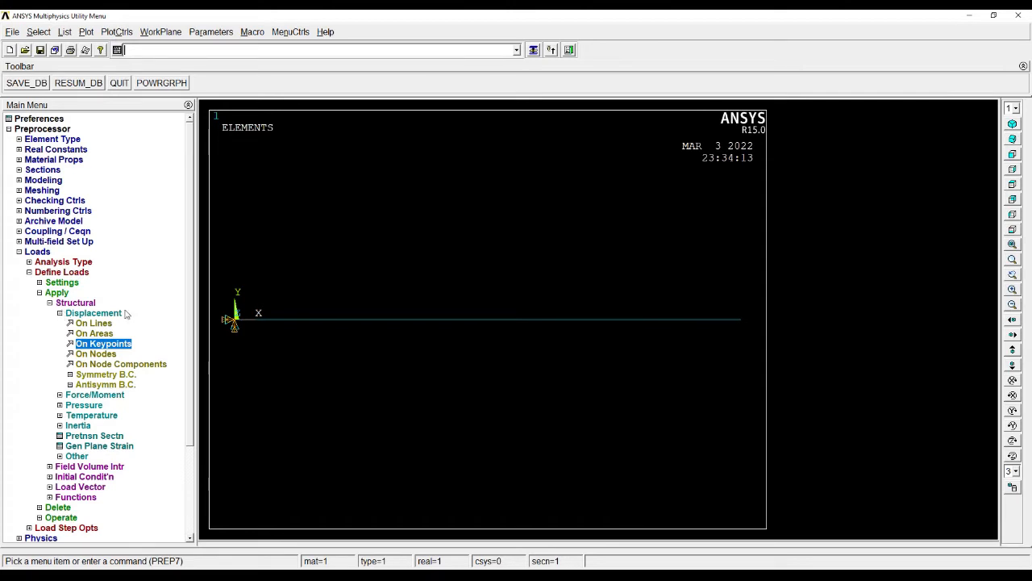
mouse_move(793, 318)
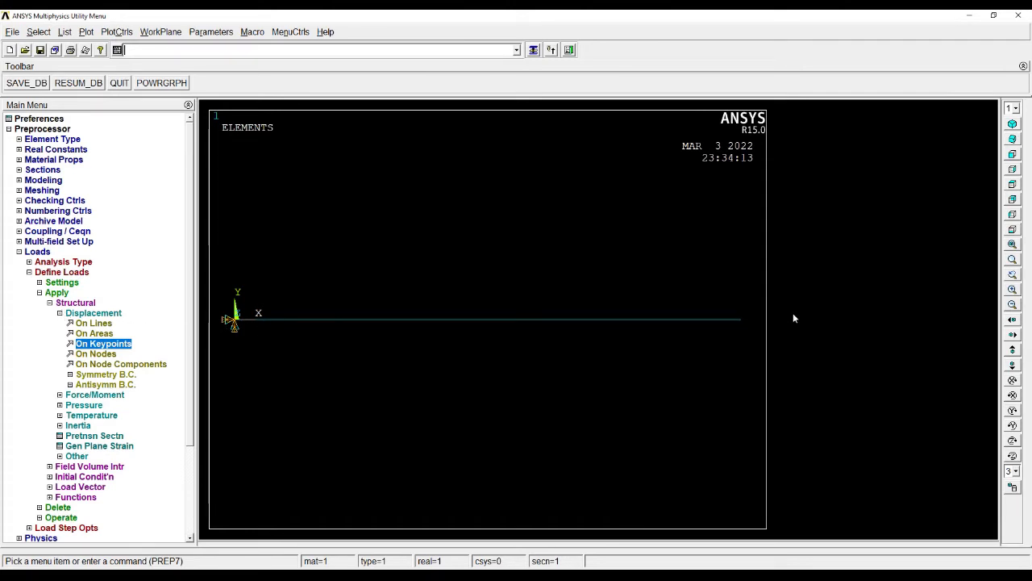
Select the beam's free right-end keypoint for a structural force load
click(96, 323)
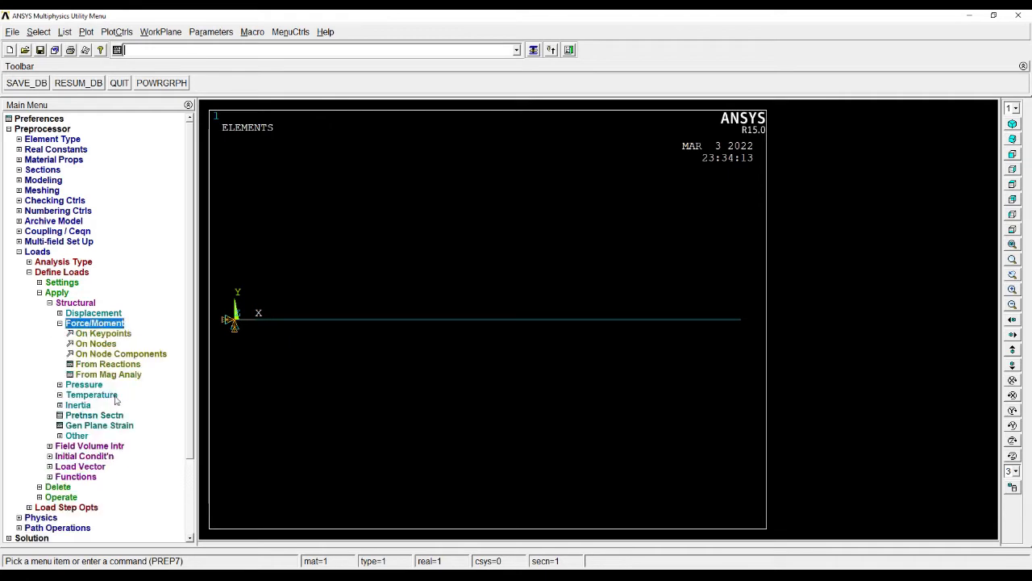
click(104, 332)
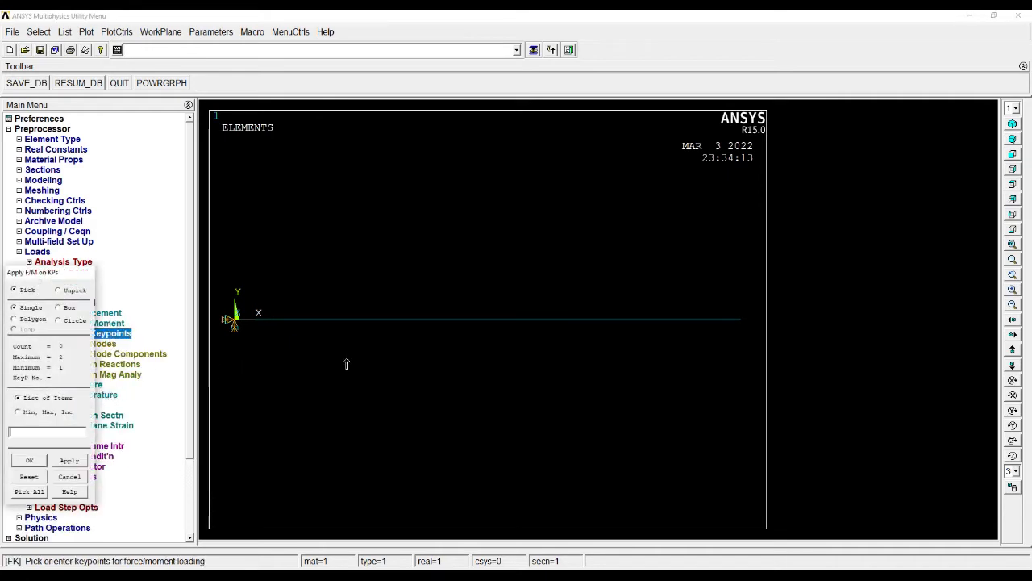
click(740, 319)
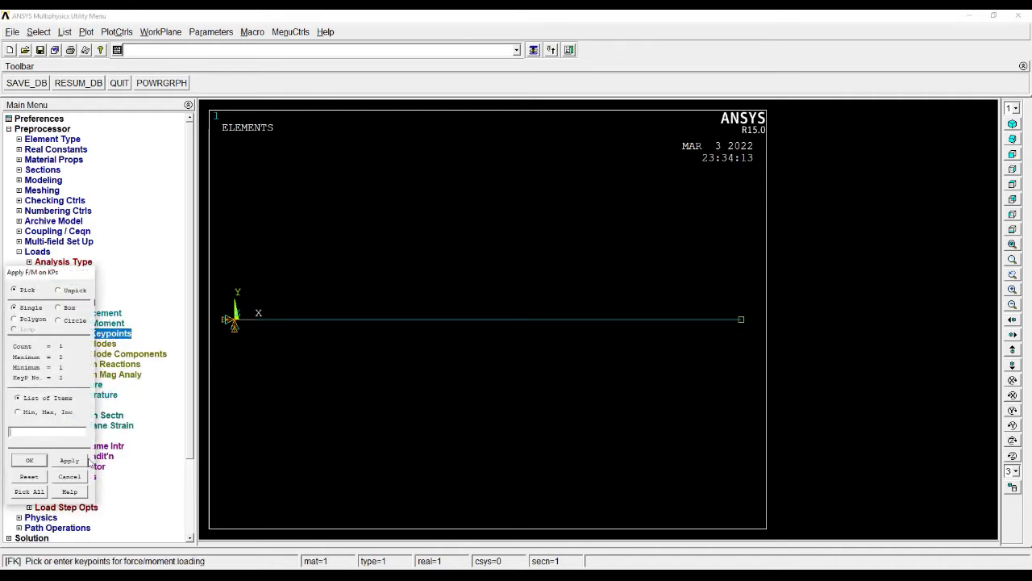
click(29, 459)
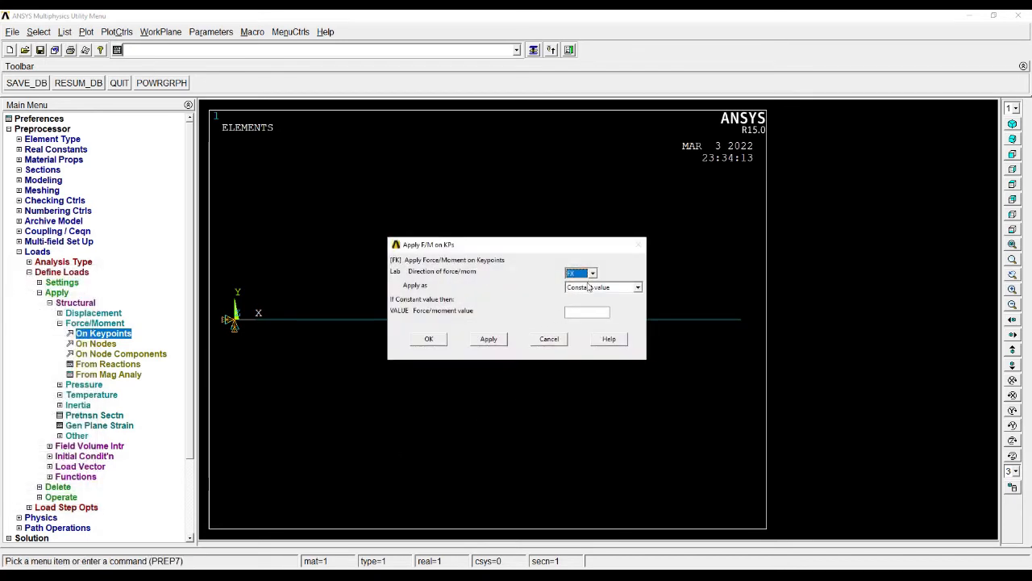
Apply a force of -1 in the FY direction at that keypoint
click(592, 272)
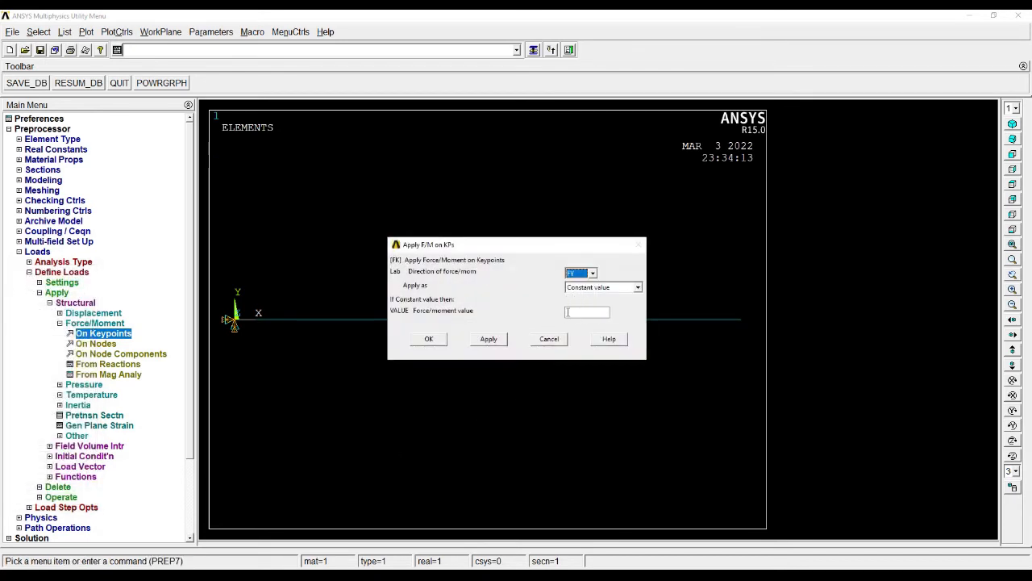
text(-1)
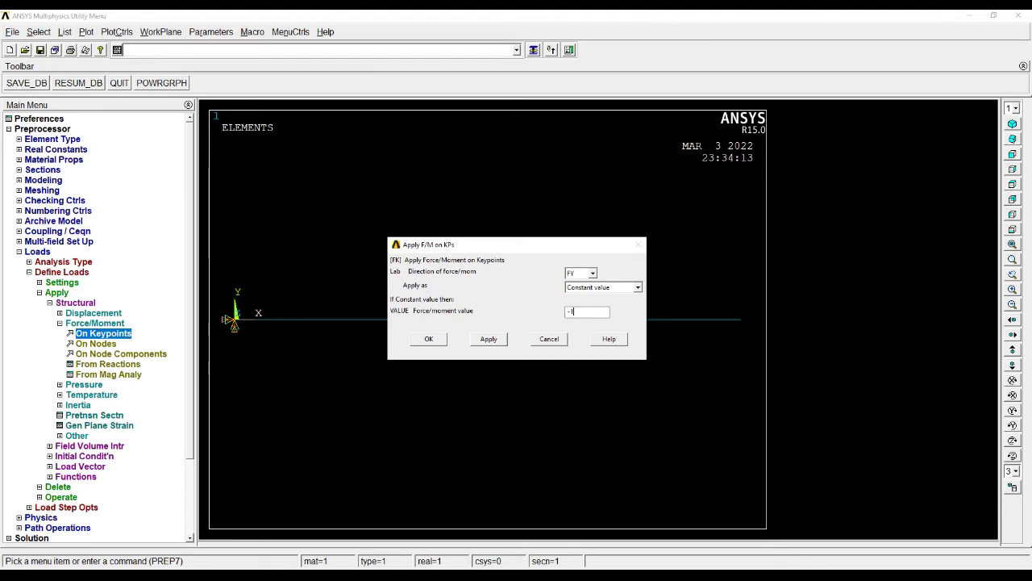
click(429, 339)
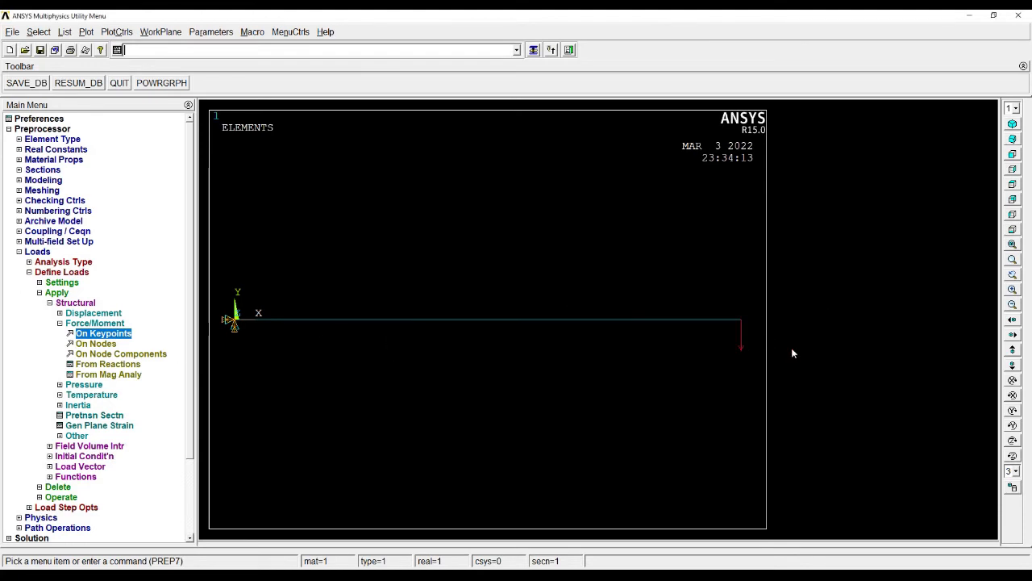
mouse_move(245, 334)
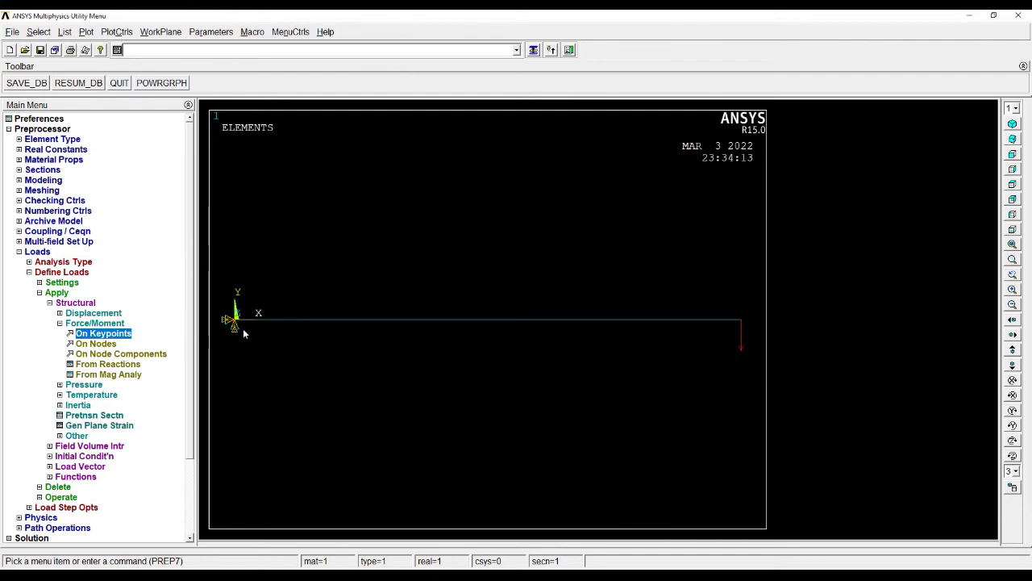
mouse_move(267, 326)
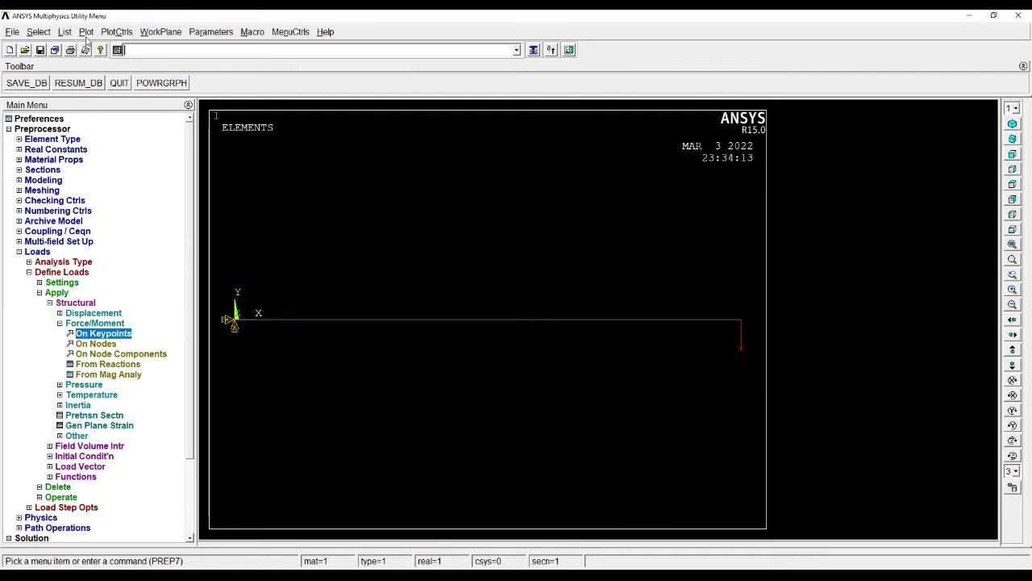
Turn on element numbering in the plot numbering controls
click(116, 32)
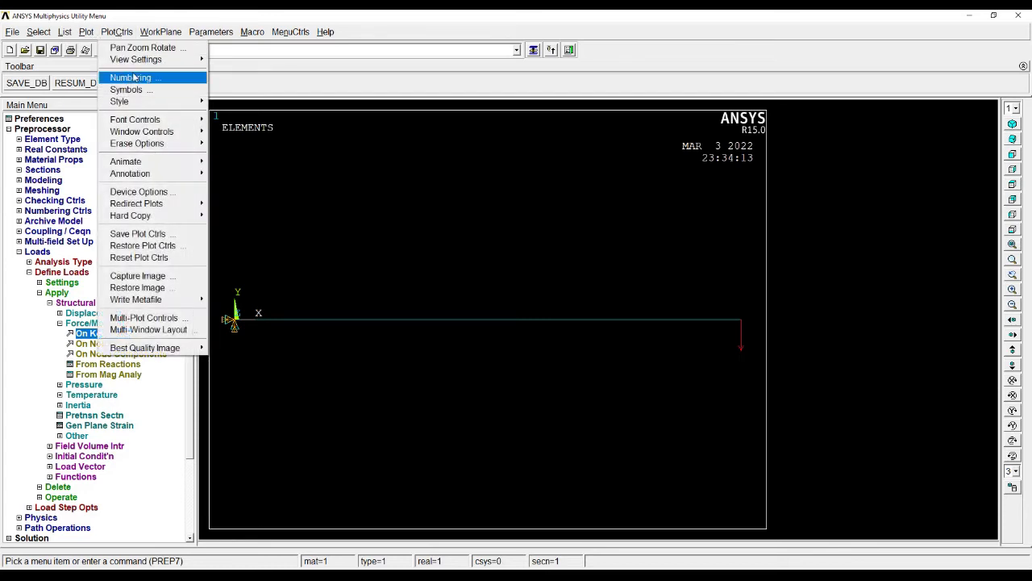
click(129, 77)
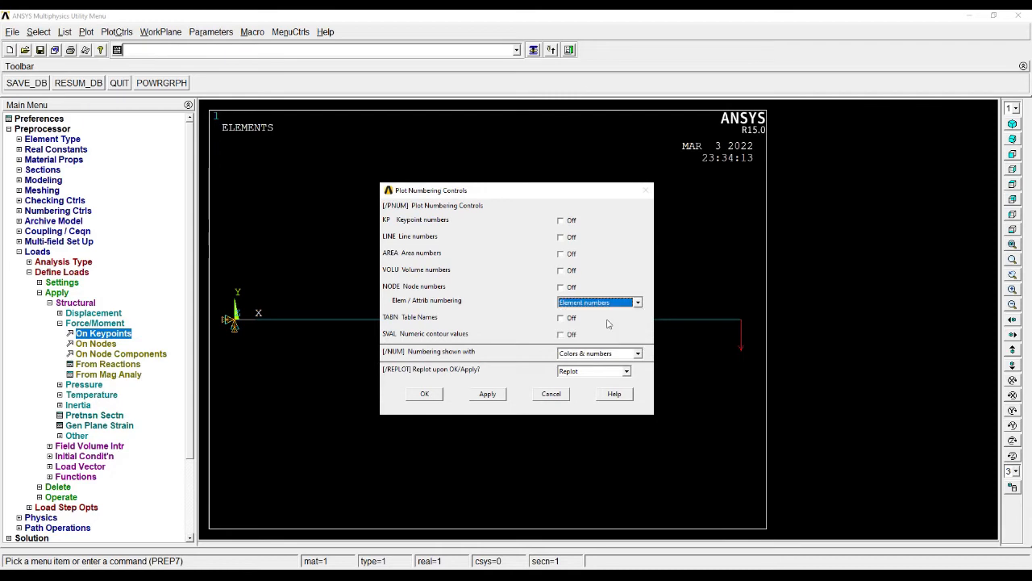
click(424, 394)
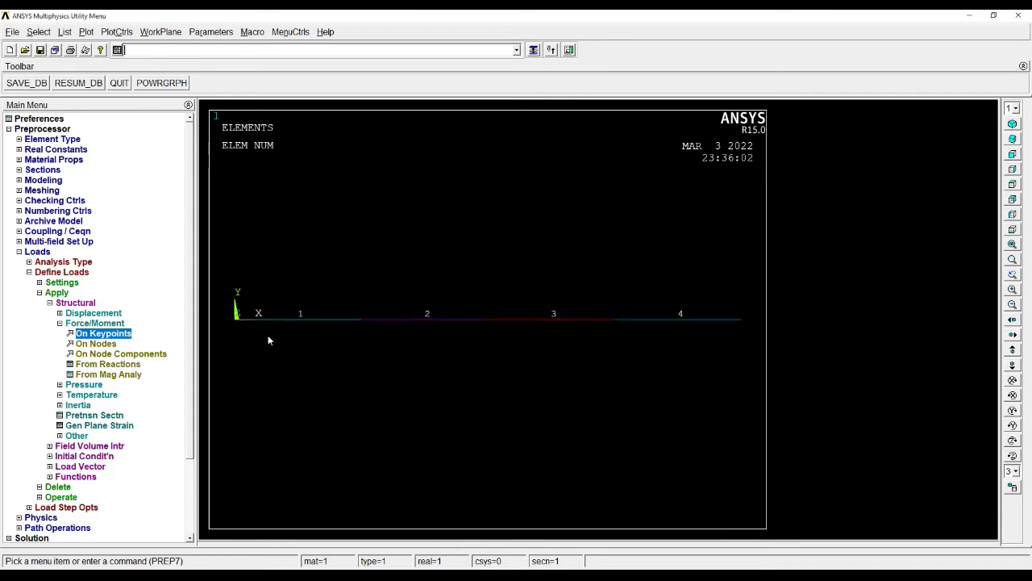
mouse_move(647, 329)
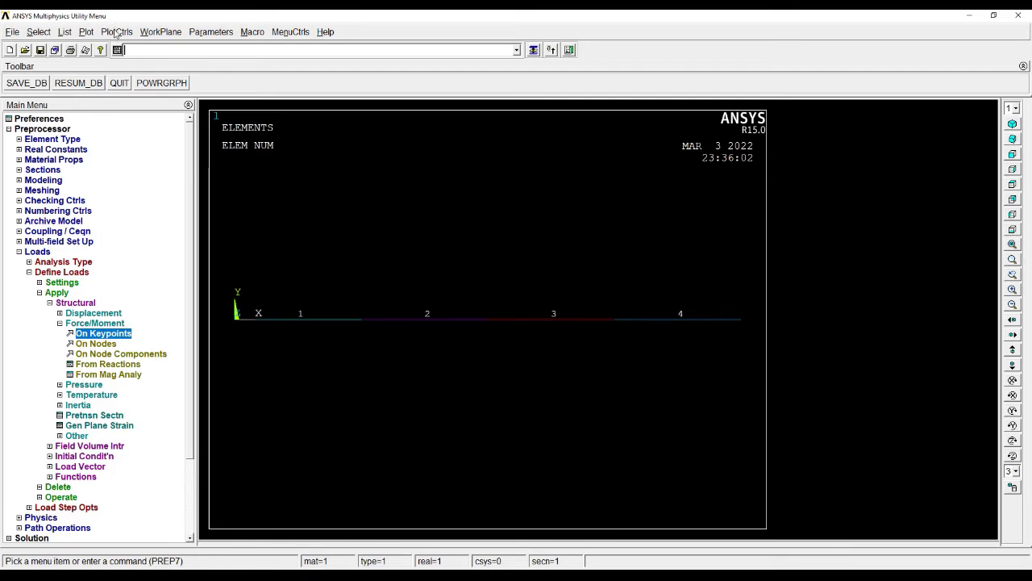
Display the beam elements with their real cross-section shape
click(116, 32)
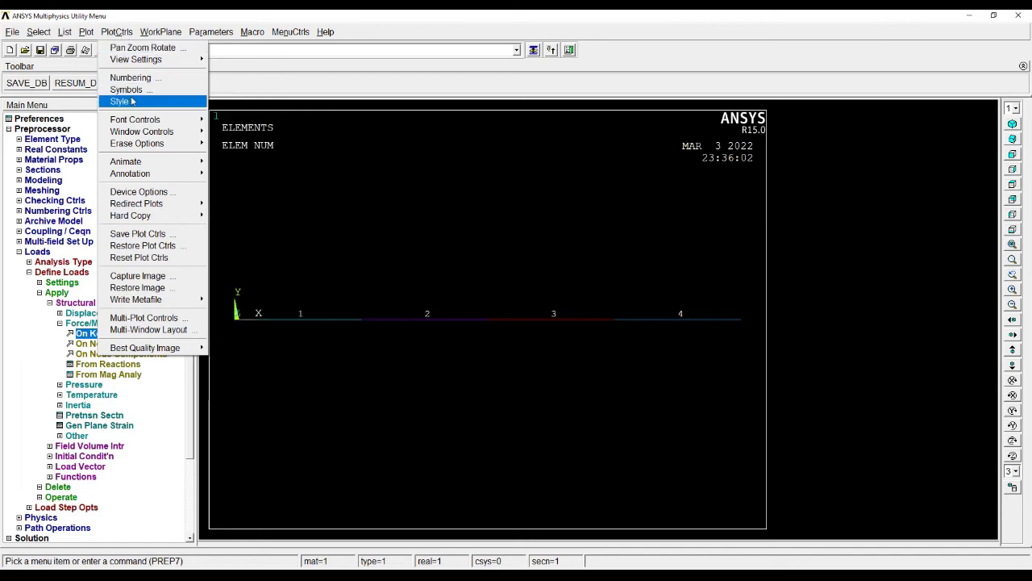
click(129, 102)
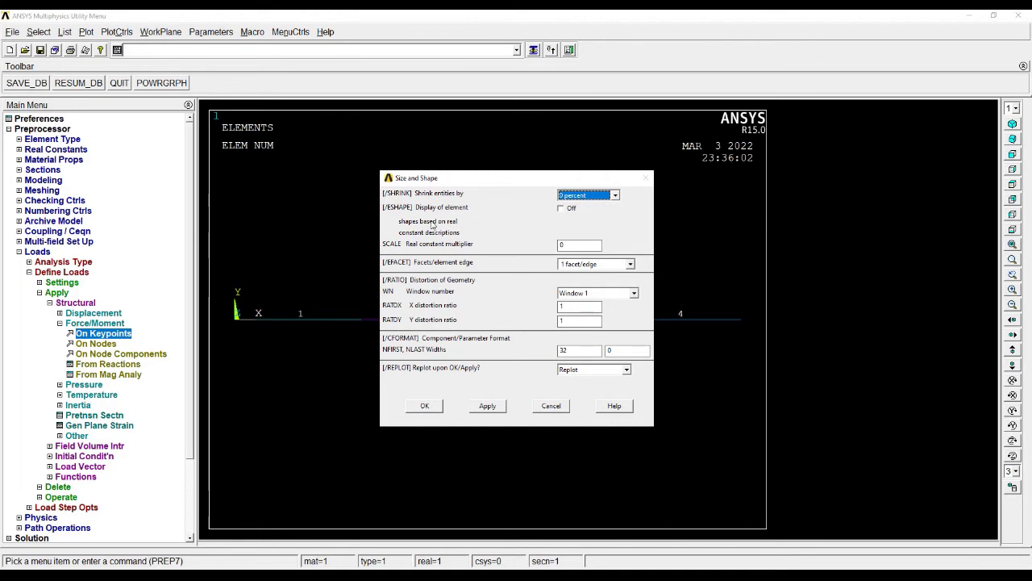
click(561, 208)
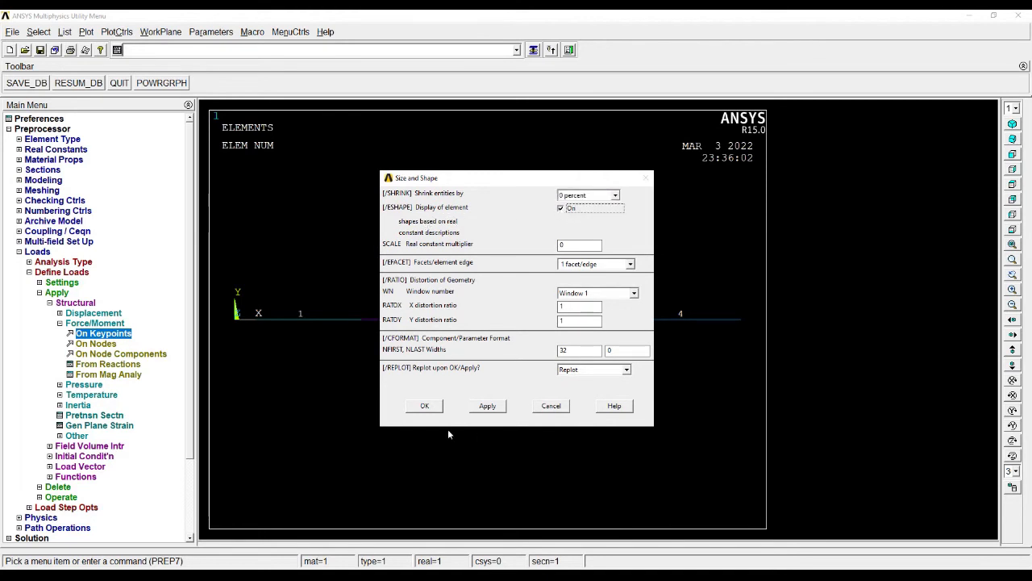
click(424, 406)
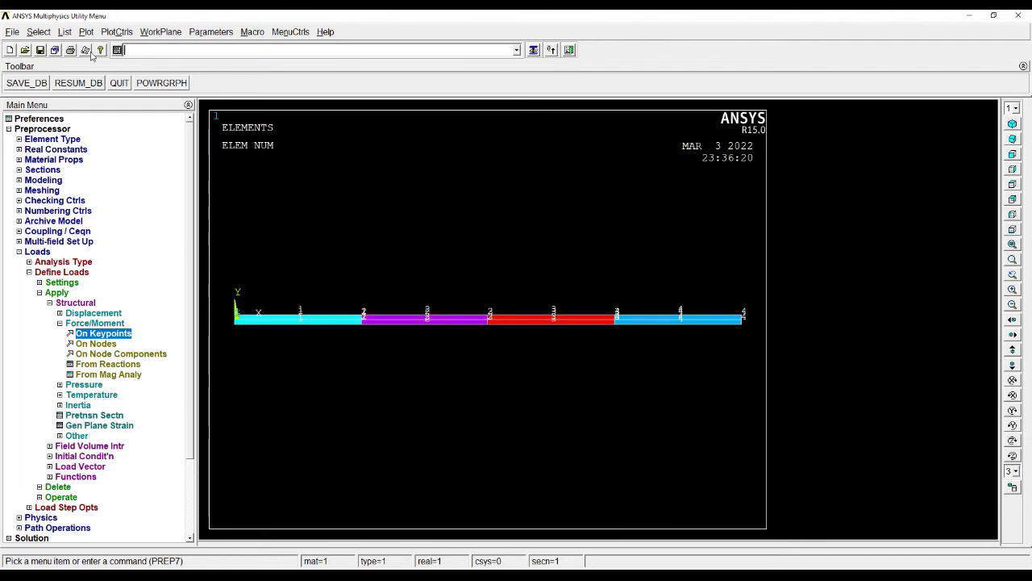
Set element numbering to No numbering and replot the beam
click(86, 32)
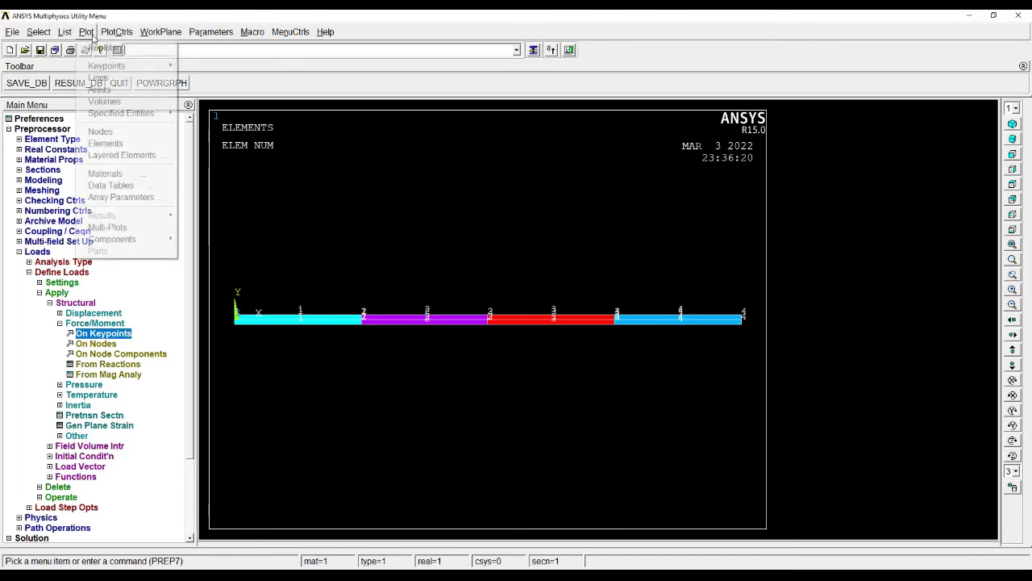
click(116, 32)
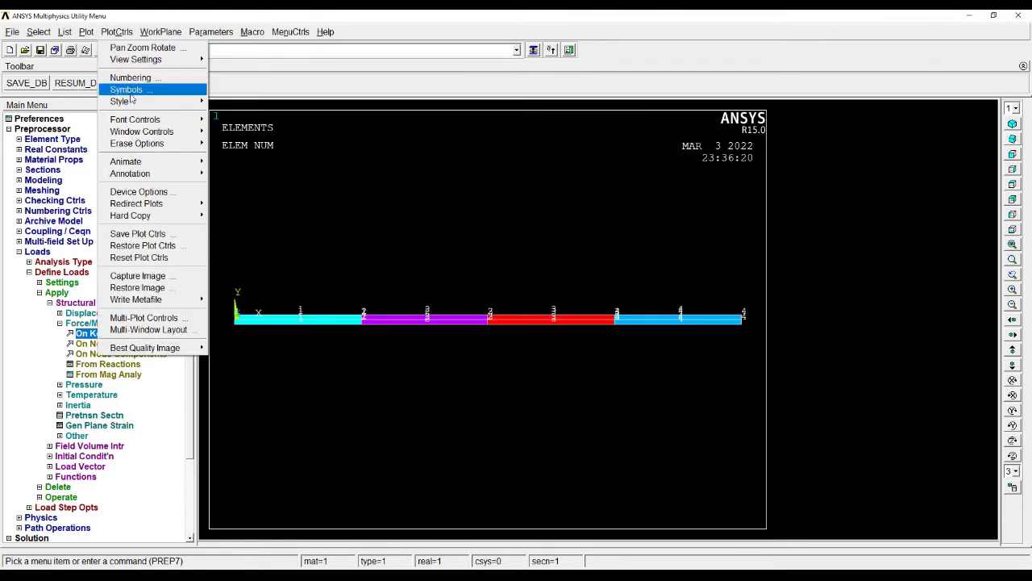
click(129, 77)
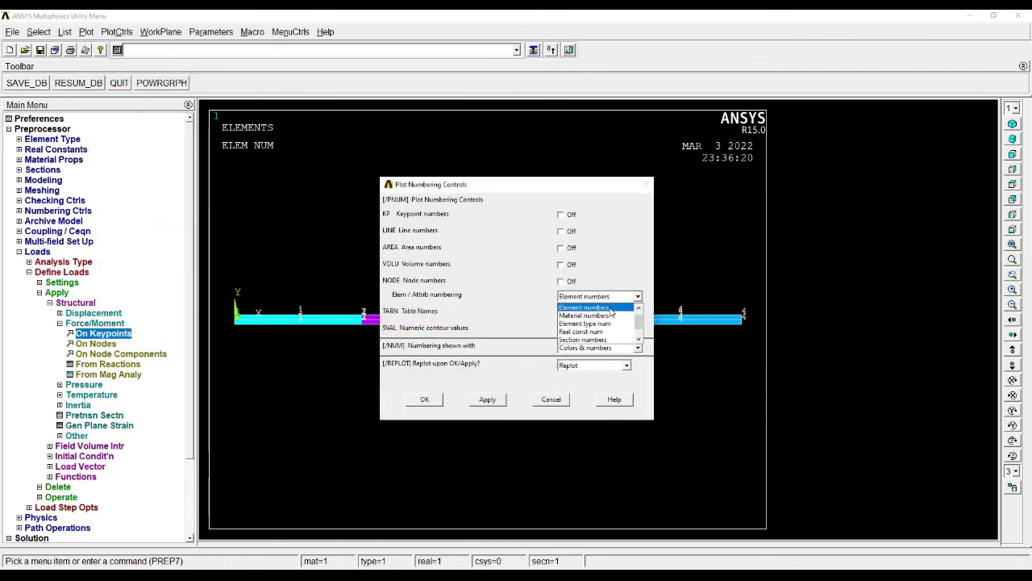
click(595, 297)
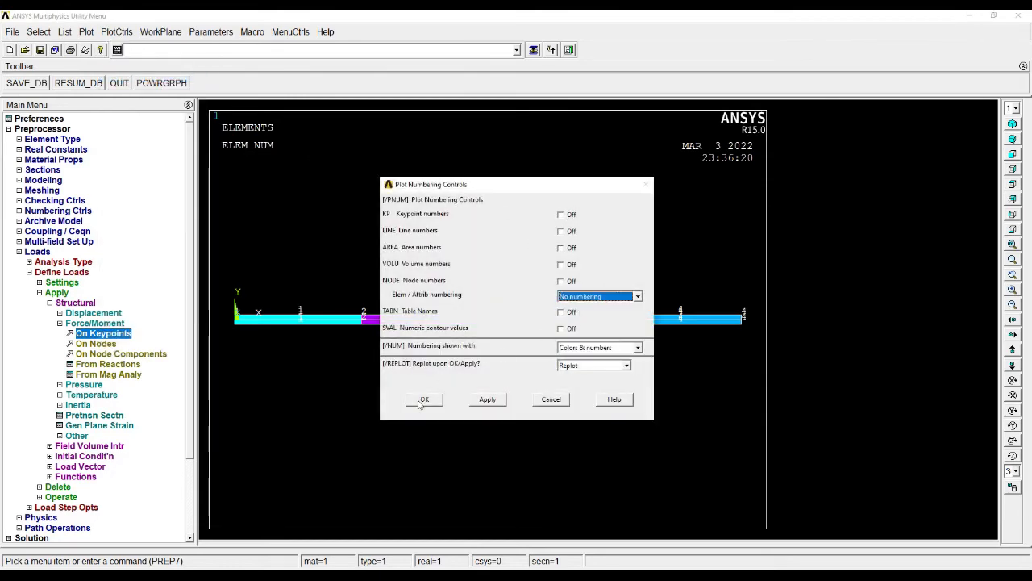
click(424, 400)
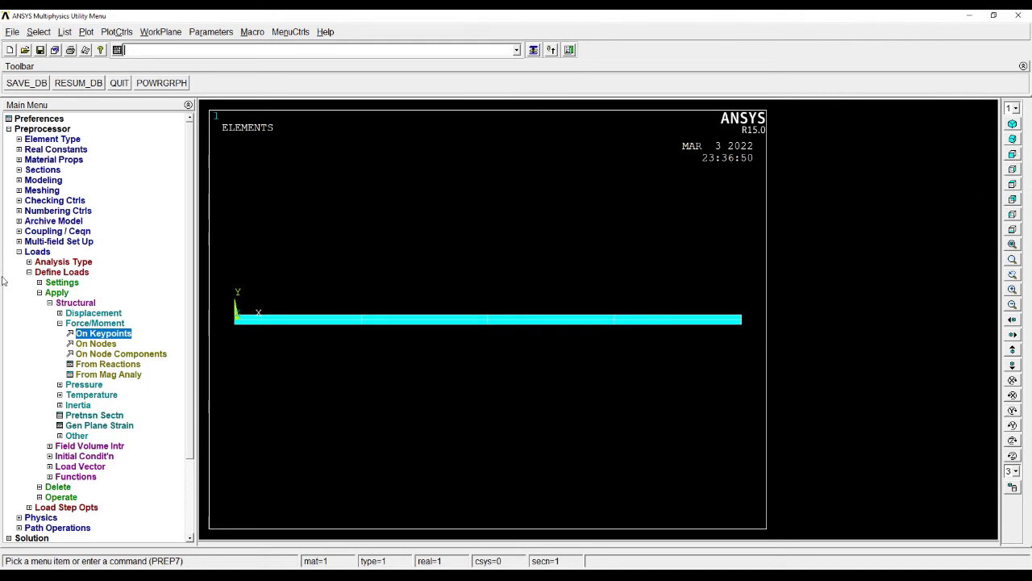
mouse_move(636, 355)
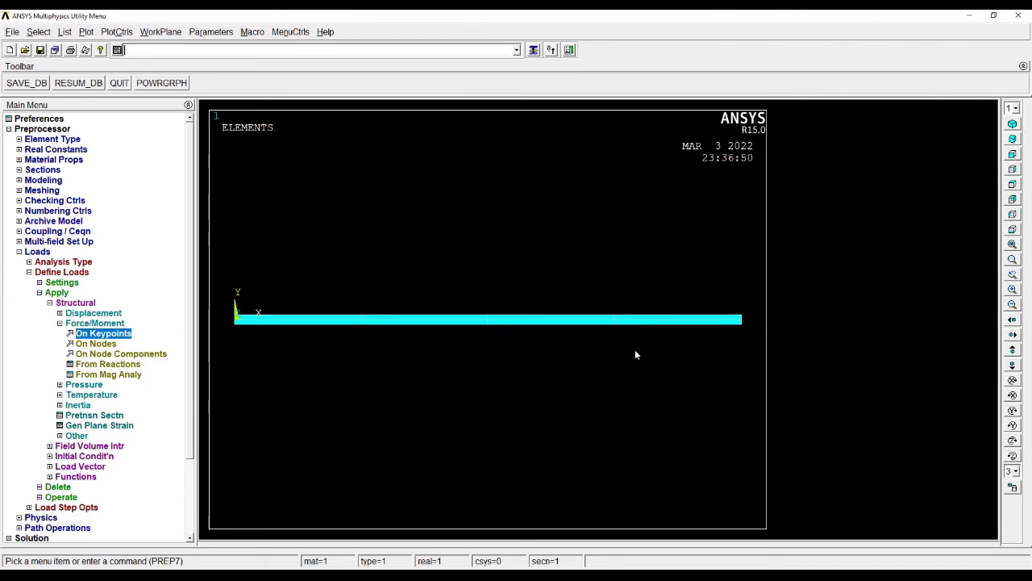
mouse_move(665, 381)
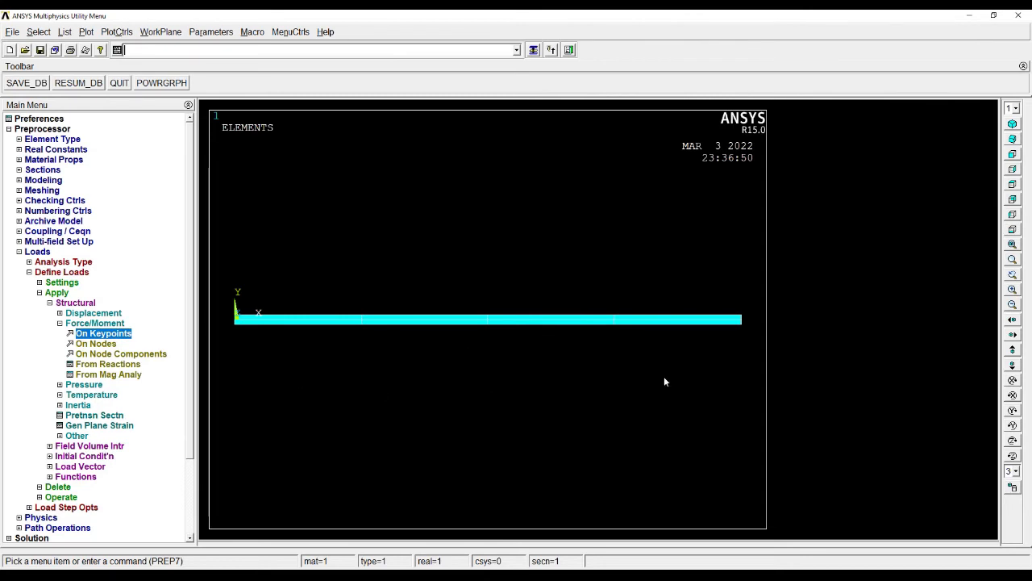
Collapse preprocessing and start solving the current load step
click(38, 251)
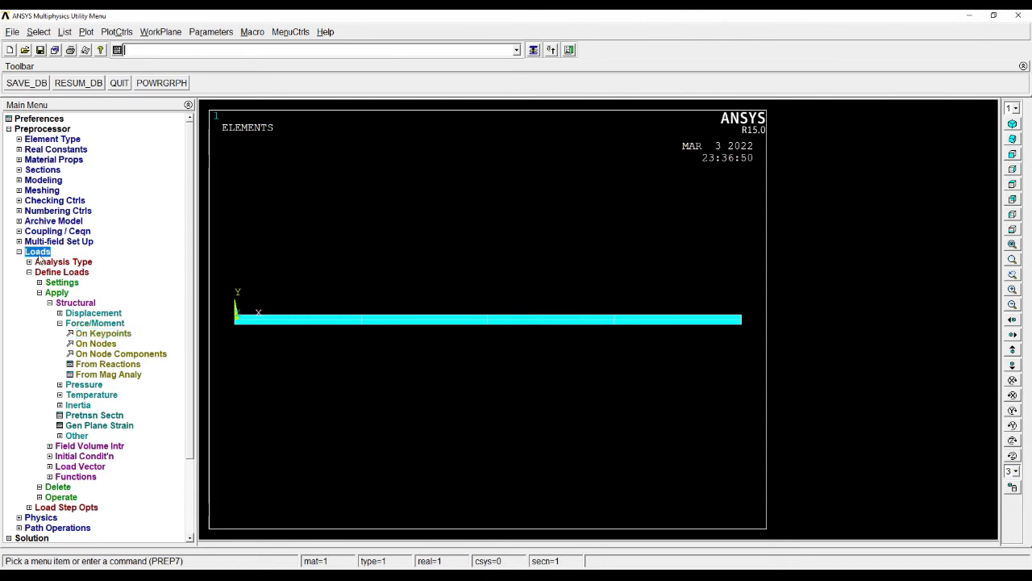
click(29, 251)
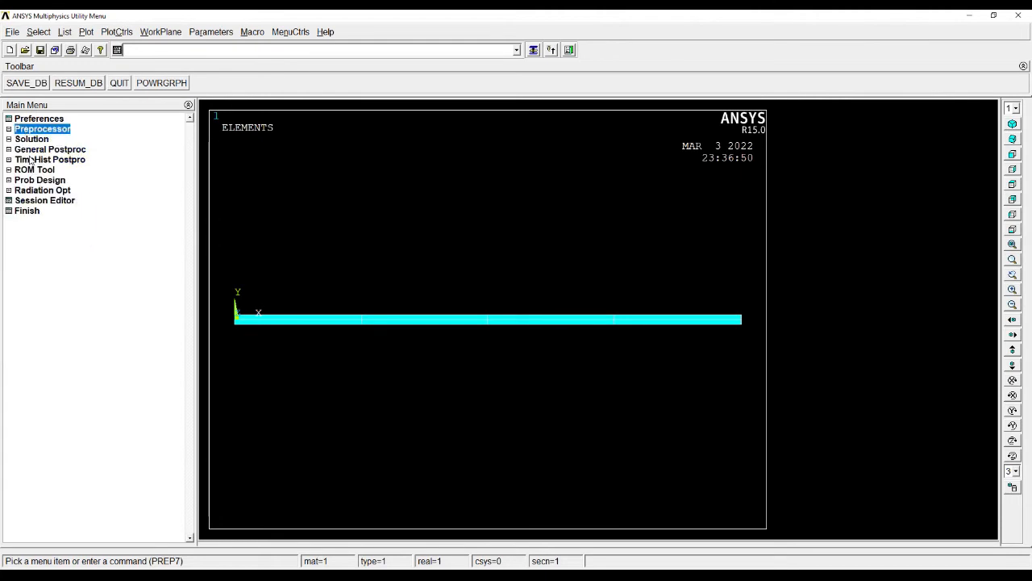
click(32, 139)
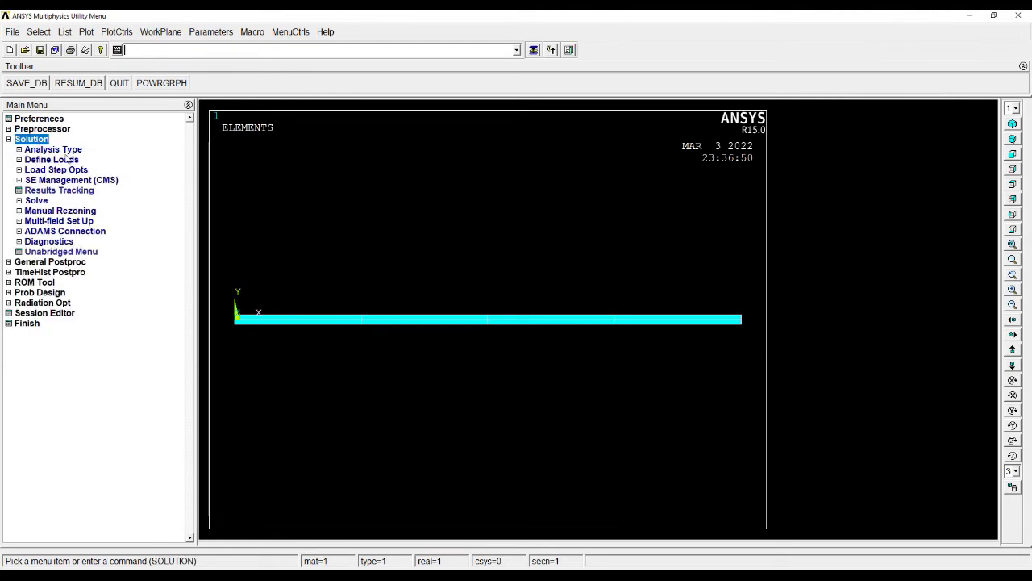
click(36, 200)
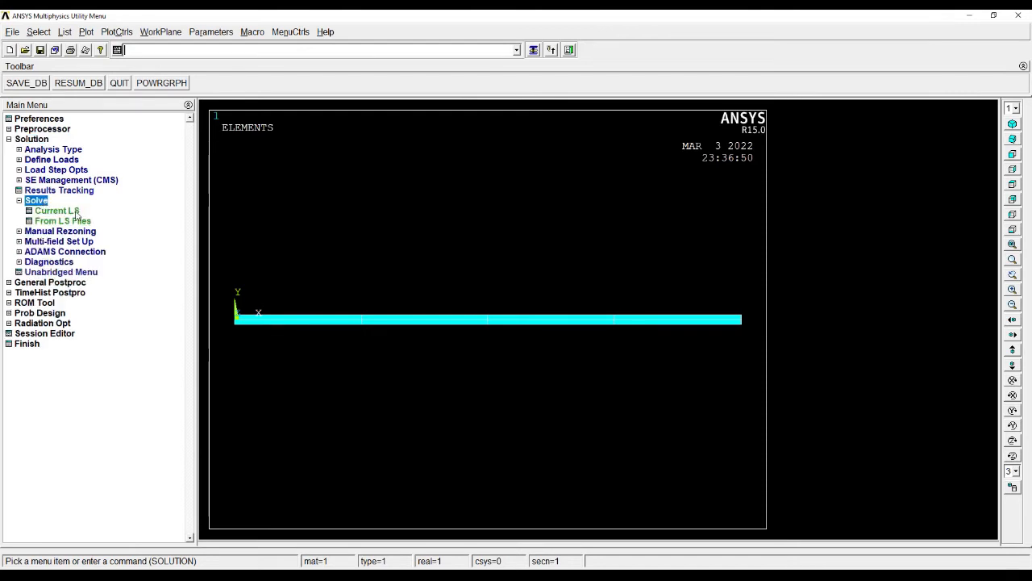
click(56, 209)
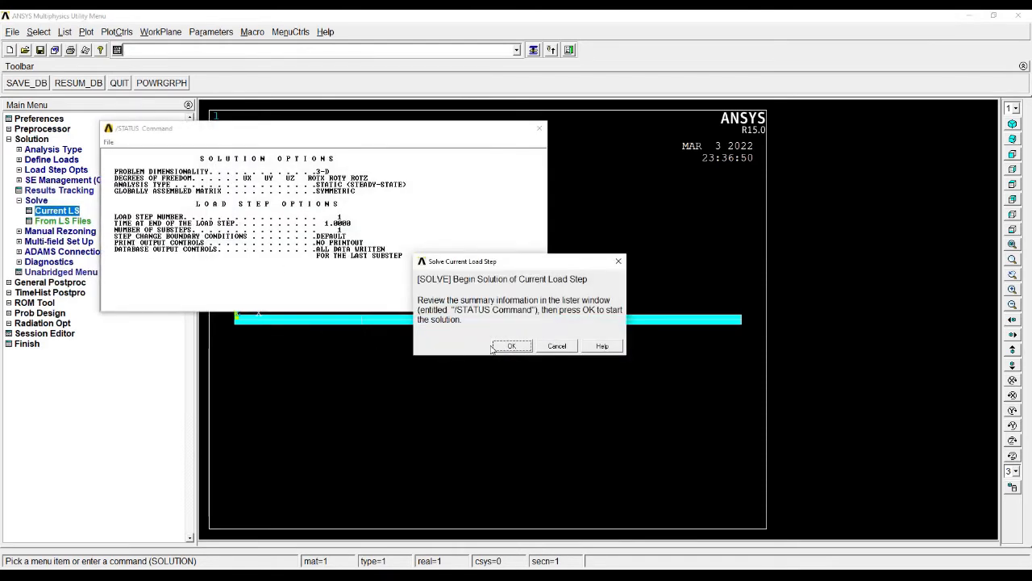
click(513, 345)
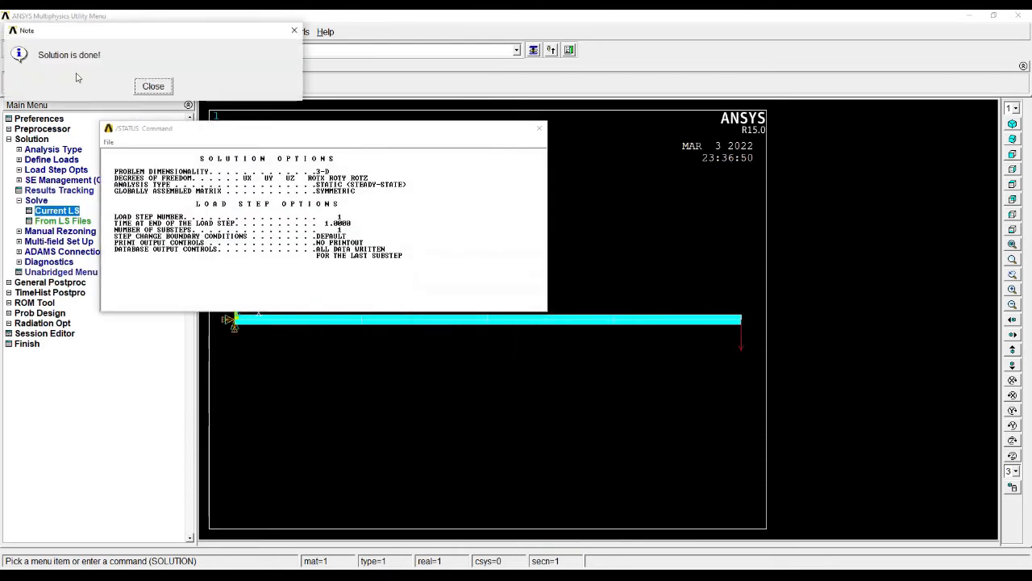
Dismiss the solution-done note and the STATUS command listing
click(154, 87)
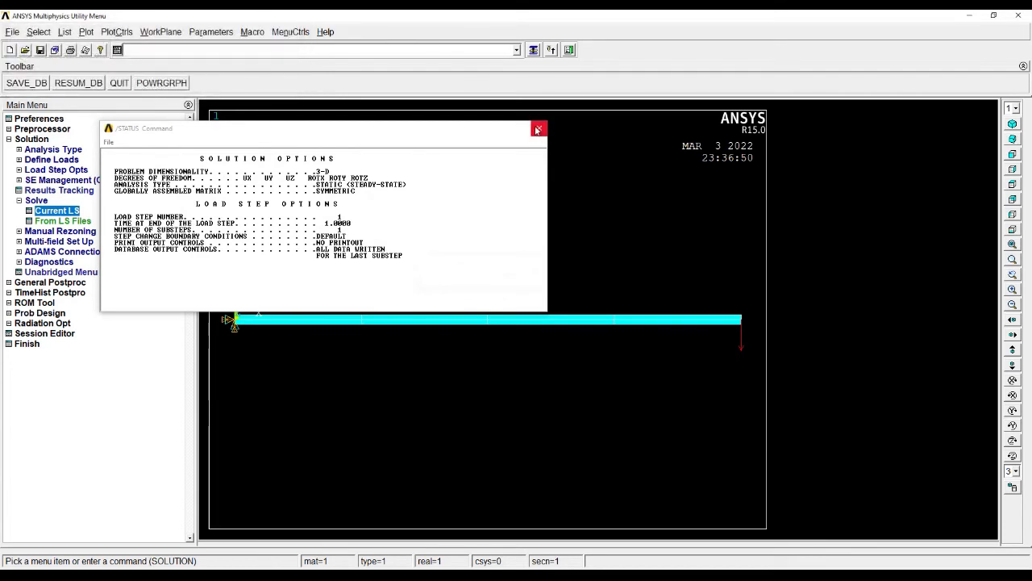
click(538, 129)
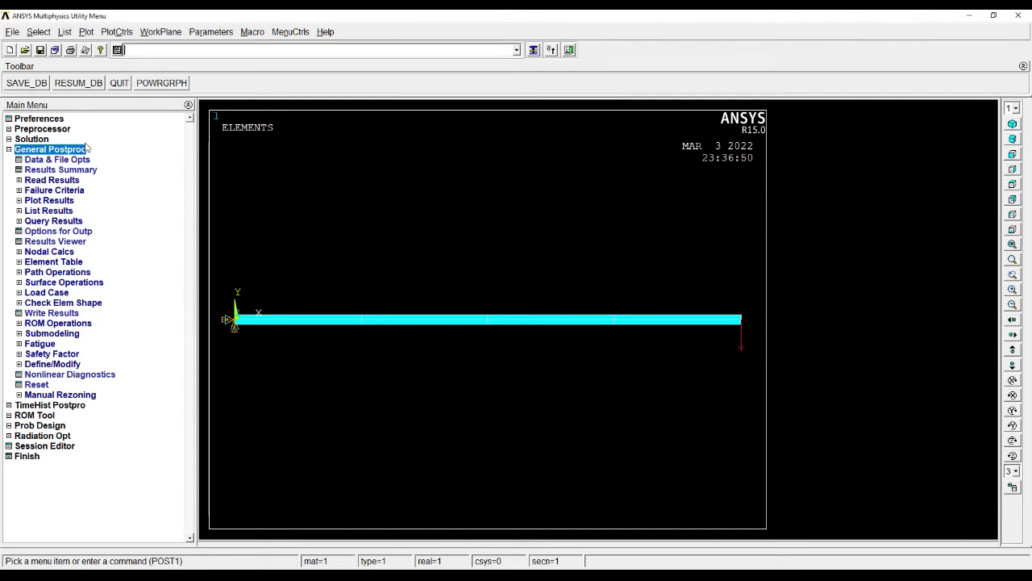
mouse_move(91, 263)
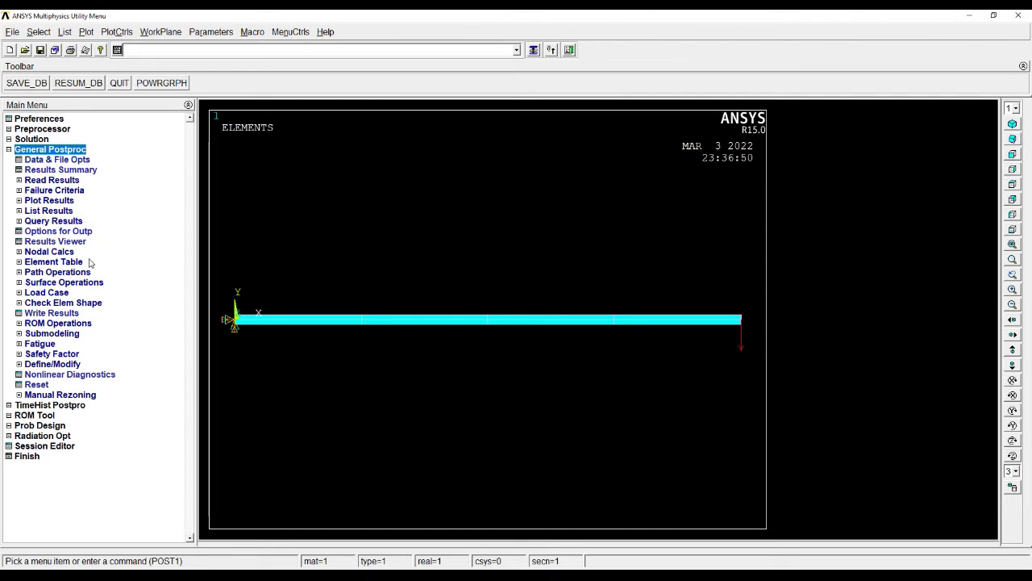
Plot the deformed shape with the Def + undeformed option
click(48, 200)
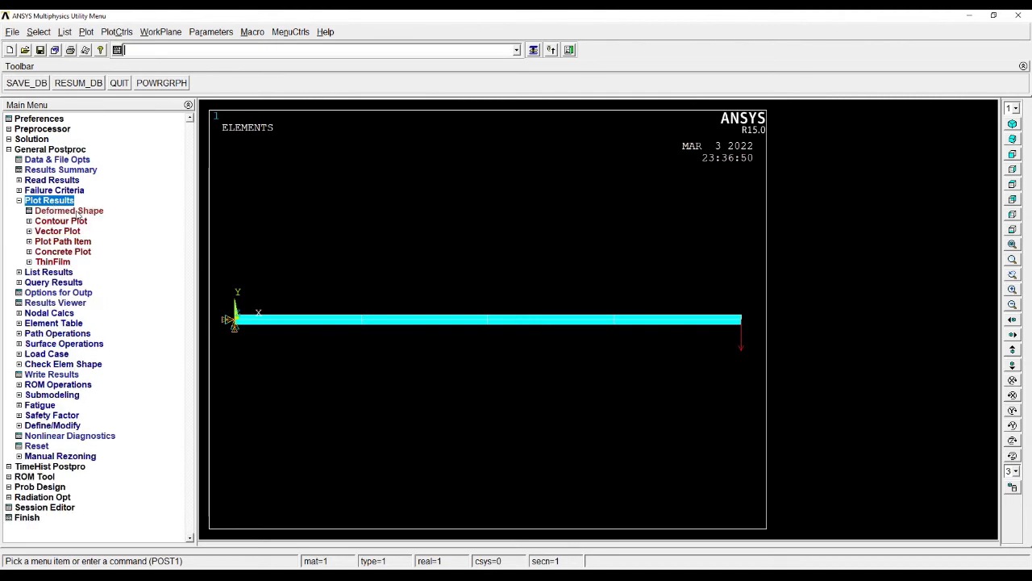
click(68, 210)
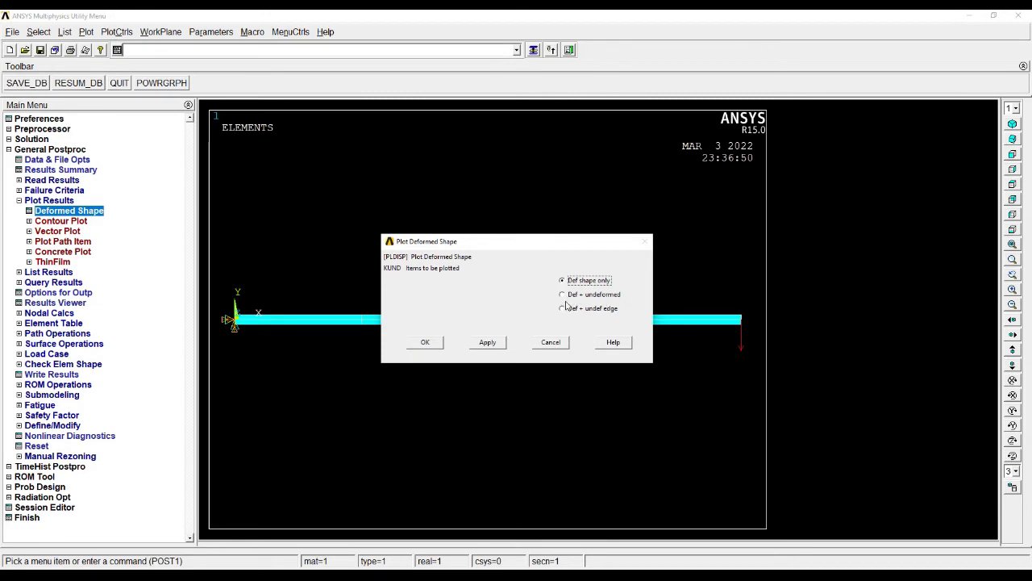
click(561, 294)
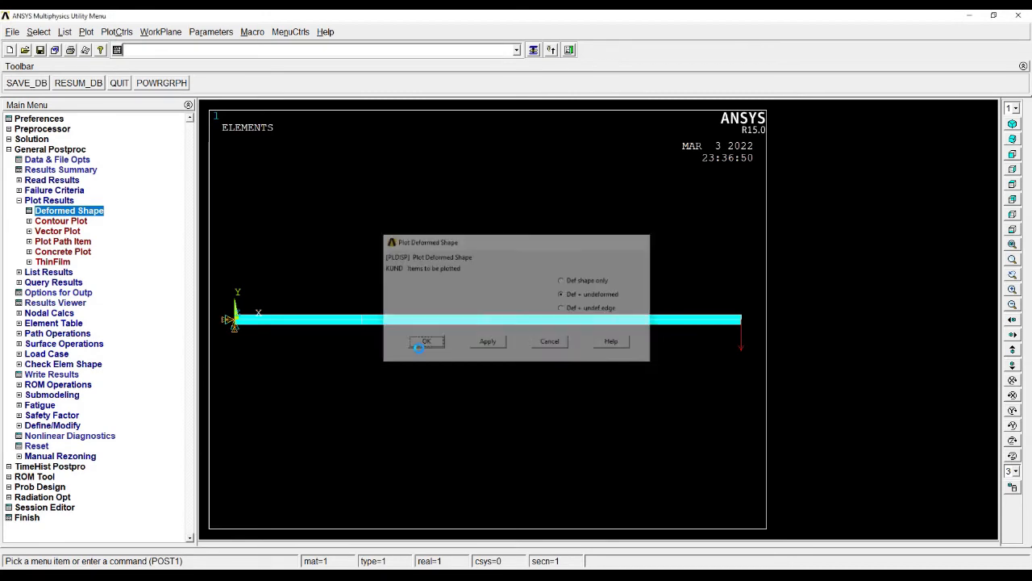
click(426, 340)
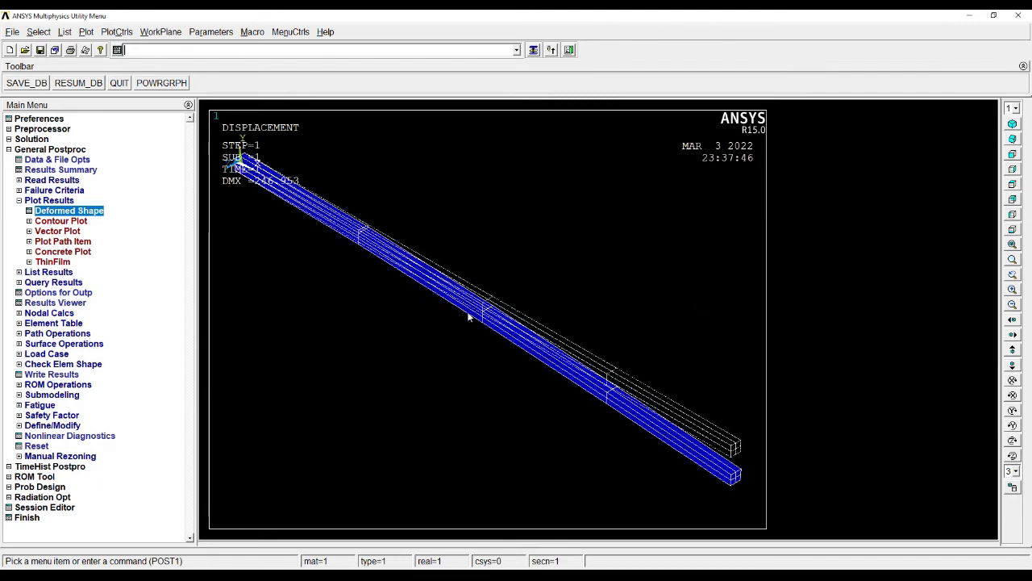
mouse_move(998, 67)
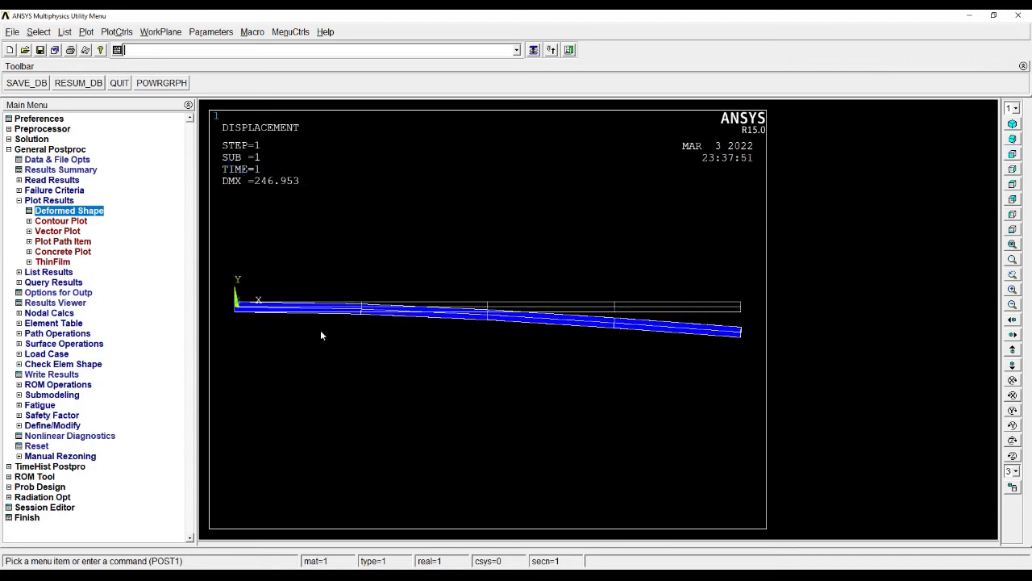
mouse_move(96, 233)
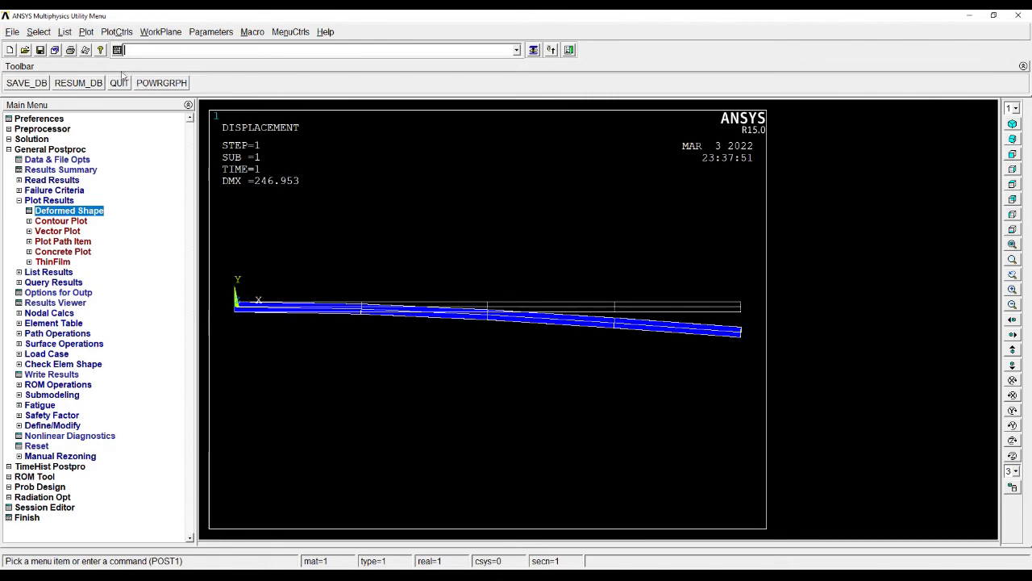
Create the deformed-shape animation from PlotCtrls > Animate
click(116, 32)
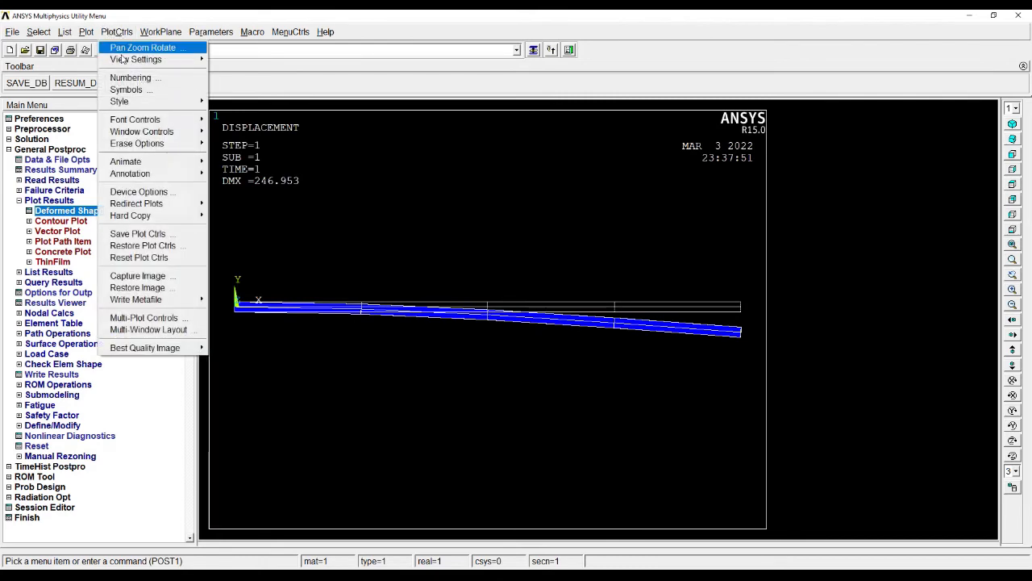
click(129, 100)
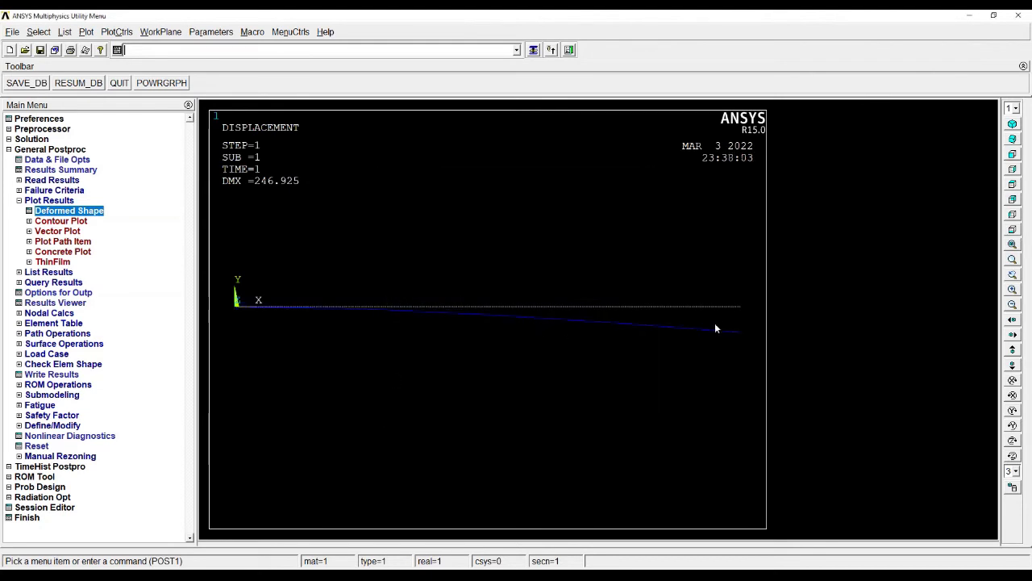
mouse_move(668, 350)
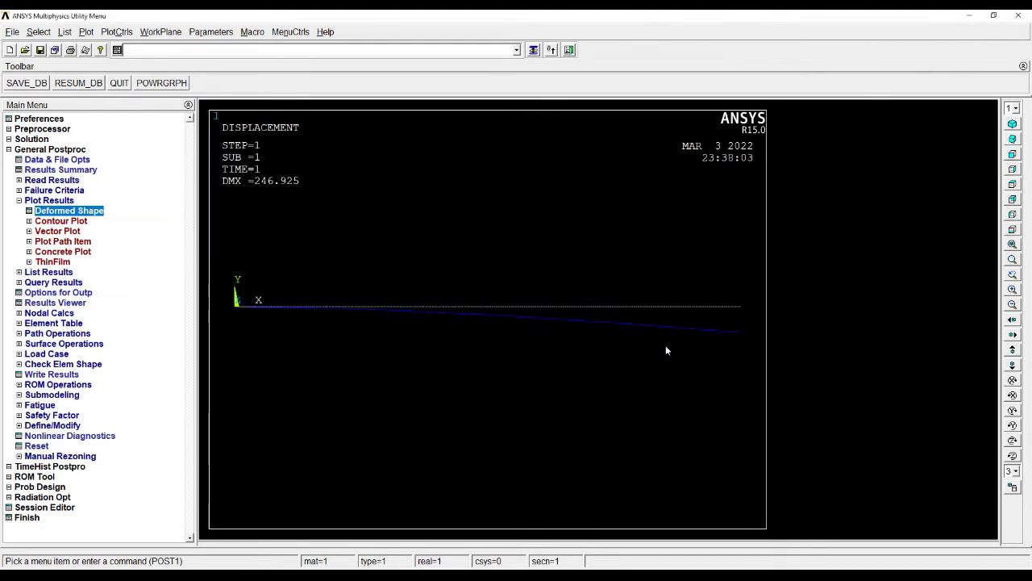
click(117, 33)
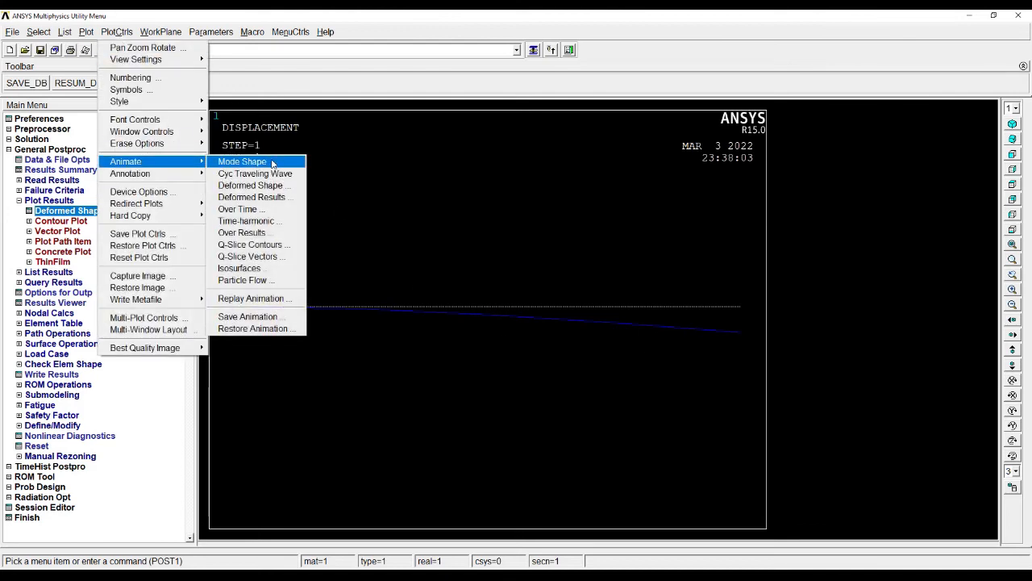
click(242, 161)
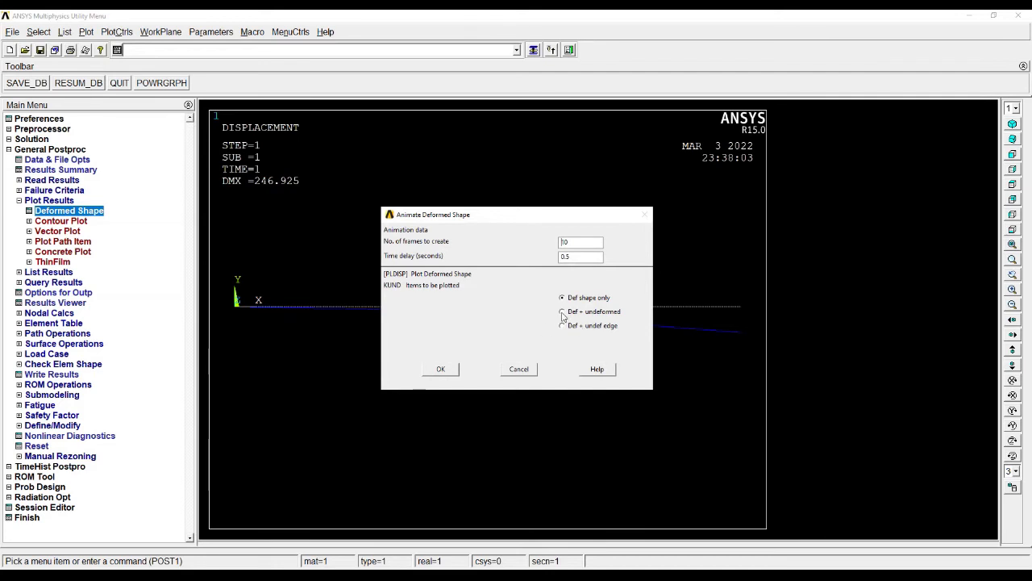
click(440, 368)
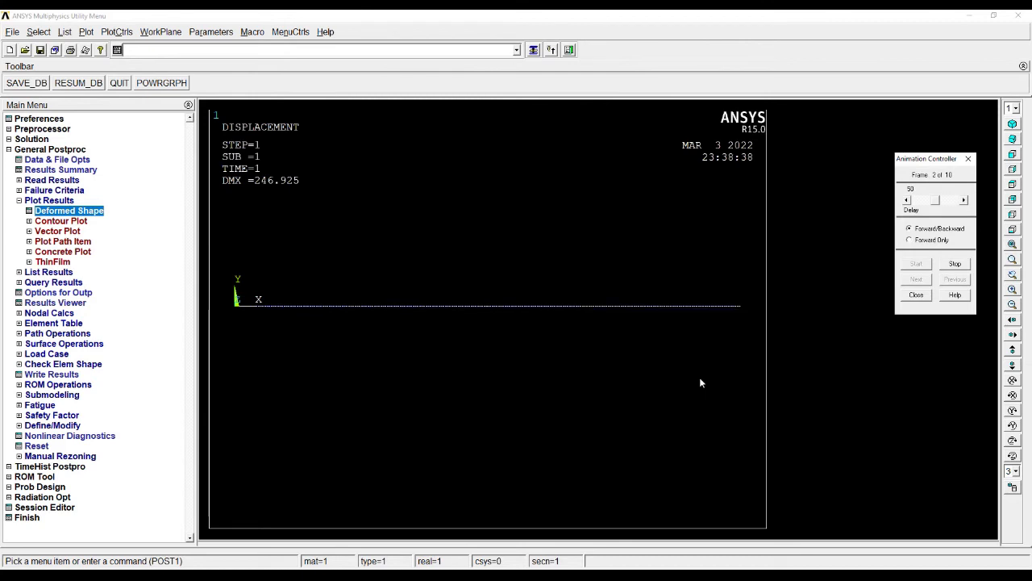
Stop the animation and close the Animation Controller
click(955, 277)
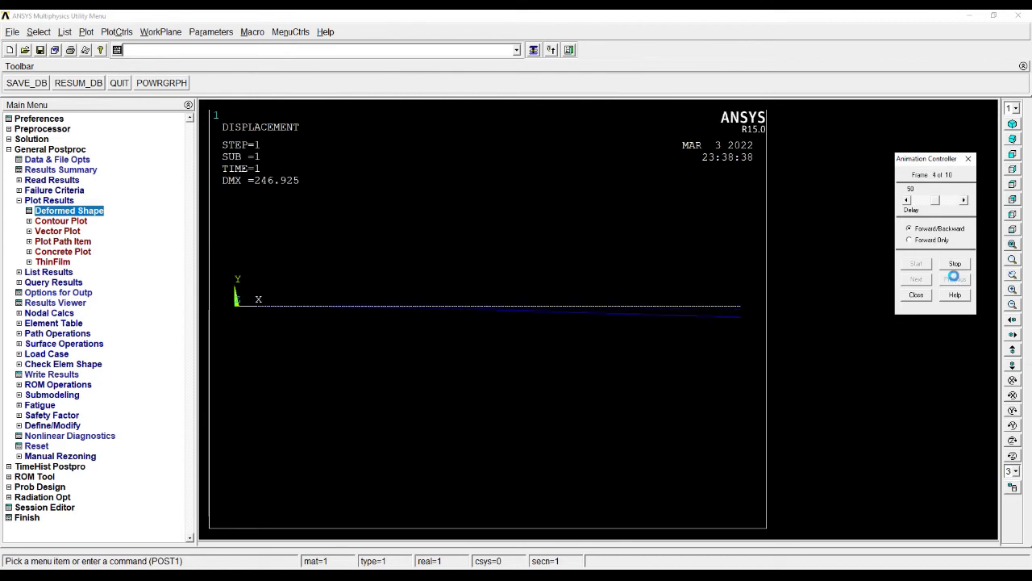
click(954, 262)
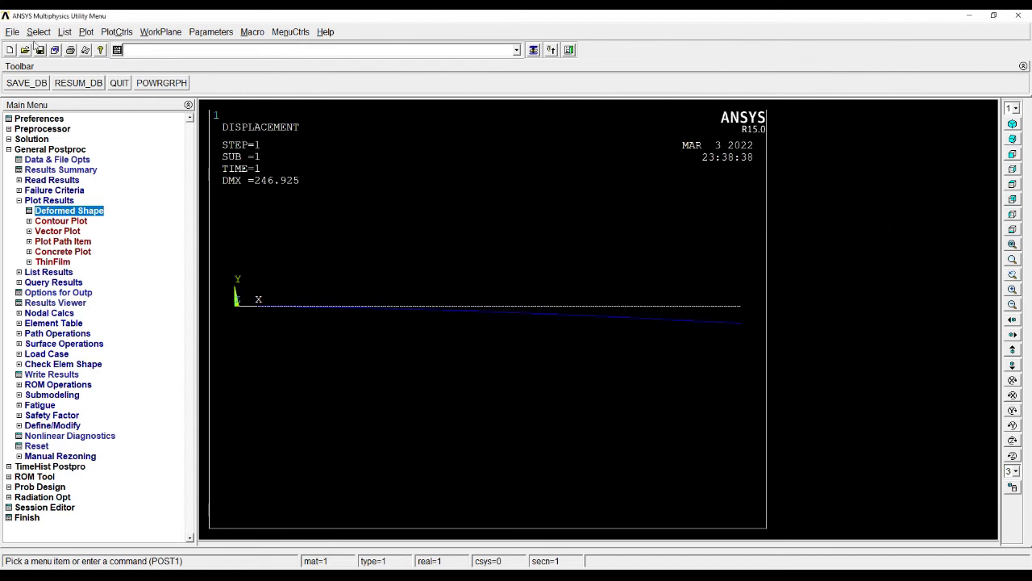
Start saving the animation and browse to the Desktop folder
click(116, 32)
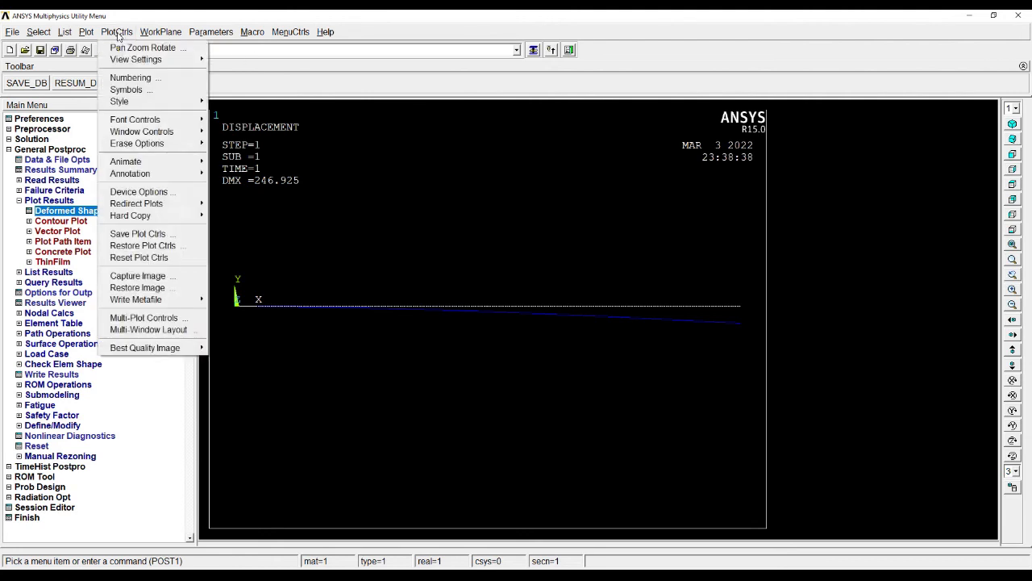
mouse_move(126, 161)
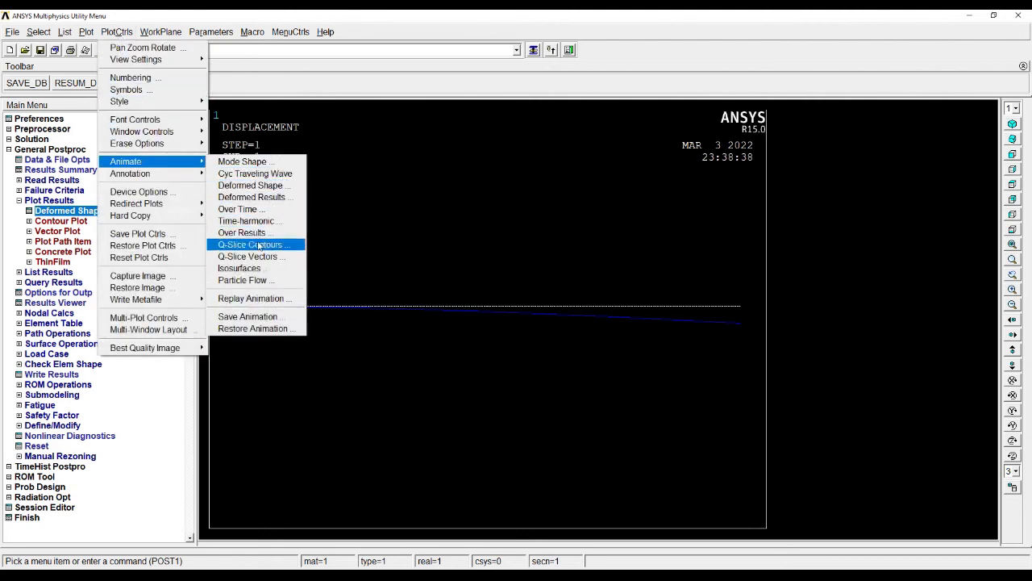
click(249, 315)
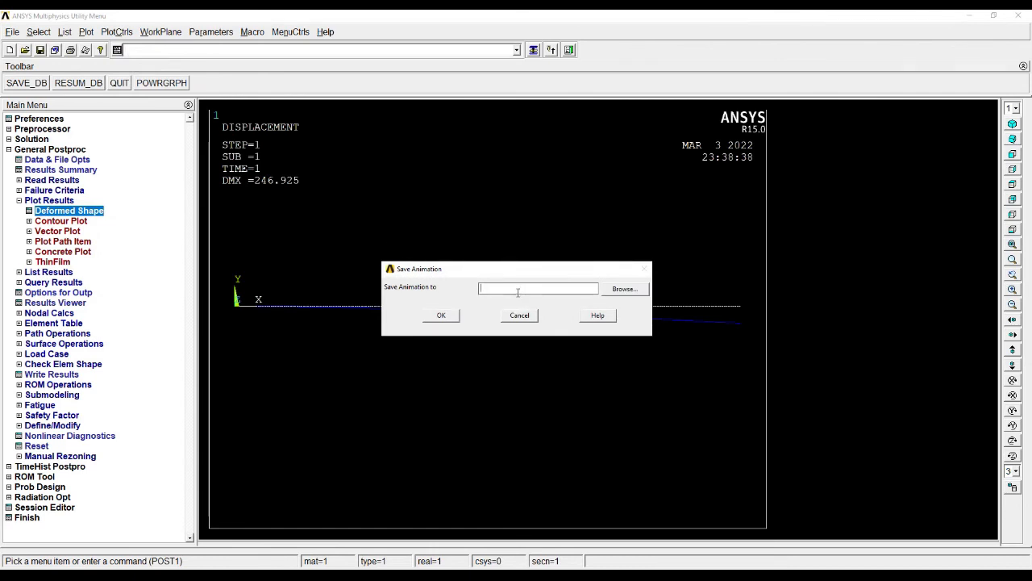
click(624, 289)
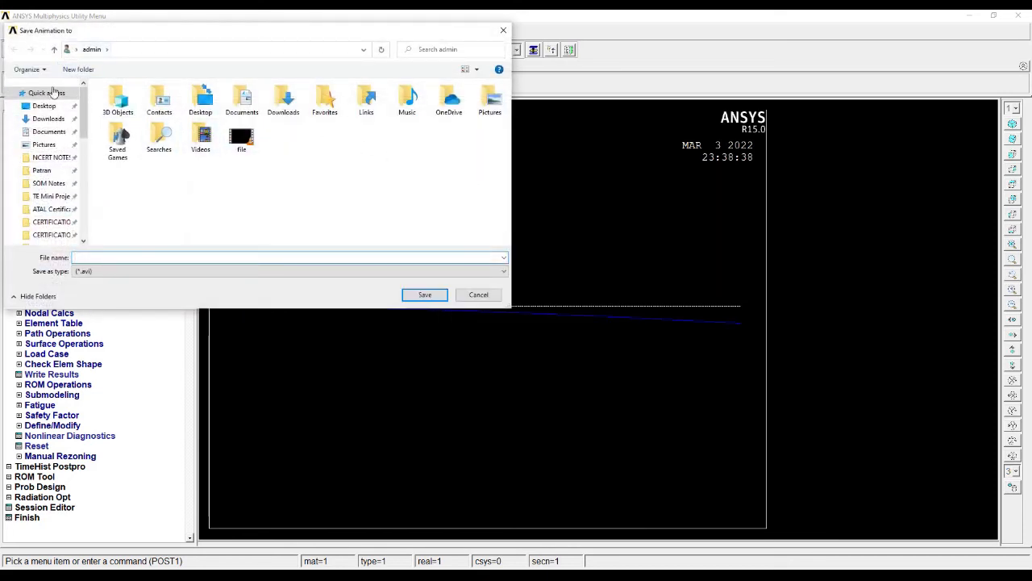
click(44, 107)
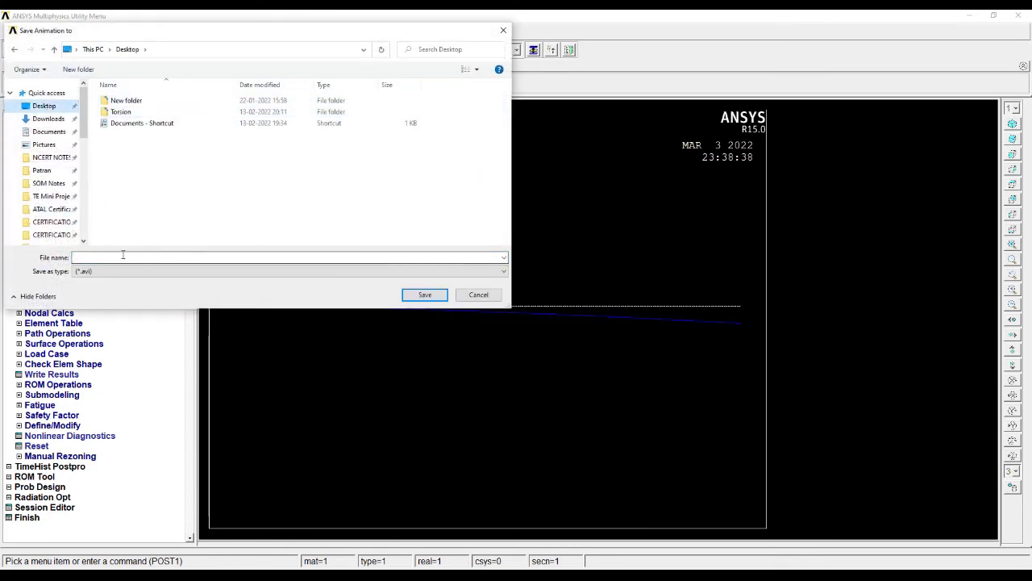
Save the animation as 'animation' on the Desktop and confirm
text(animat)
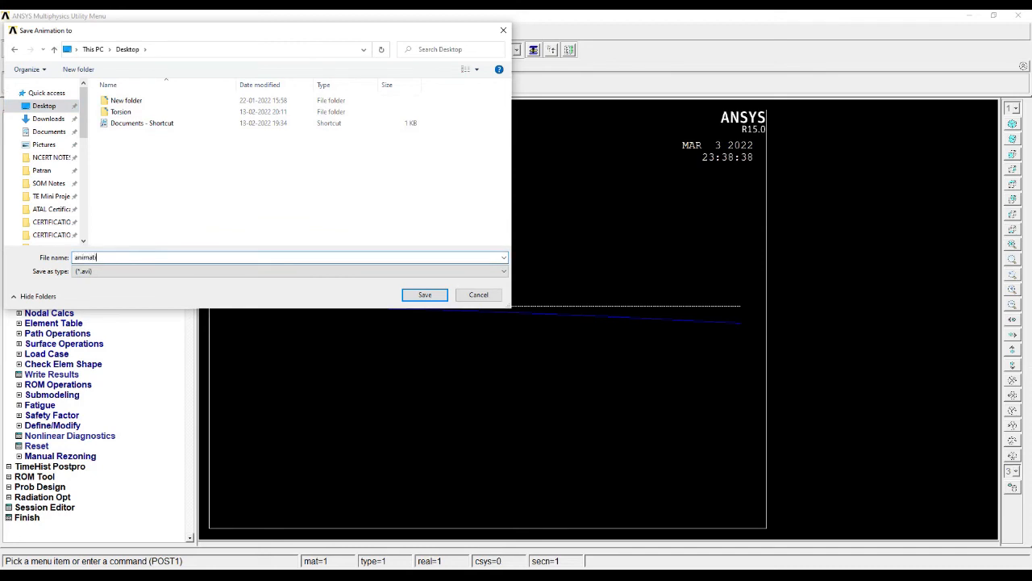
text(ion)
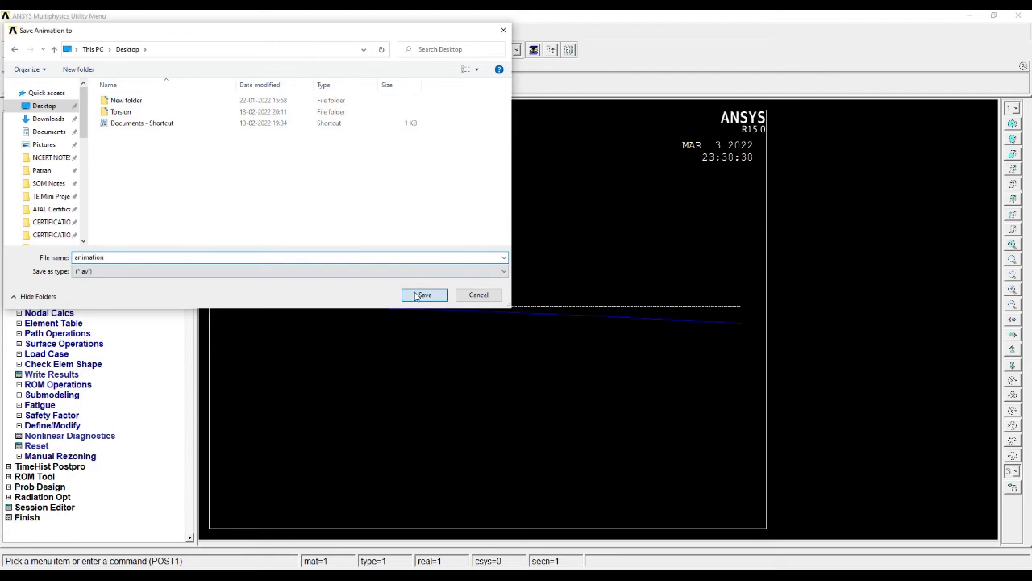
click(423, 293)
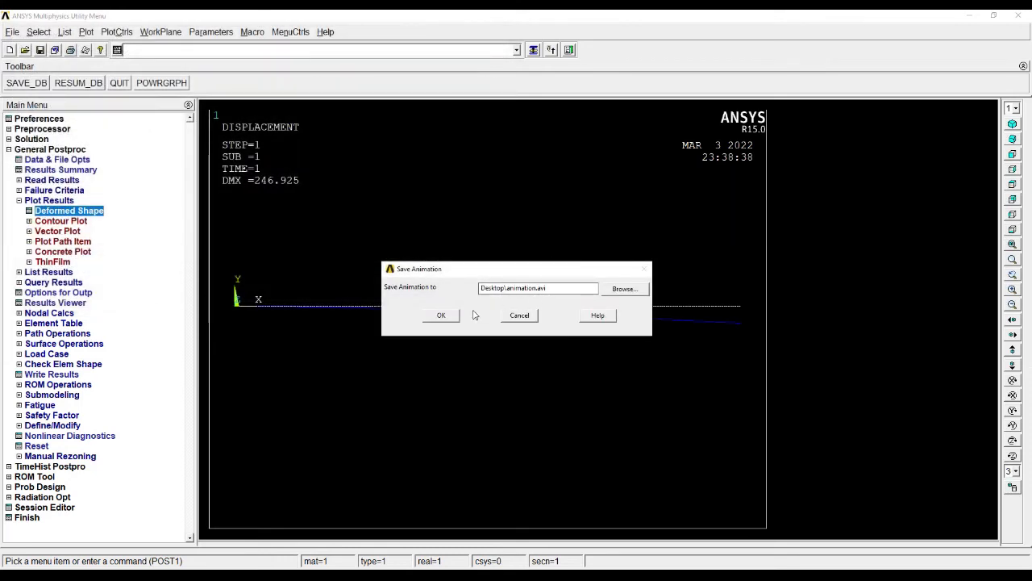
click(440, 315)
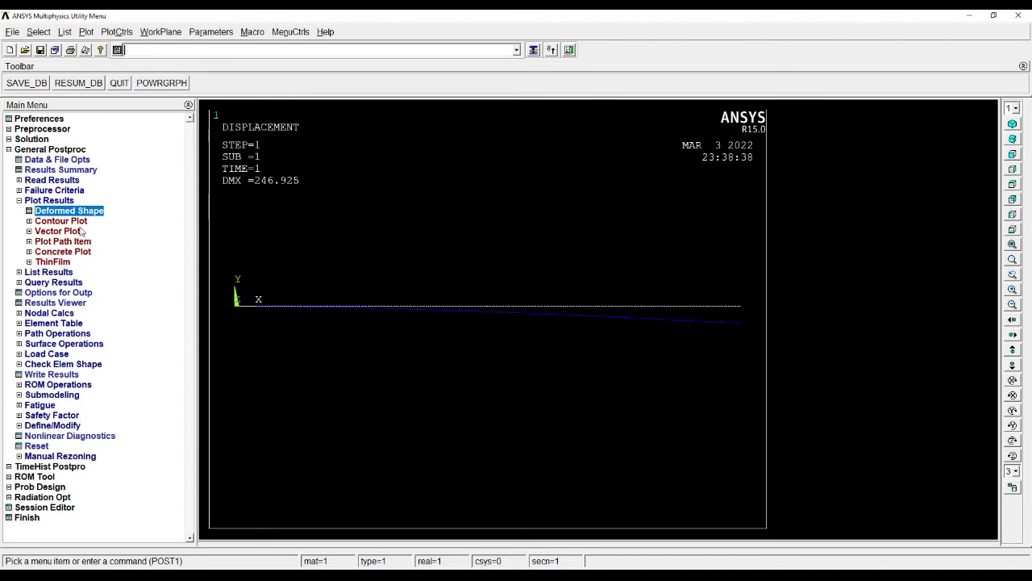
Plot a nodal contour of DOF Solution > Displacement vector sum
click(61, 219)
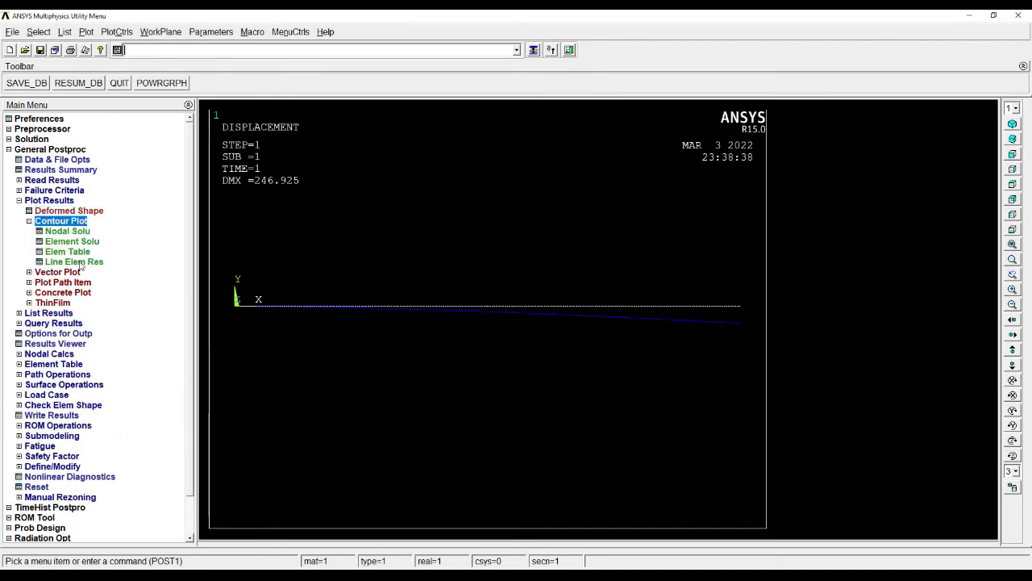
click(68, 231)
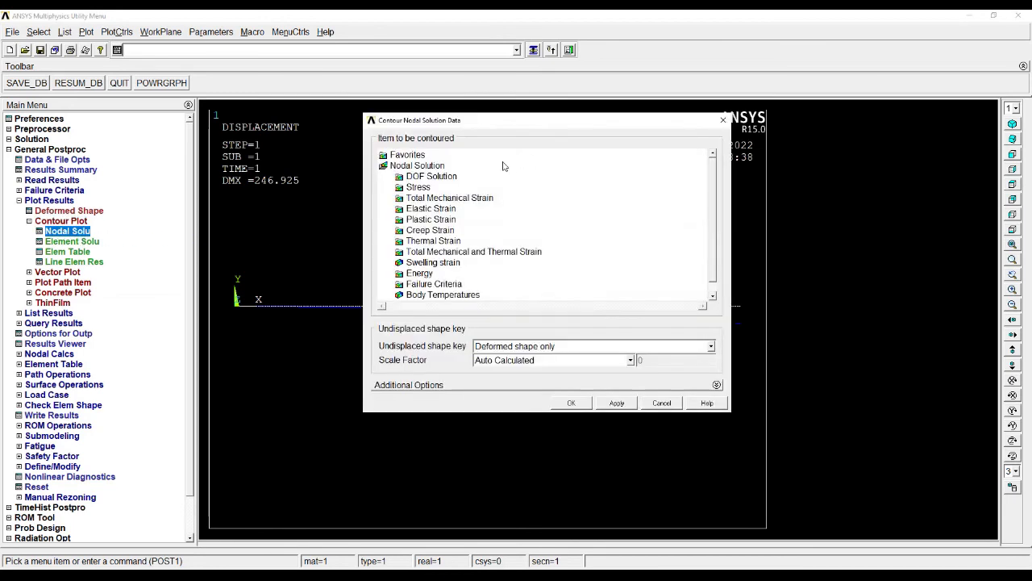
click(432, 175)
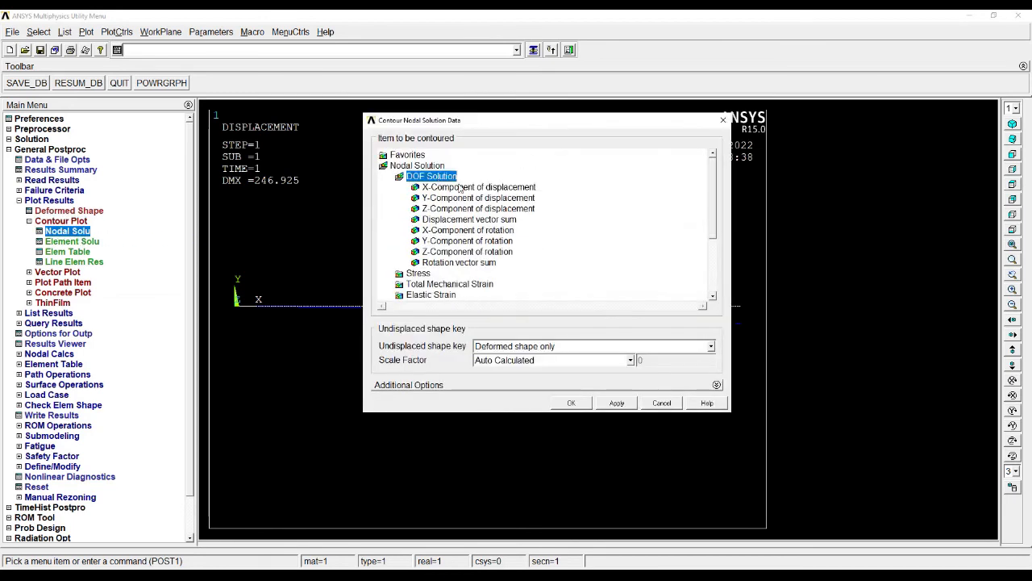
click(467, 219)
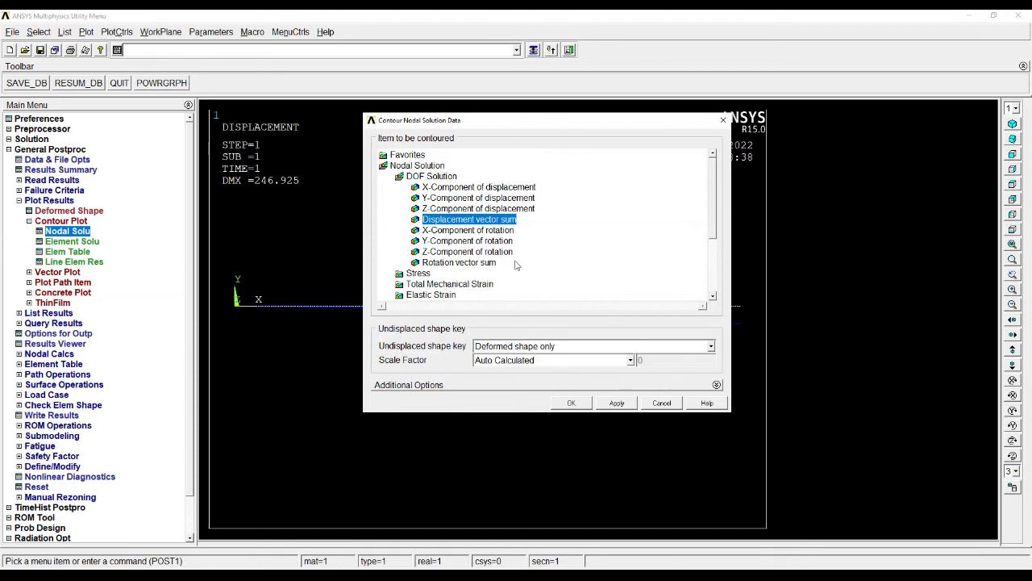
click(571, 403)
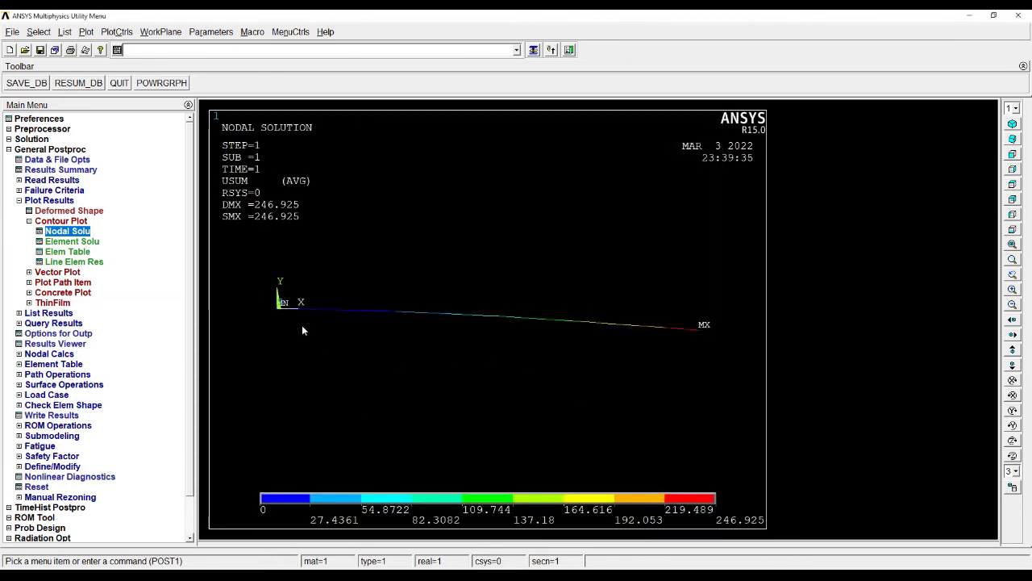
mouse_move(297, 314)
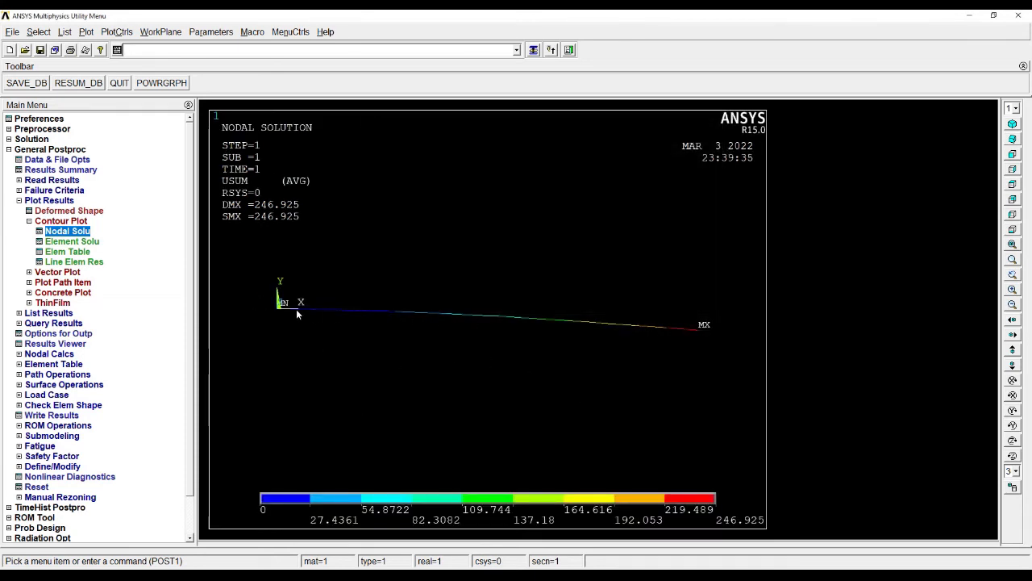
mouse_move(337, 314)
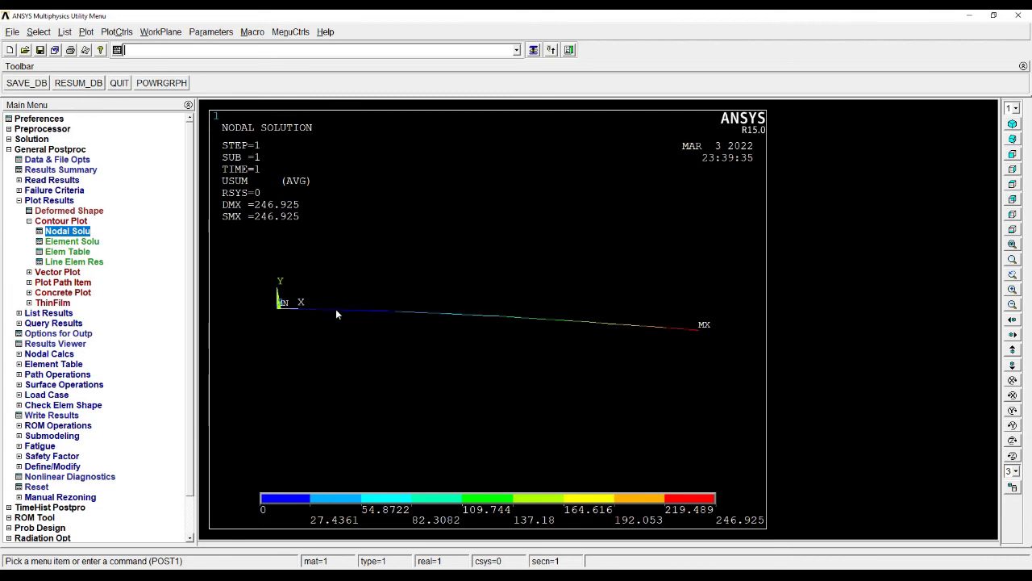
mouse_move(548, 357)
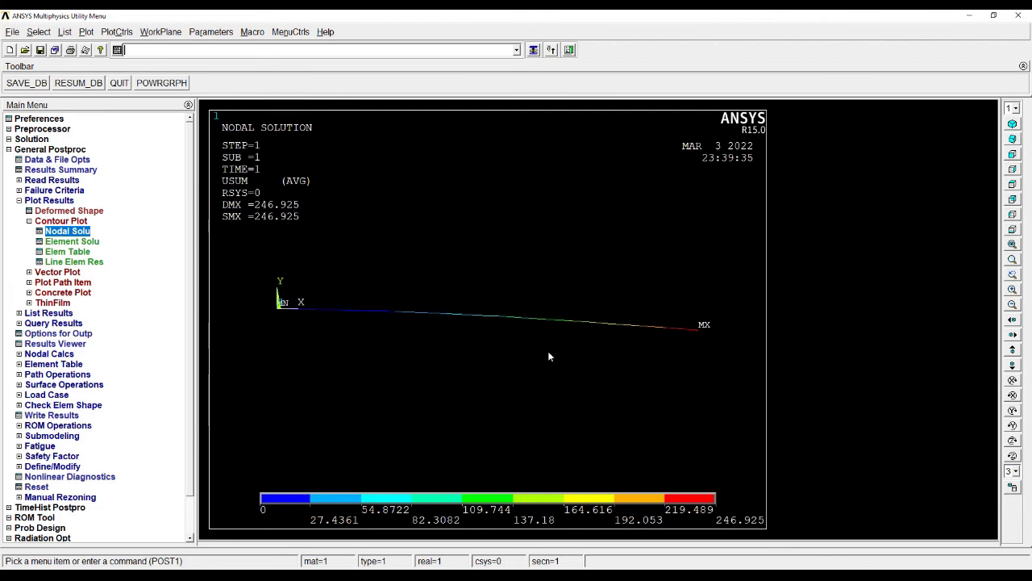
mouse_move(142, 259)
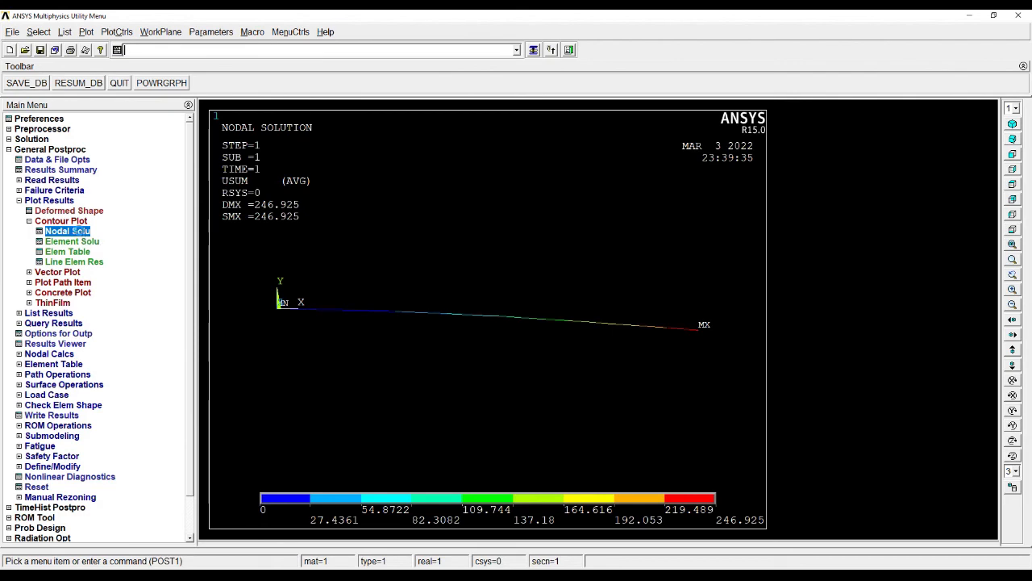
Plot a nodal contour of von Mises (SEQV) stress instead
click(67, 231)
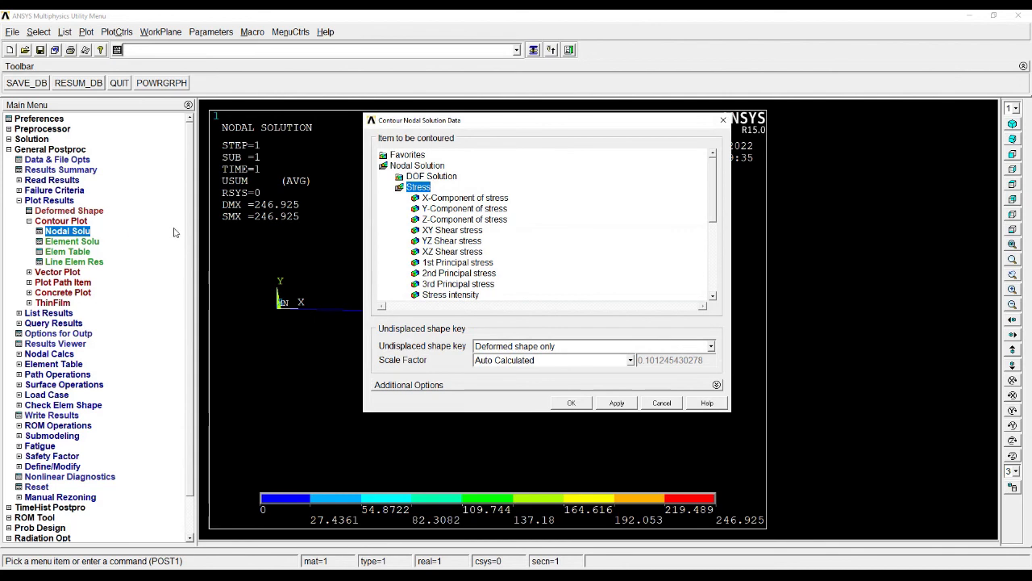
mouse_move(726, 217)
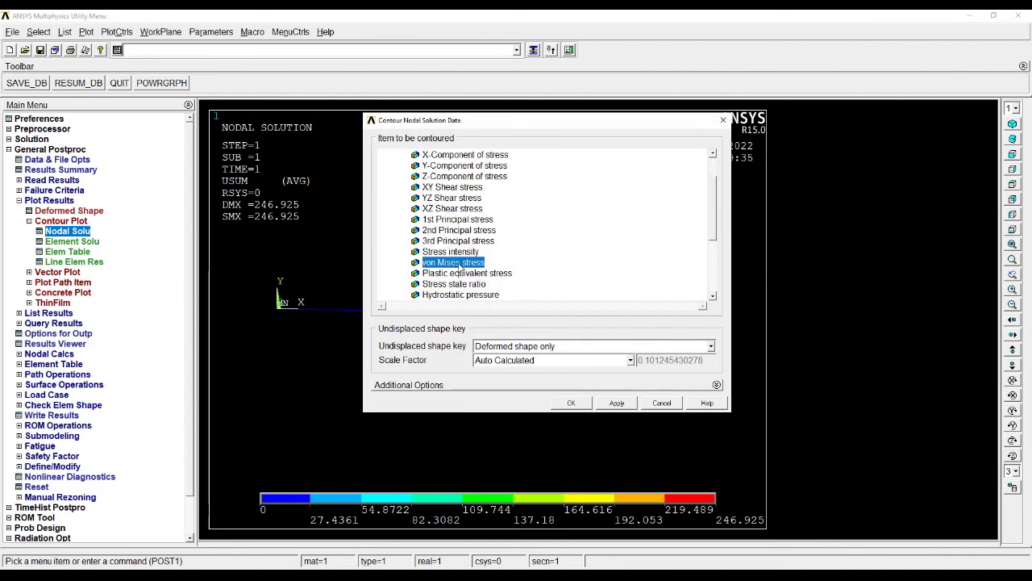
click(571, 404)
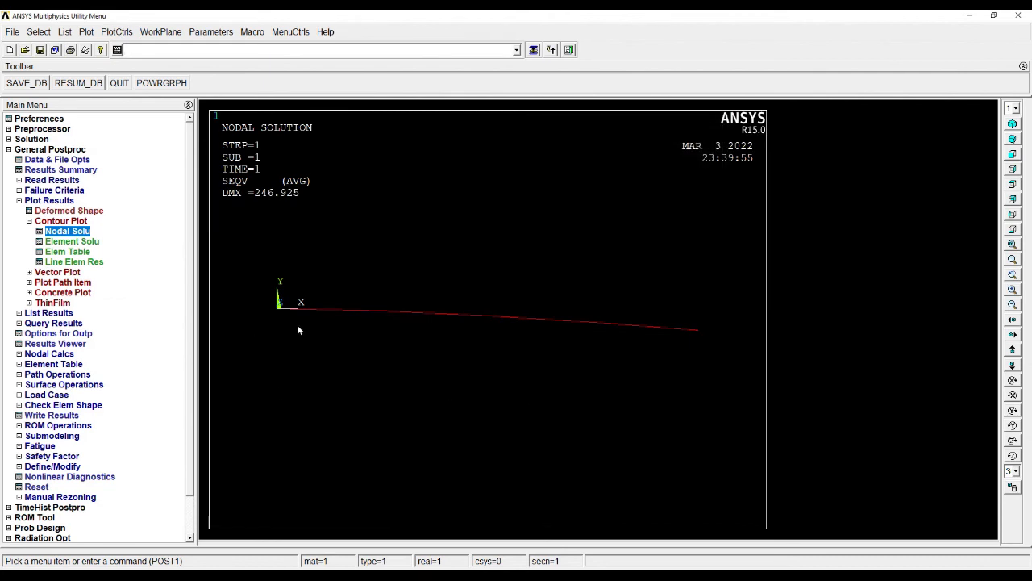
mouse_move(271, 209)
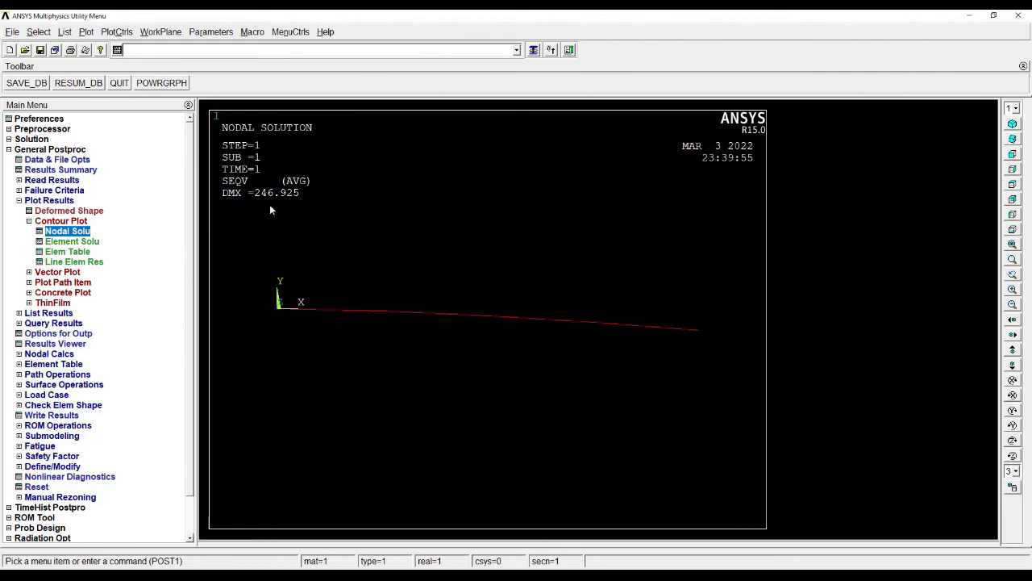
Choose Displacement vector sum as the result in the Results Viewer
click(71, 242)
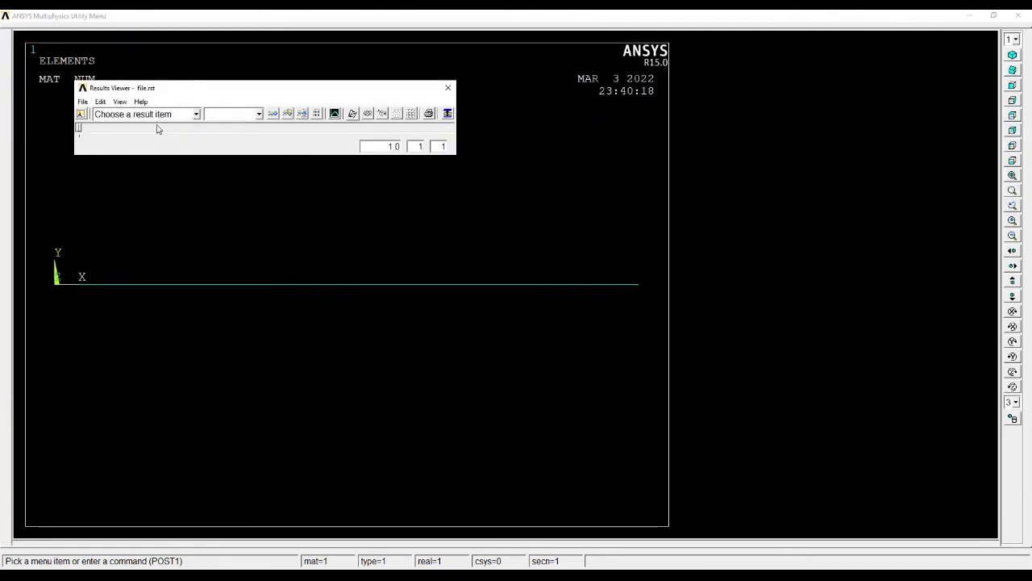
click(195, 113)
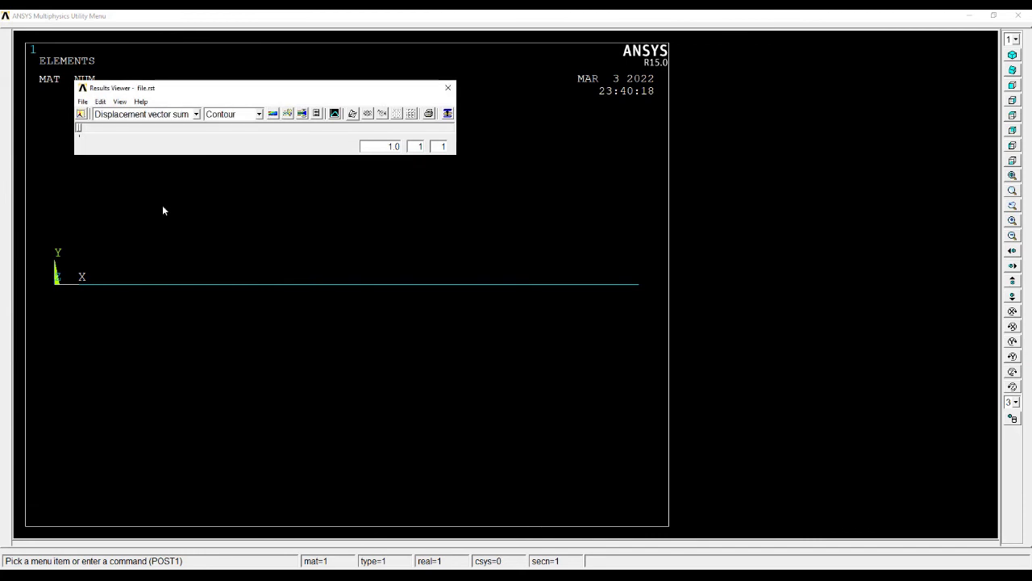
mouse_move(464, 272)
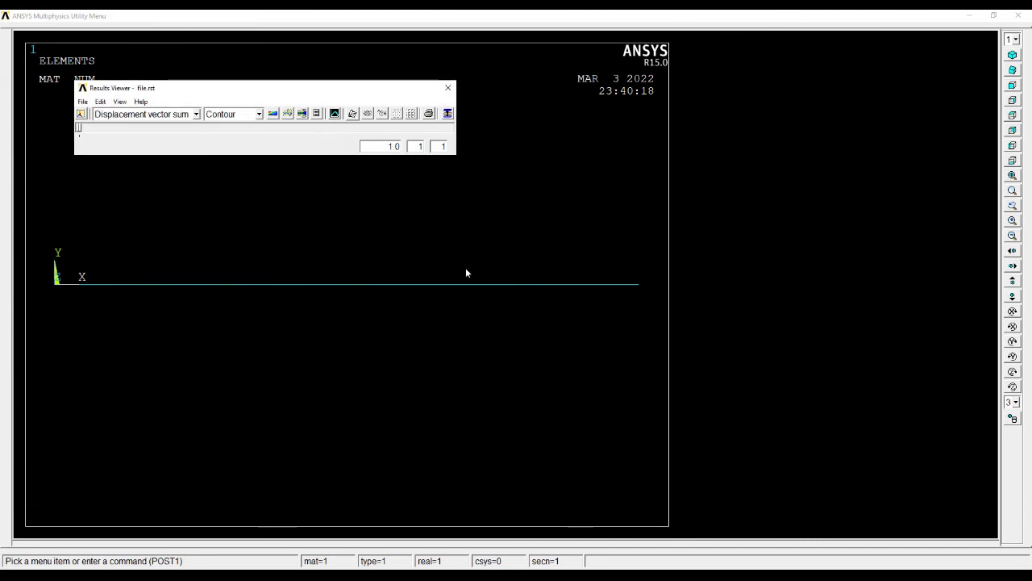
mouse_move(302, 113)
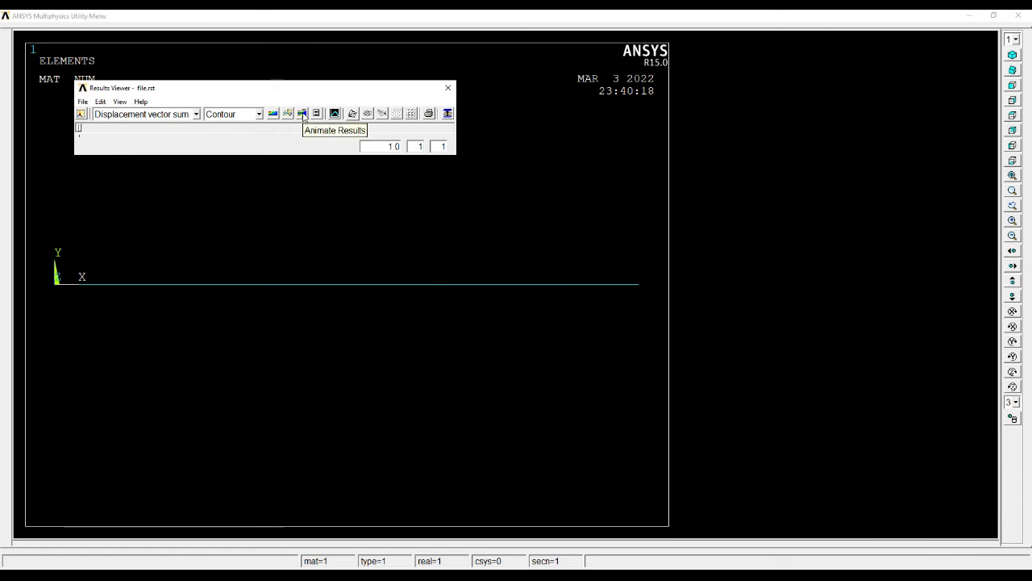
Play a deformed-shape animation with default frame settings, then close the controller
click(302, 112)
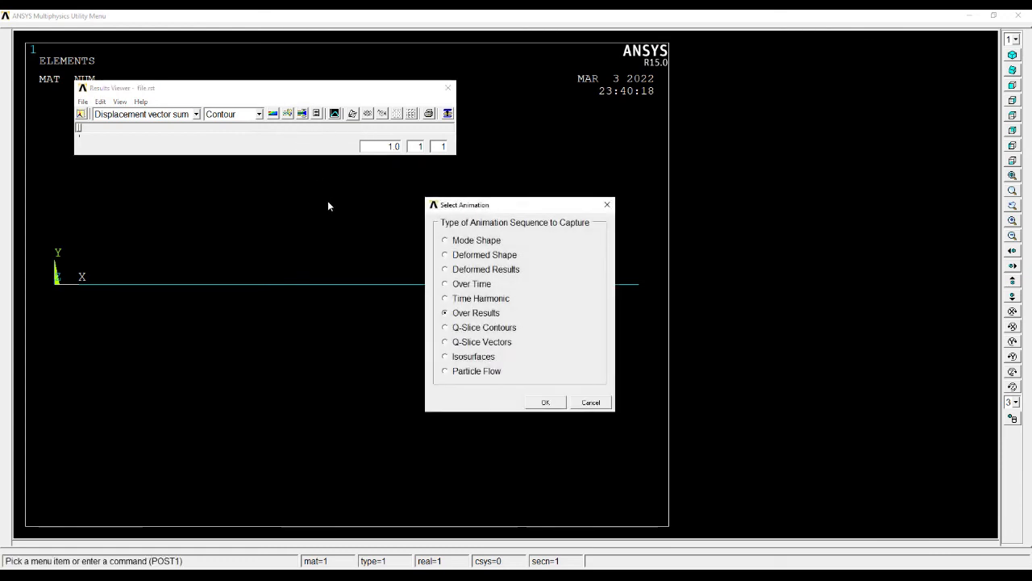
click(445, 255)
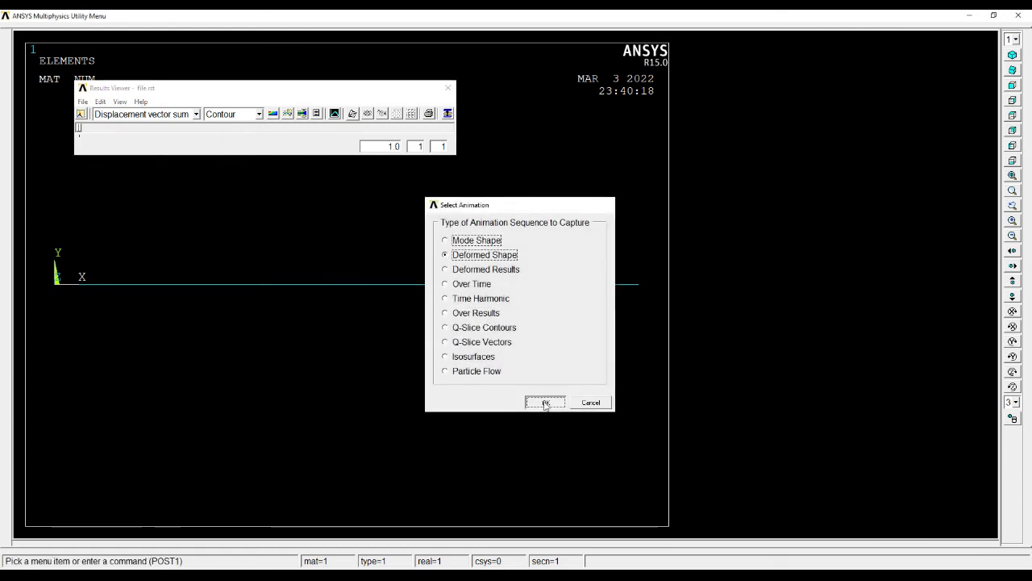
click(545, 403)
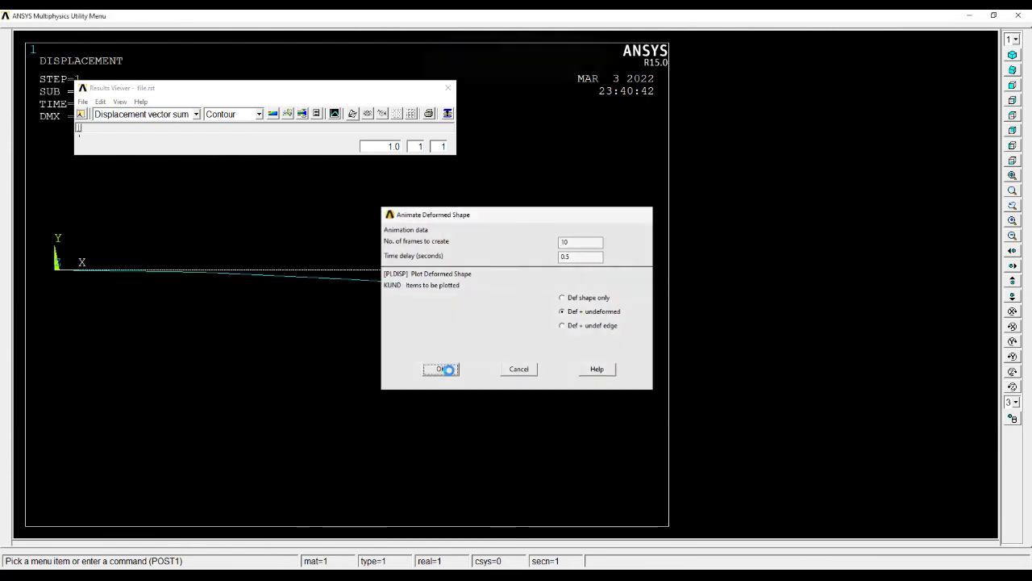
click(441, 367)
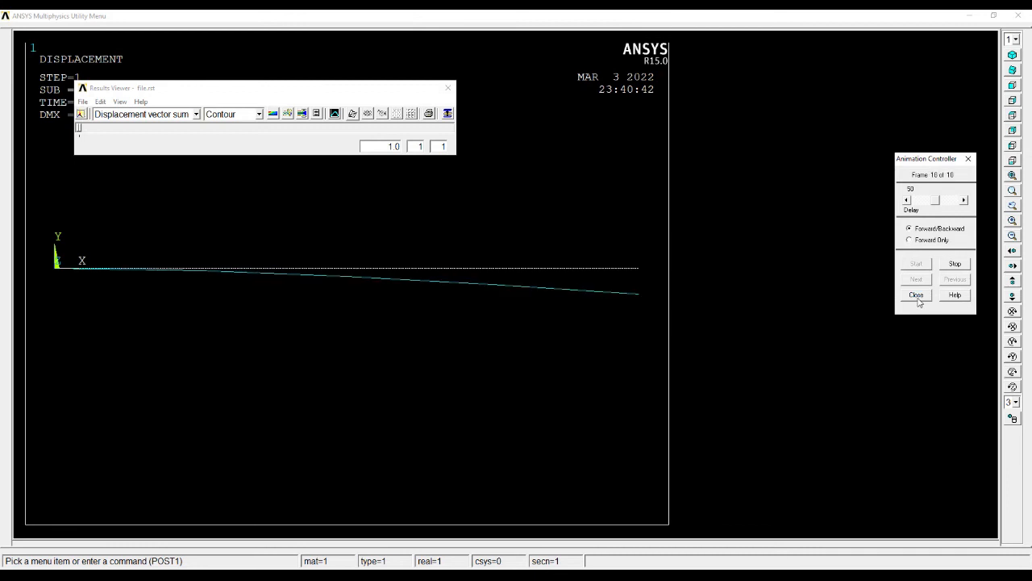
click(916, 293)
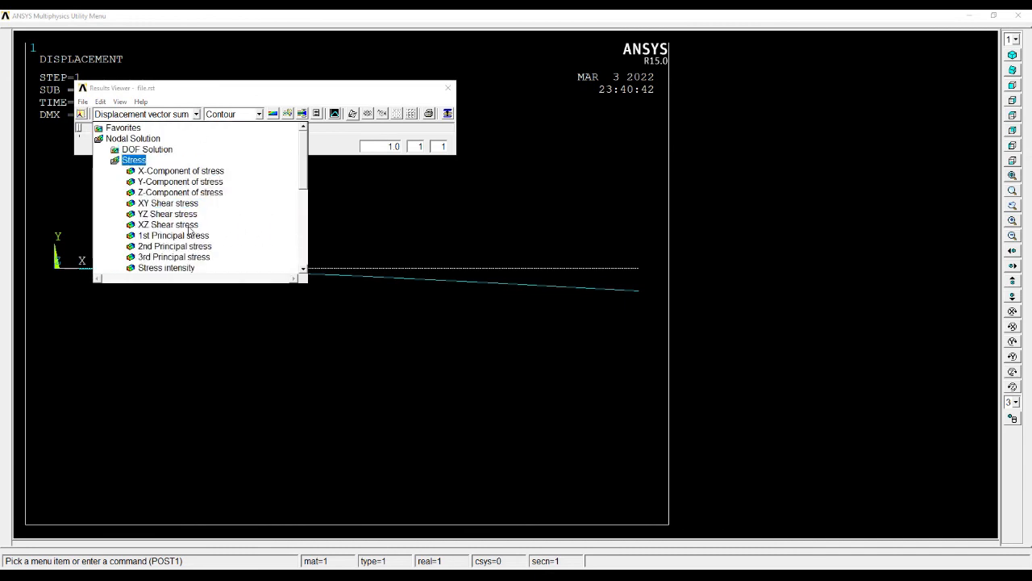
Select von Mises stress in the result dropdown and close the Results Viewer
scroll(down, 3)
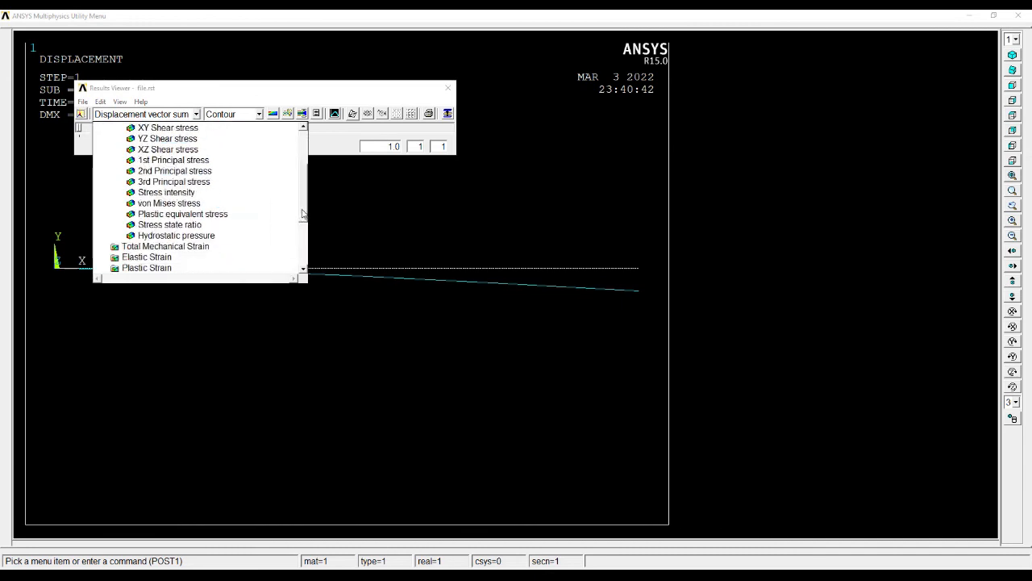
click(168, 204)
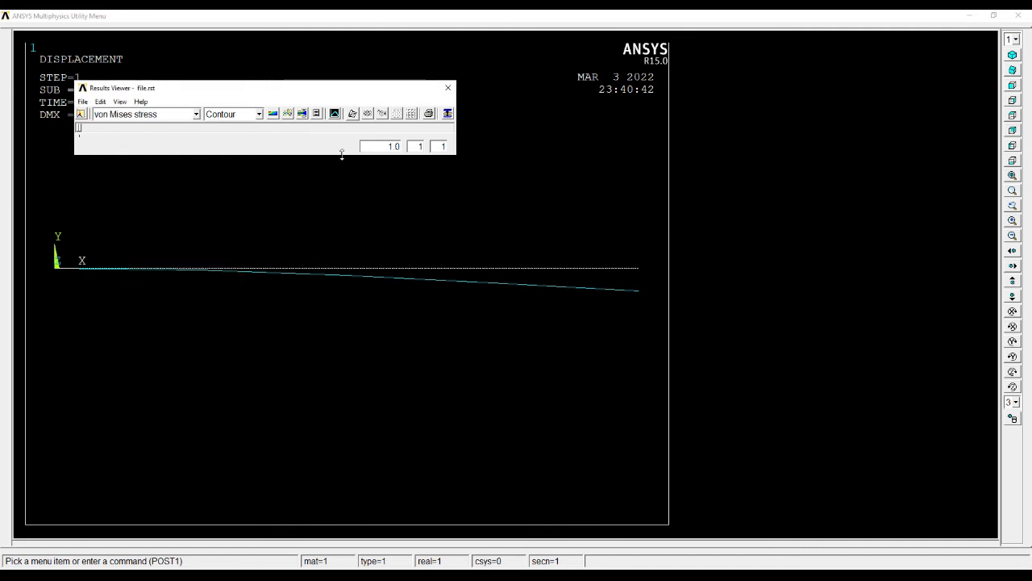
mouse_move(274, 113)
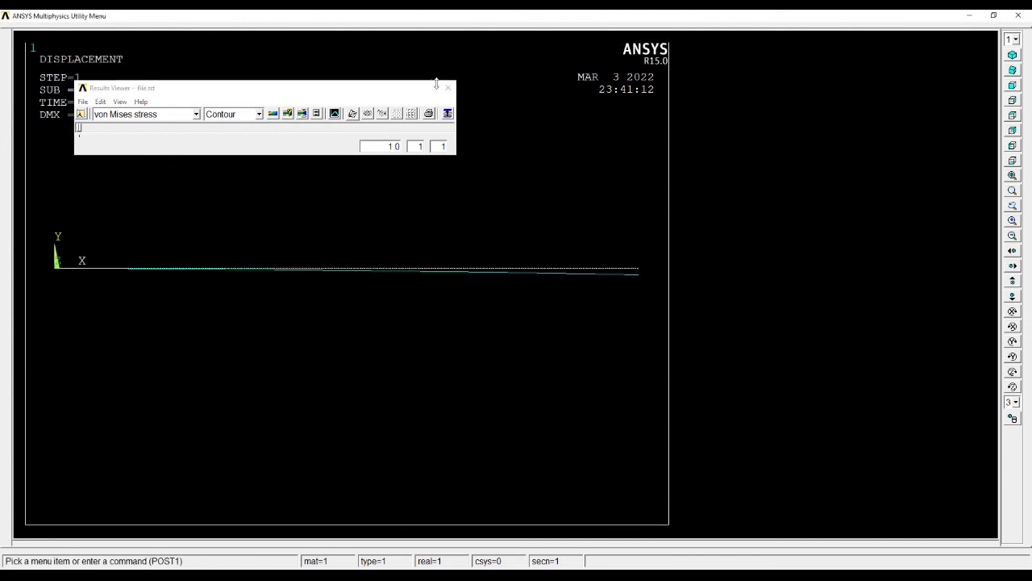
click(449, 87)
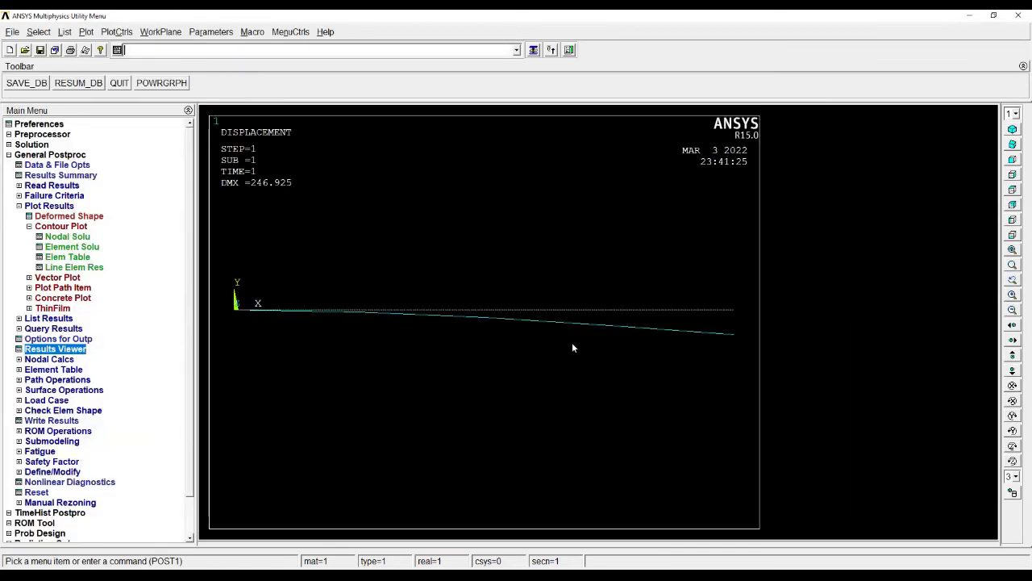
mouse_move(326, 375)
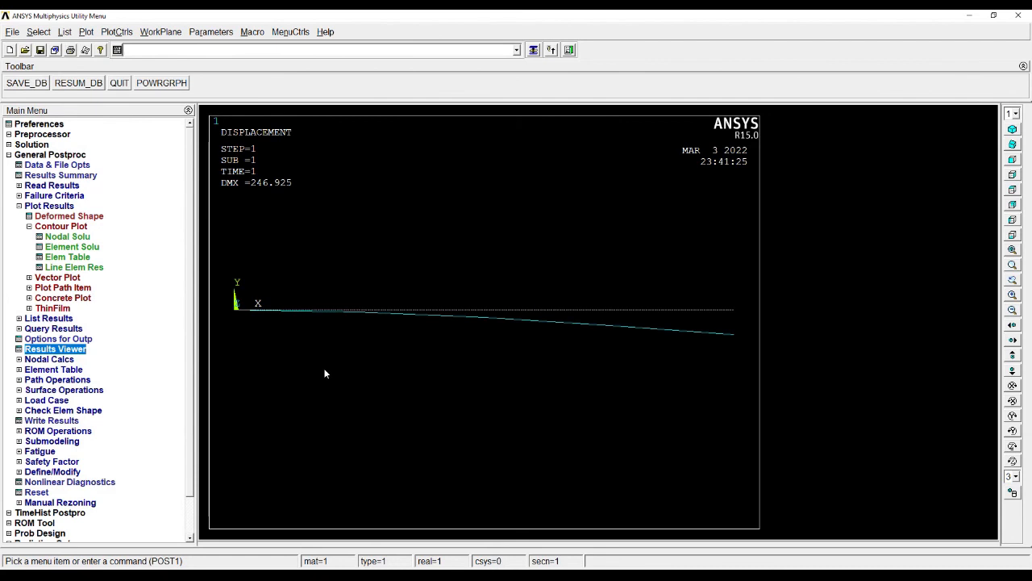